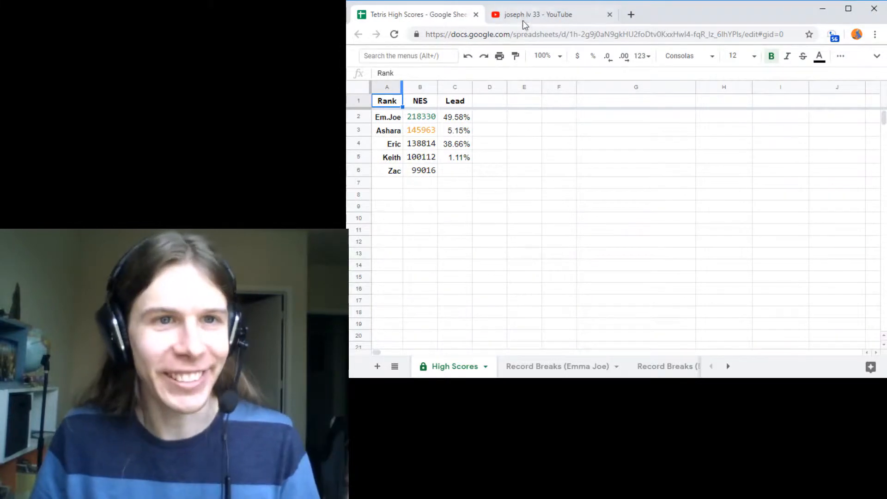
Switch to the Super Hexagon Times spreadsheet's Top Times sheet.
left_click(609, 14)
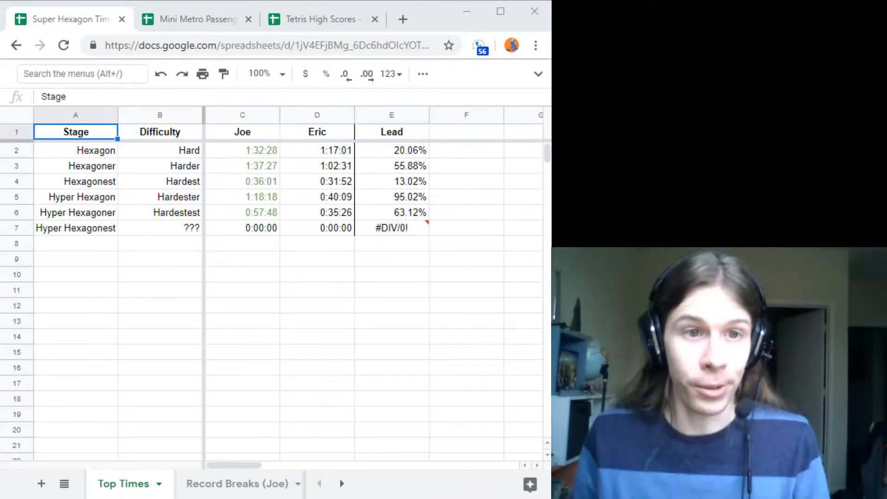
left_click(74, 150)
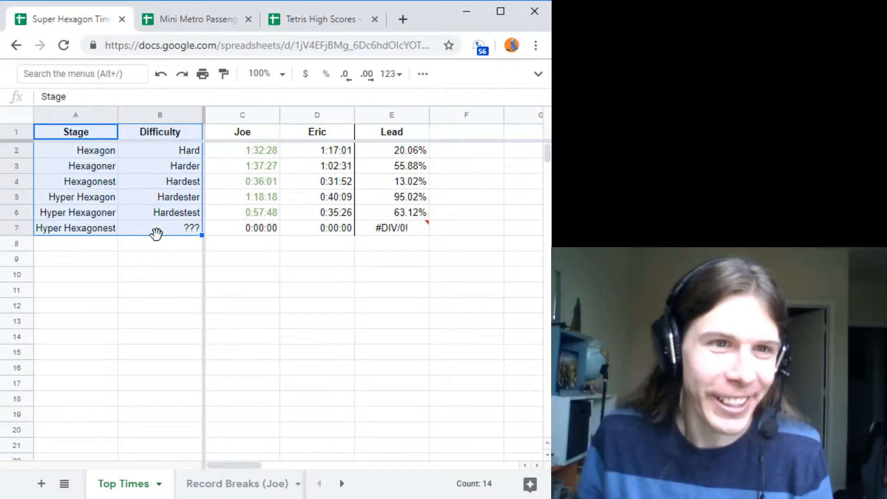
left_click(160, 114)
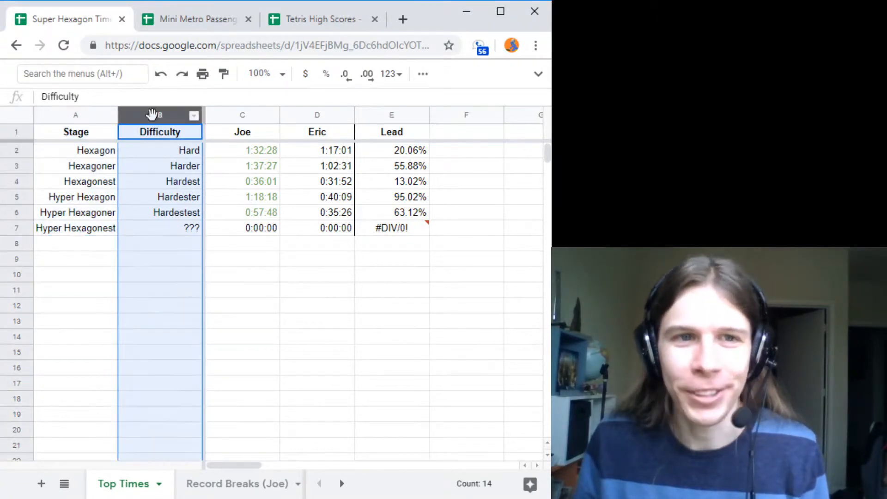
left_click(242, 181)
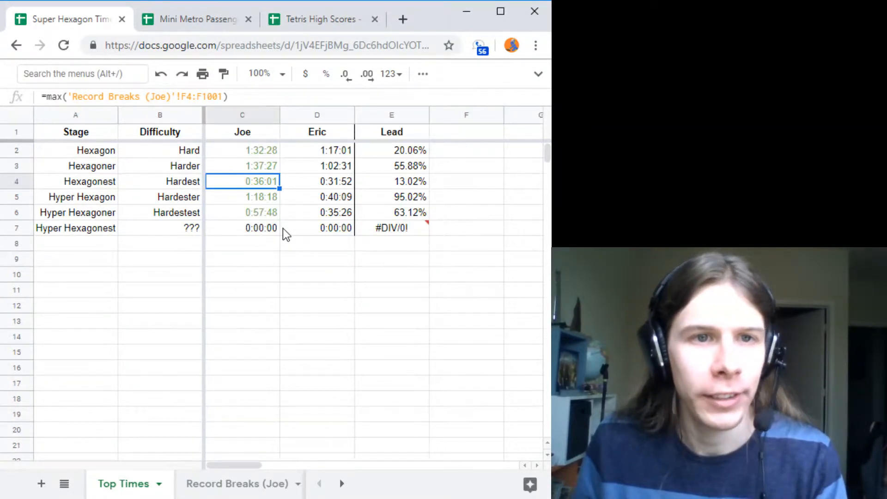
mouse_move(248, 208)
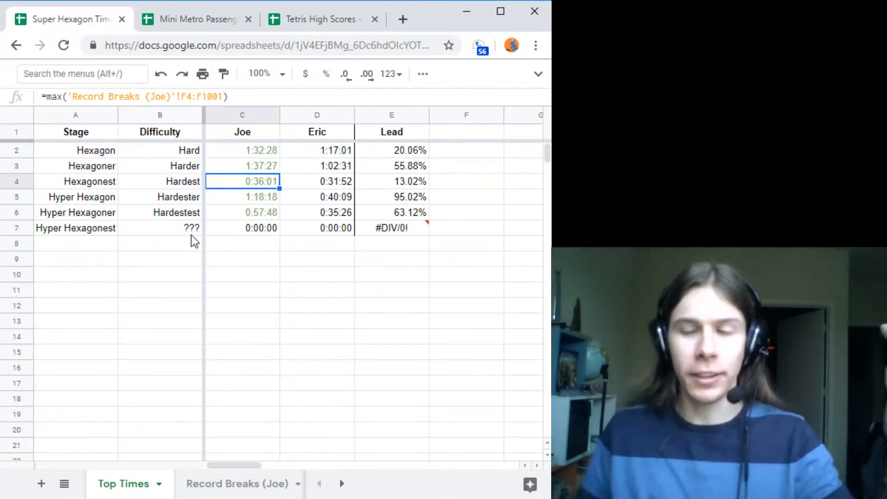
mouse_move(313, 265)
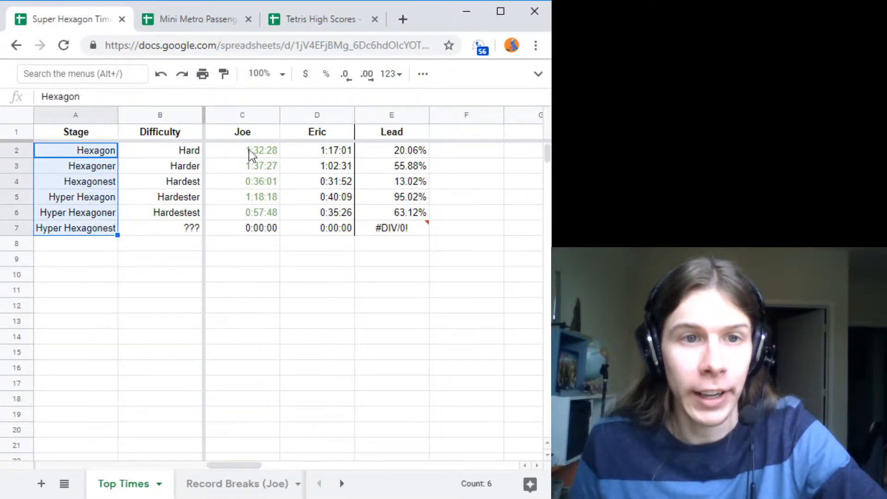
left_click(242, 149)
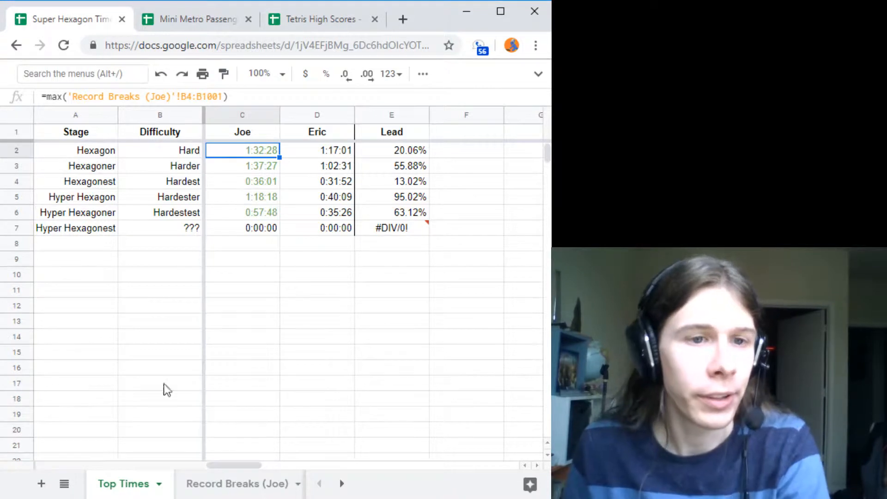
left_click(234, 483)
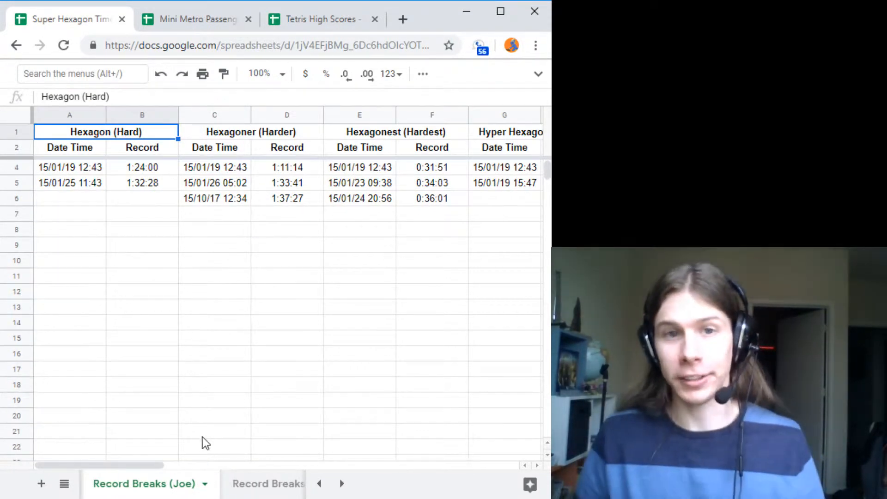
mouse_move(161, 184)
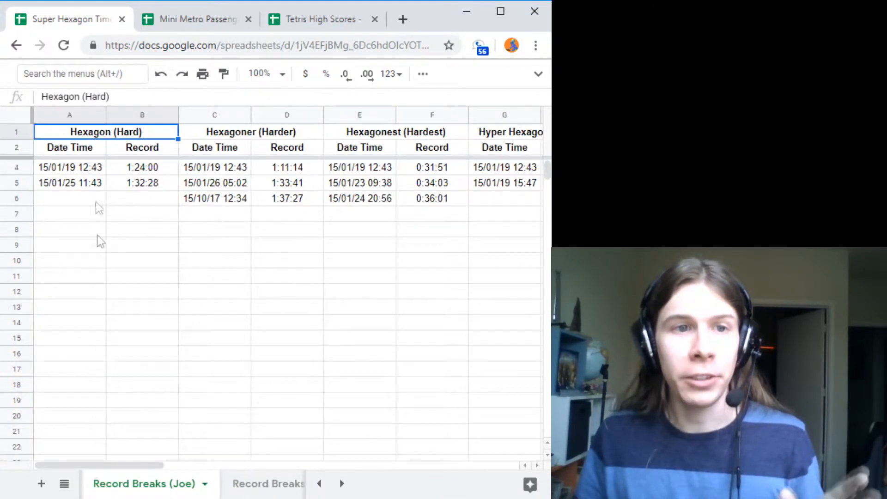
left_click(69, 183)
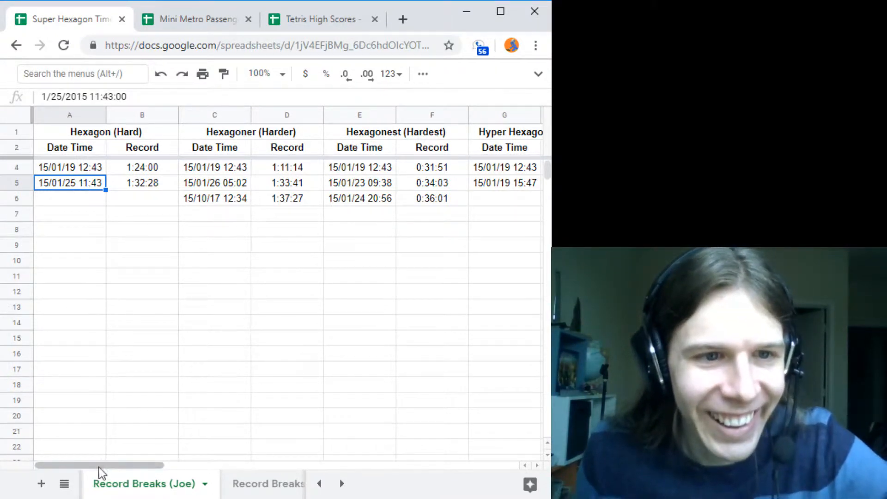
left_click_drag(99, 465, 122, 465)
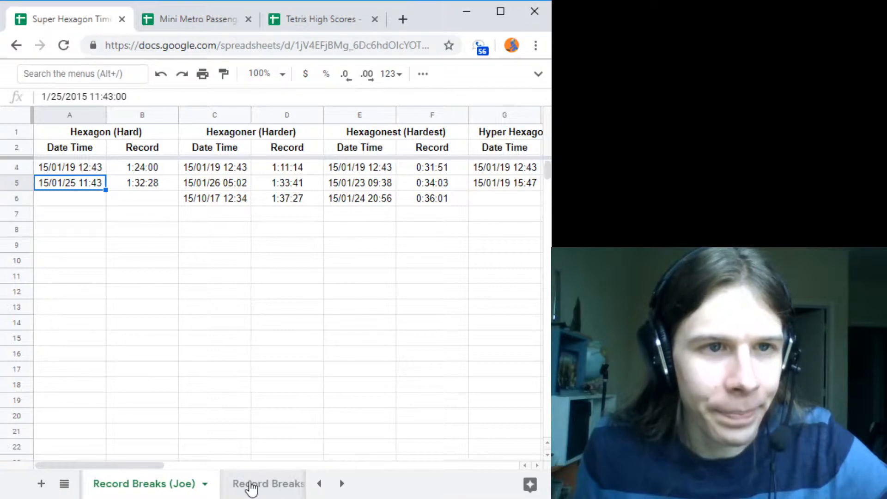
left_click(268, 484)
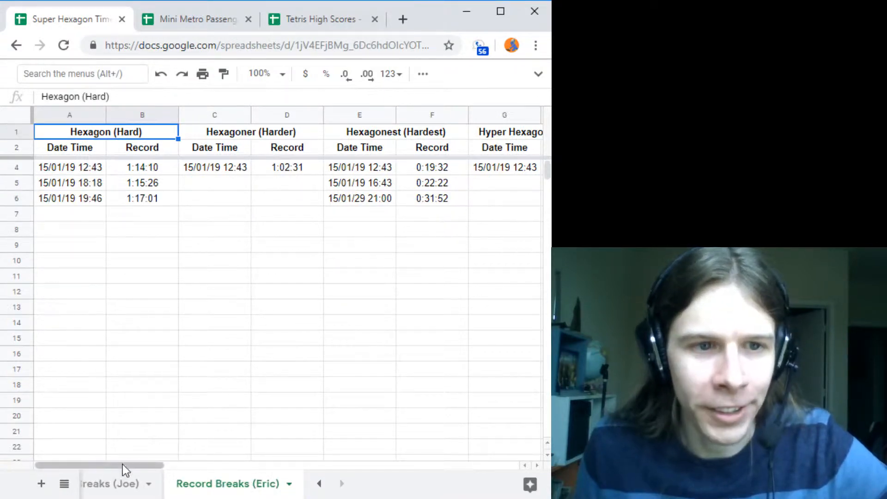
left_click_drag(98, 465, 133, 465)
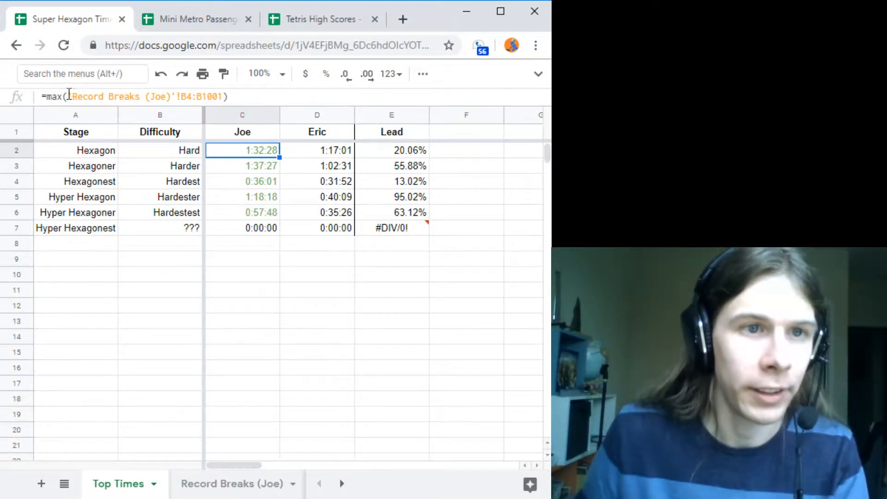
Set C2 to =max('Record Breaks (Joe)'!B4:B1000) for Joe's Hexagon best time.
left_click(85, 96)
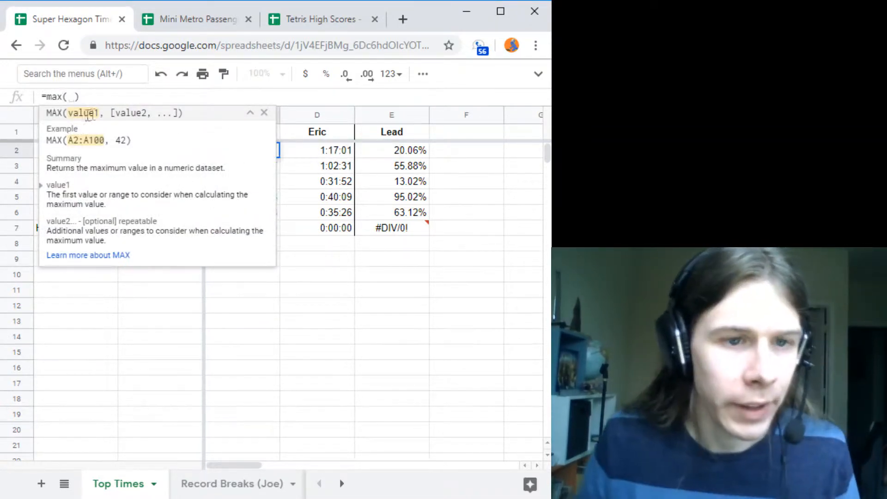
left_click(118, 483)
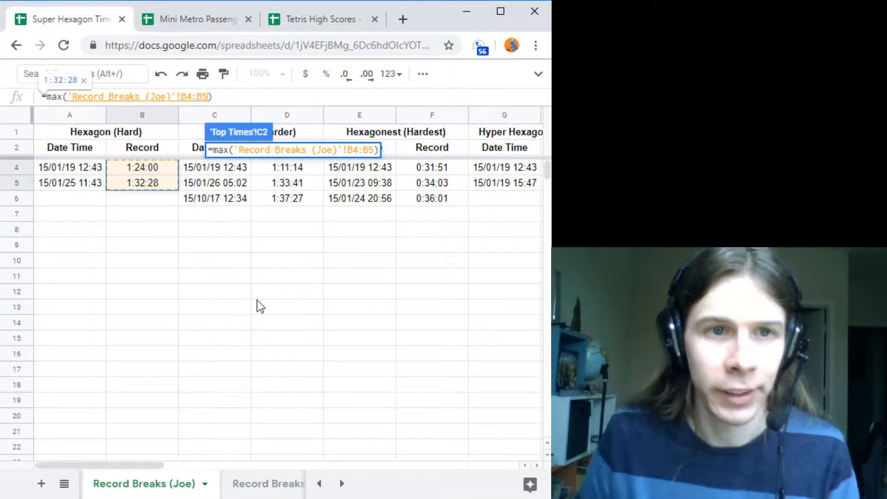
left_click(119, 484)
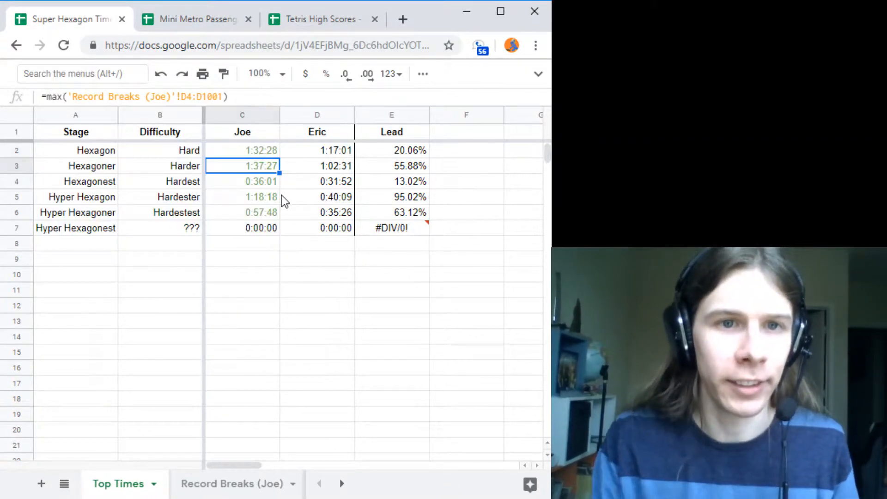
mouse_move(289, 181)
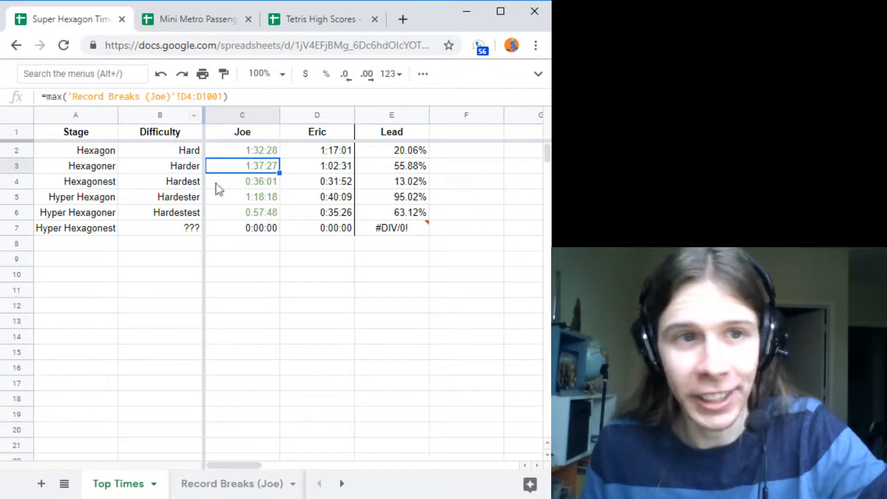
Review Joe's, Eric's and the Lead formulas for the Hexagon row.
left_click(242, 181)
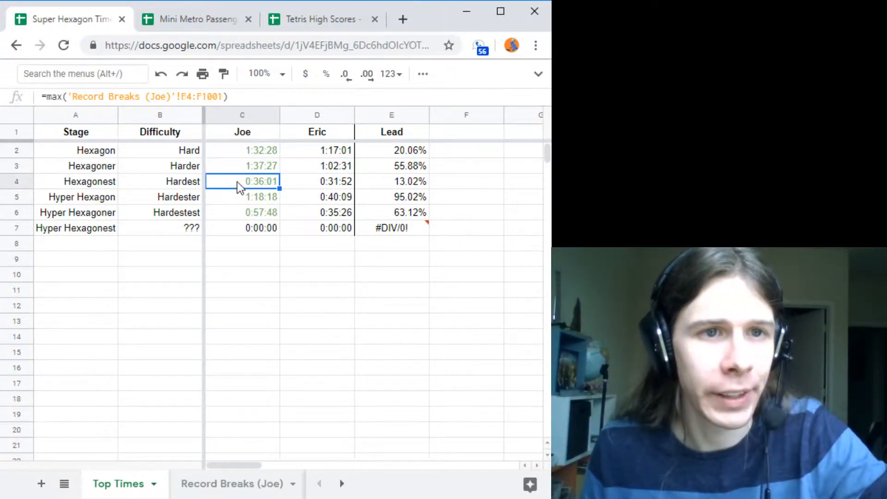
left_click(317, 149)
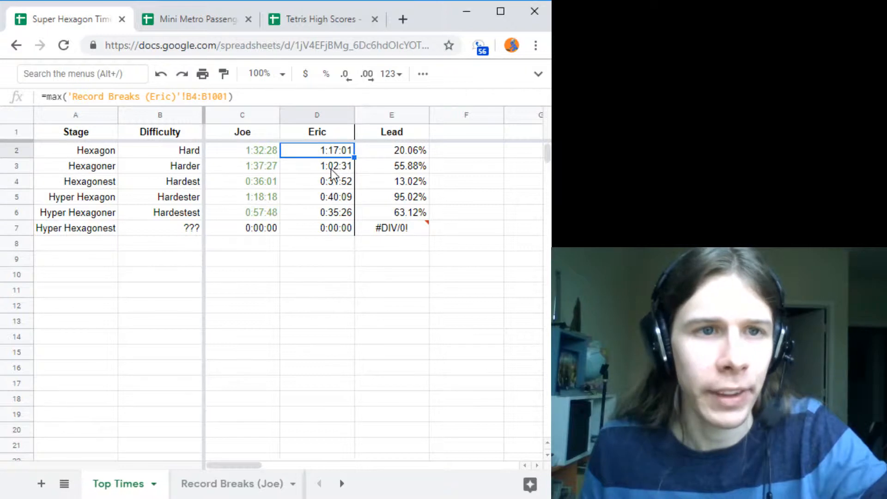
left_click(392, 150)
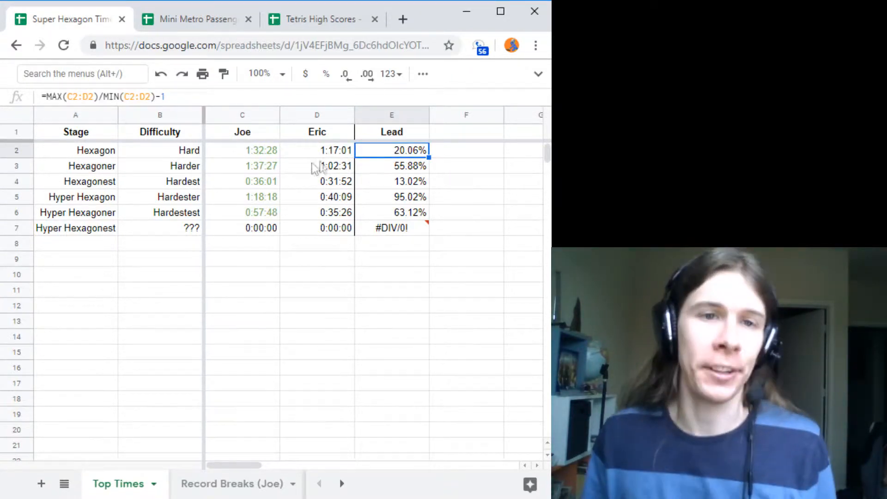
left_click(242, 149)
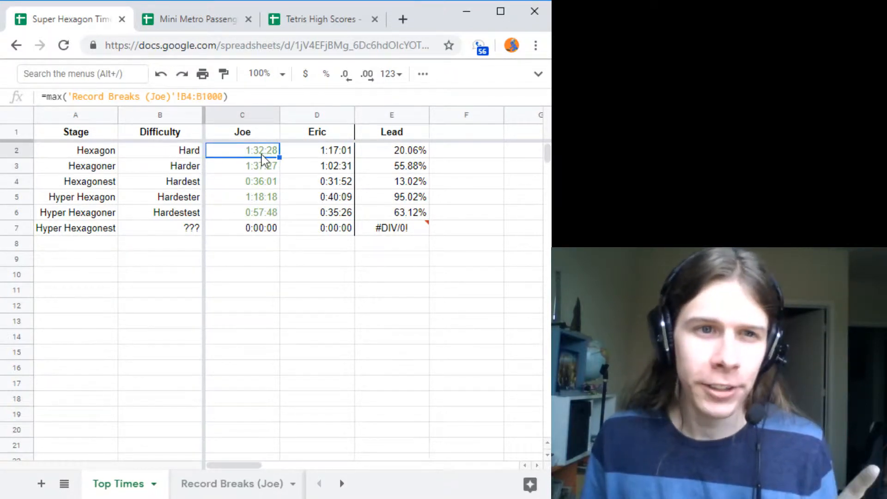
Find conditional formatting via menu search and edit the C2:C7 custom-formula rule's range.
right_click(260, 150)
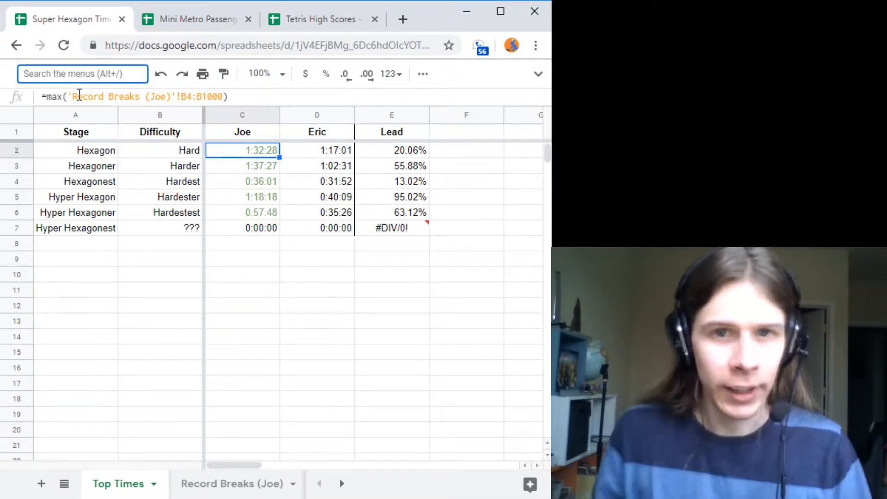
type("conditio")
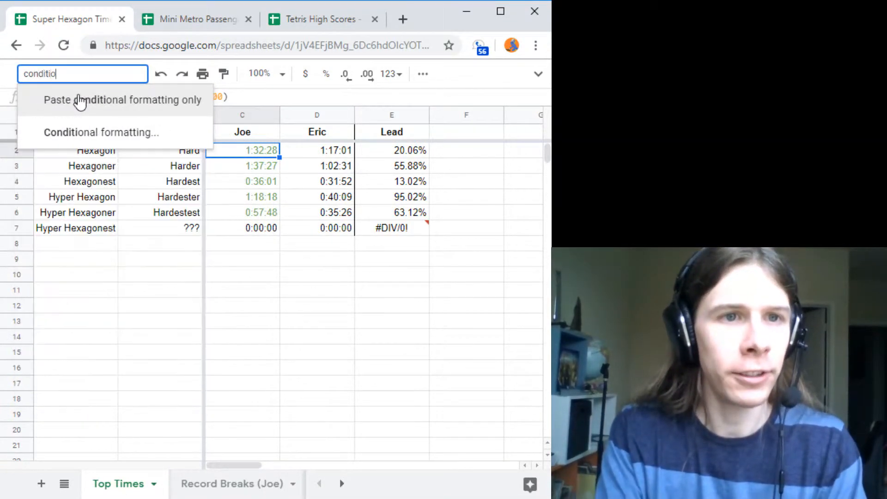
left_click(100, 132)
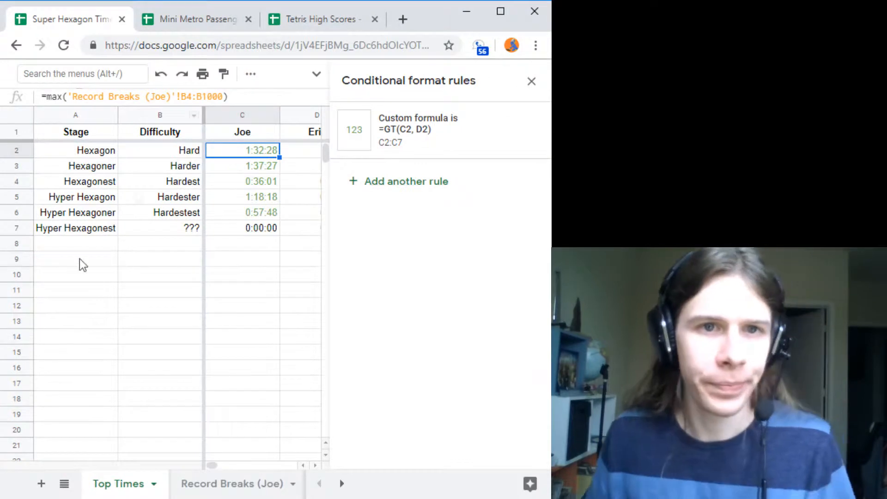
left_click(354, 129)
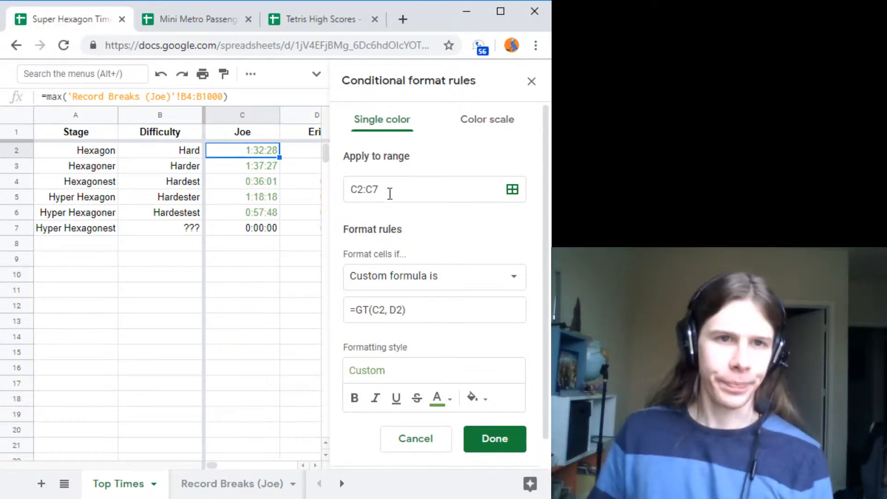
left_click(433, 189)
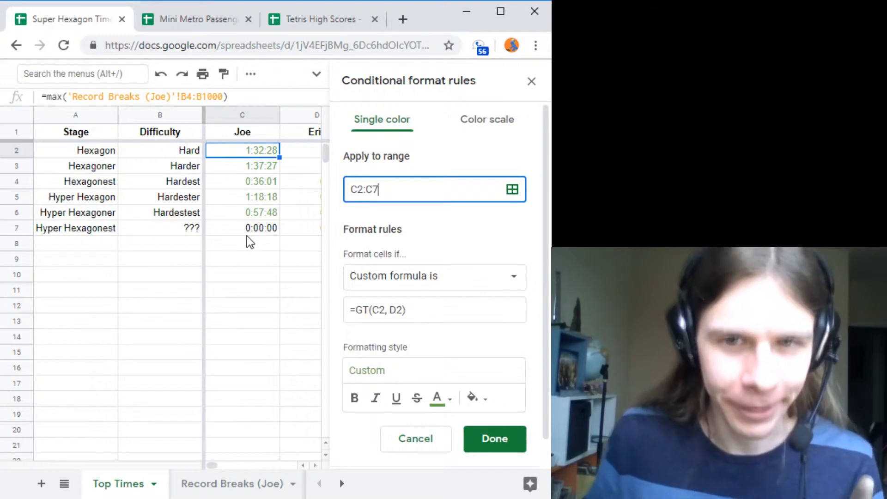
mouse_move(303, 322)
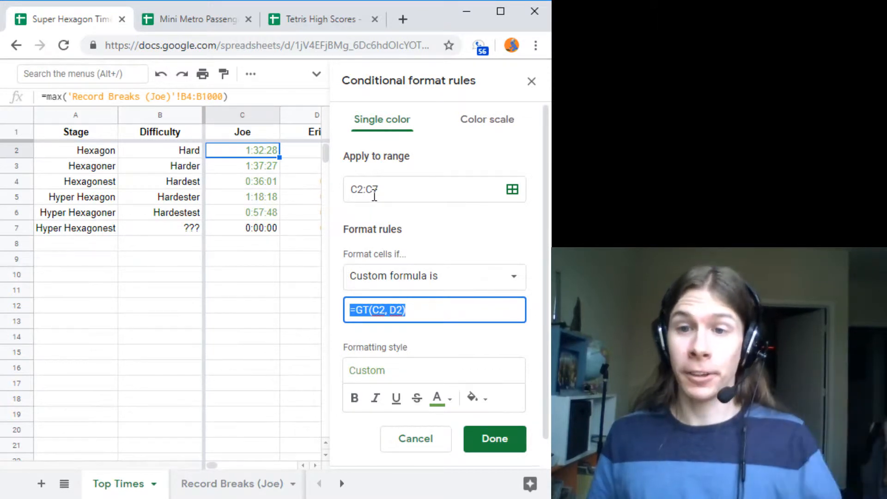
Keep the rule as custom formula =GT(C2, D2) on C2:C7 with green text and finish it.
left_click(396, 188)
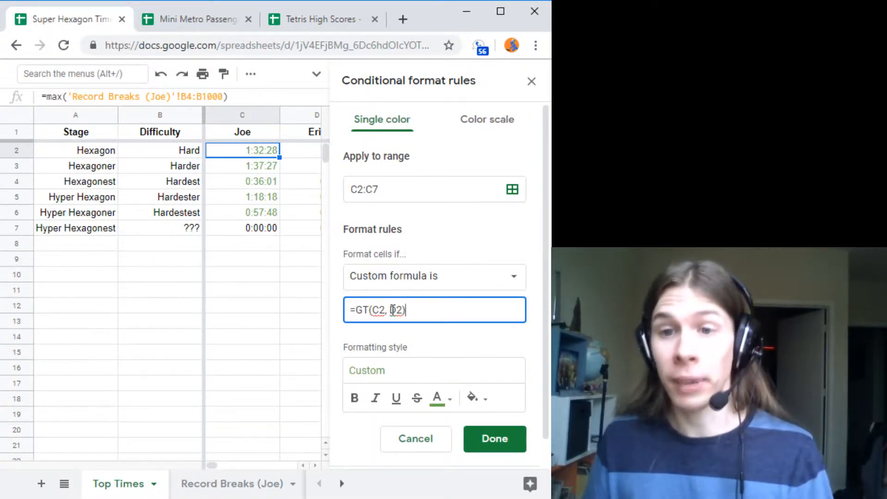
double_click(394, 310)
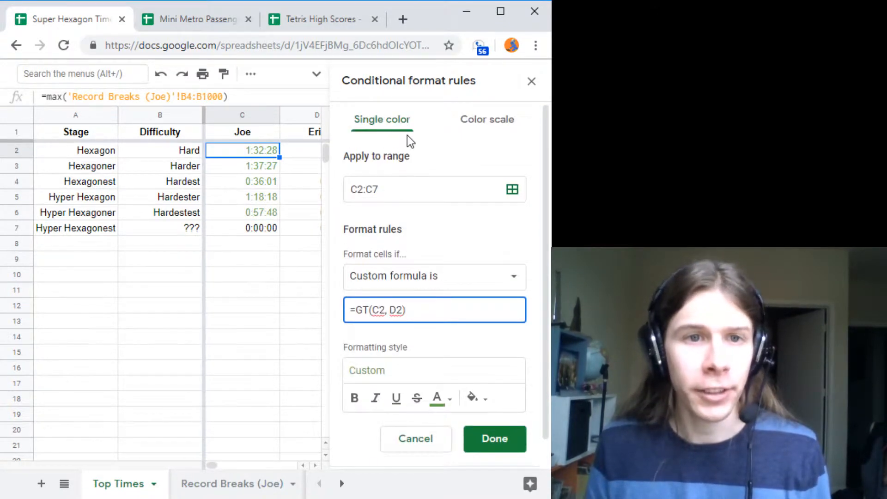
left_click(242, 212)
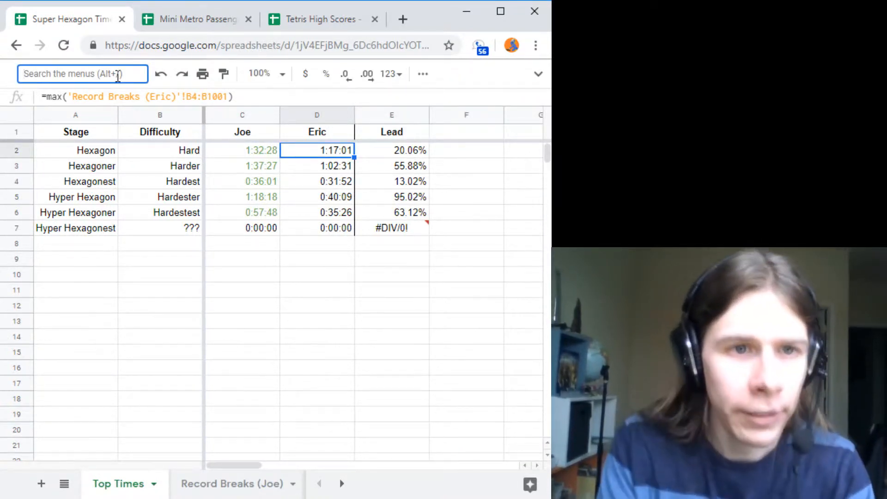
type("condition")
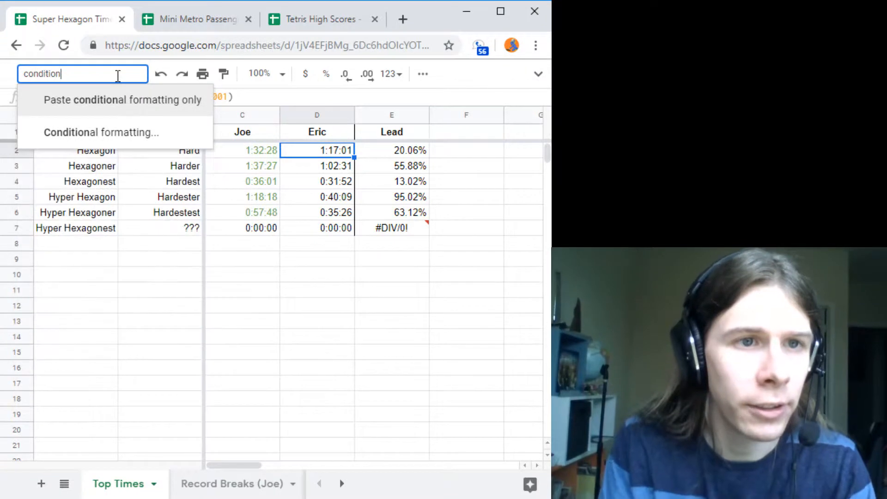
left_click(100, 133)
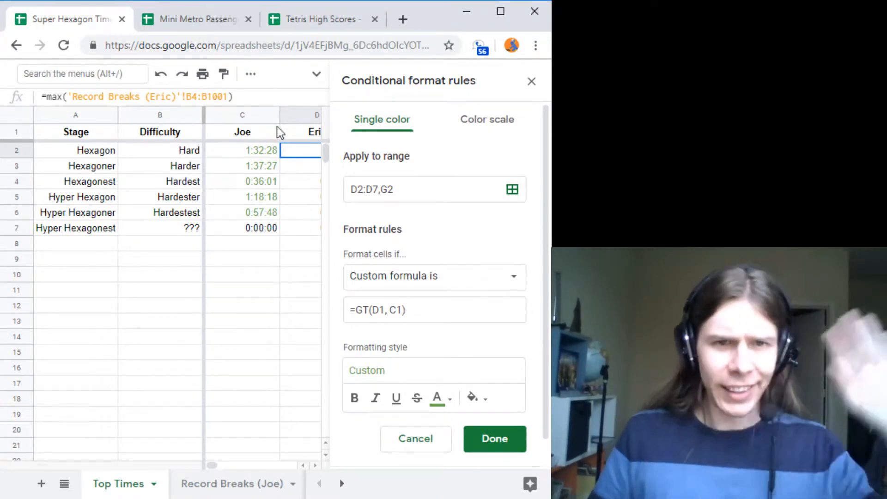
left_click(493, 438)
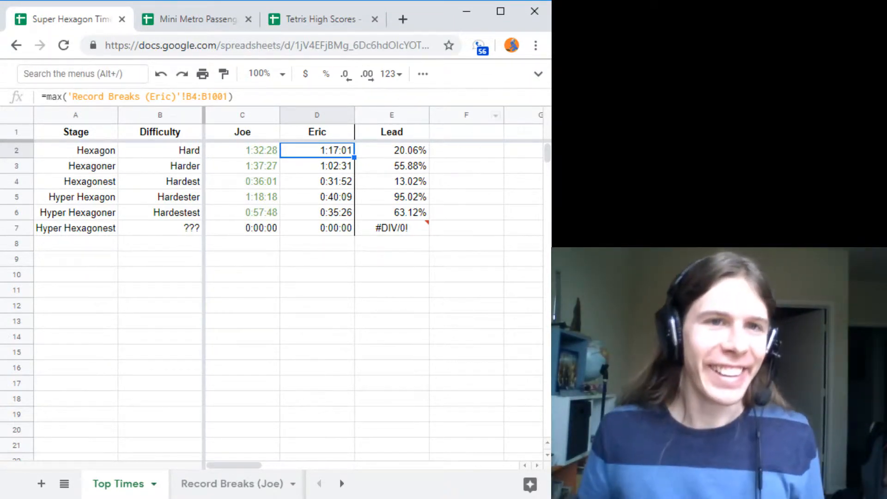
left_click(319, 19)
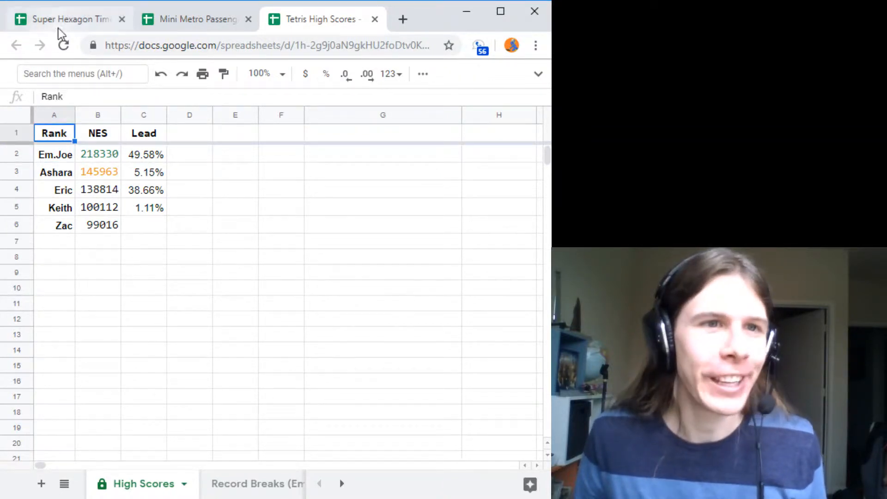
left_click(68, 18)
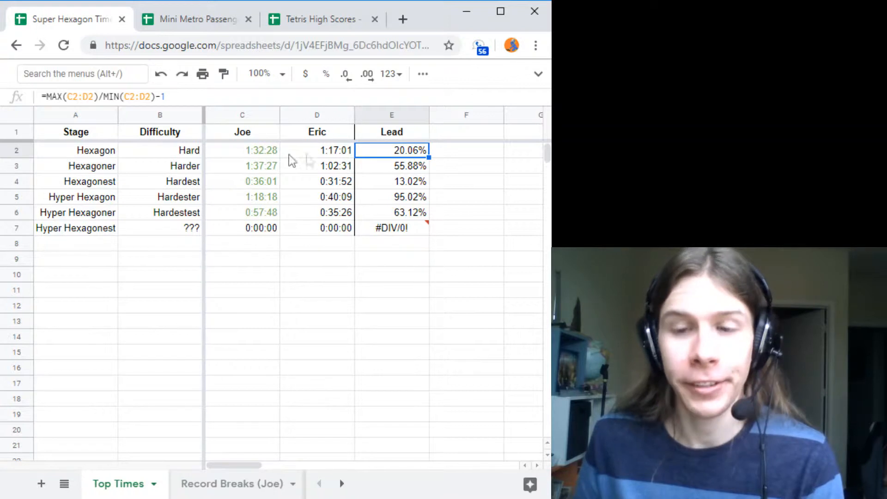
mouse_move(271, 155)
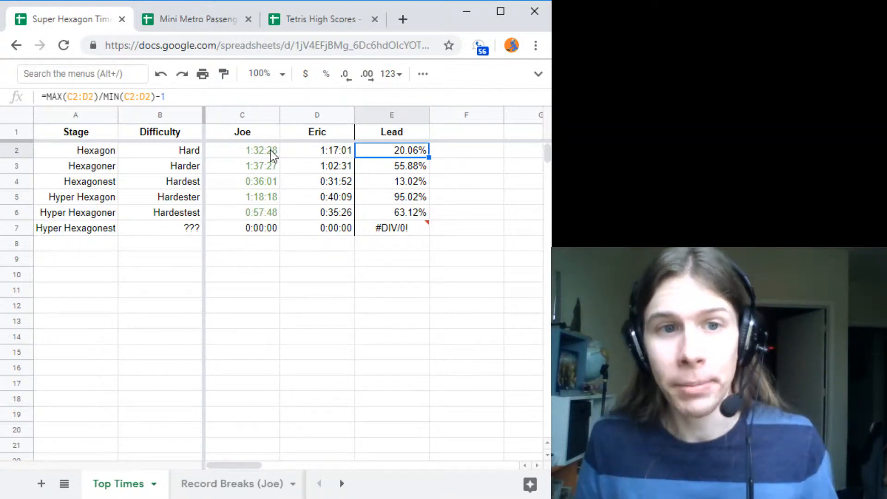
left_click(317, 150)
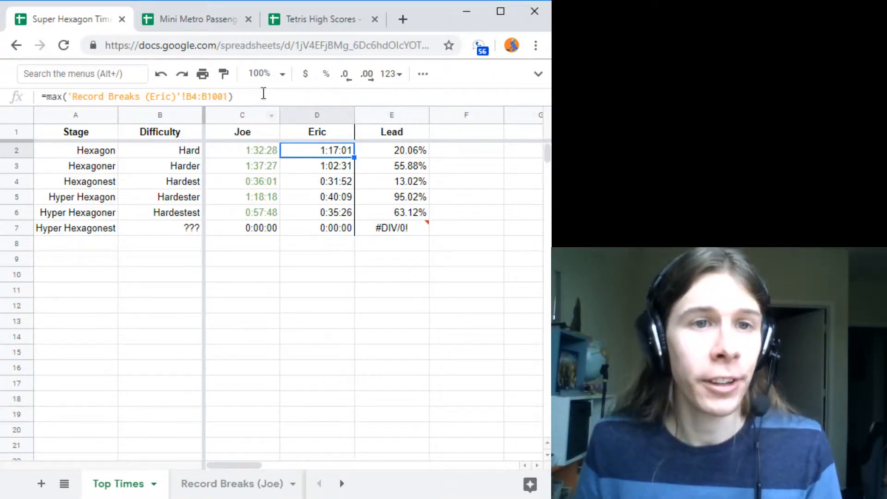
left_click(389, 74)
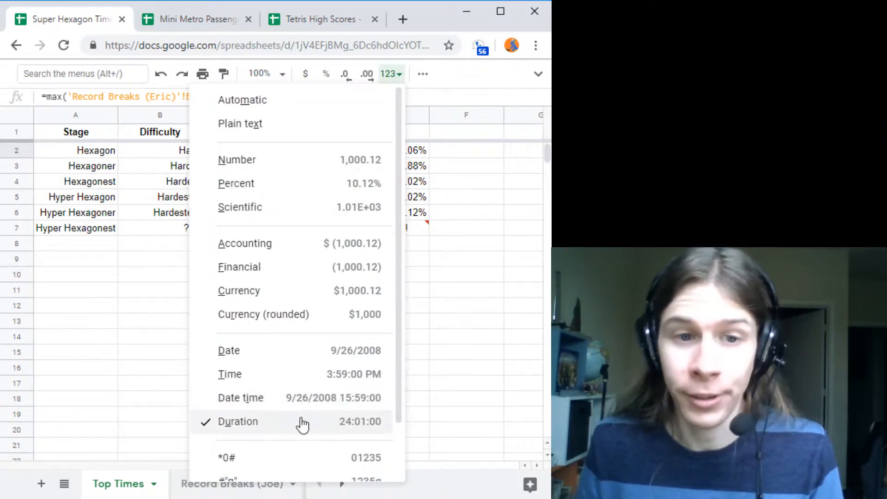
mouse_move(304, 402)
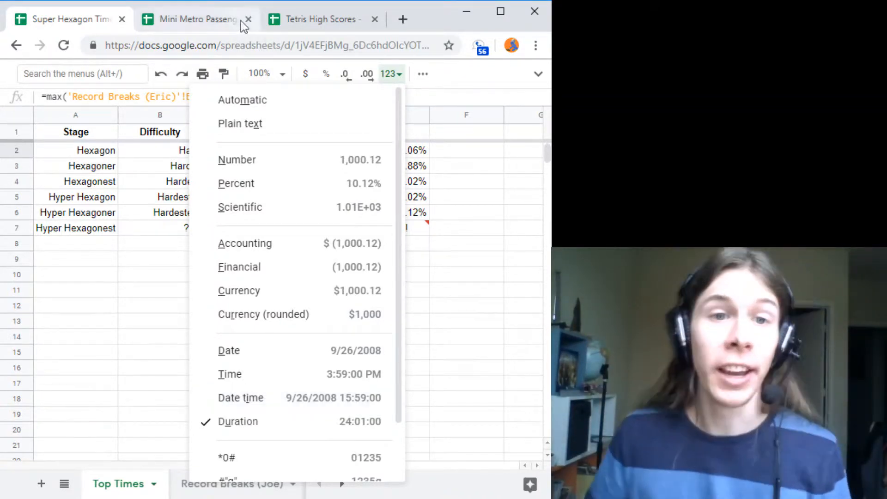
left_click(392, 150)
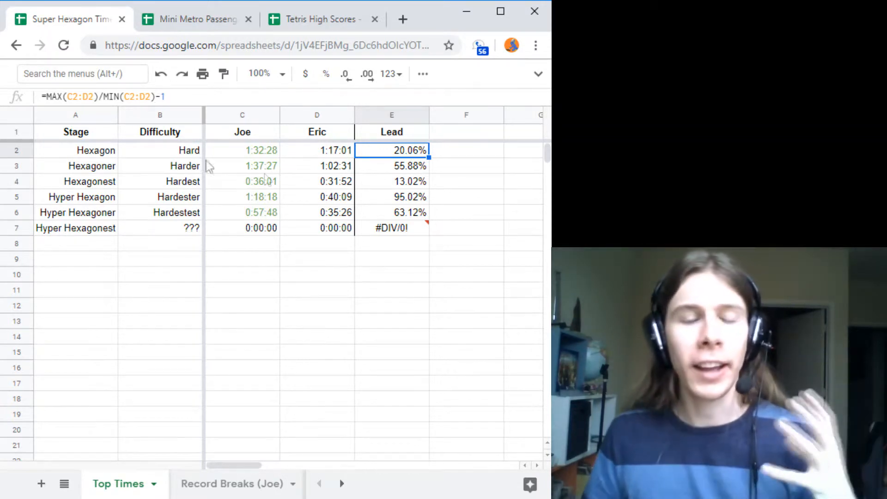
left_click(317, 150)
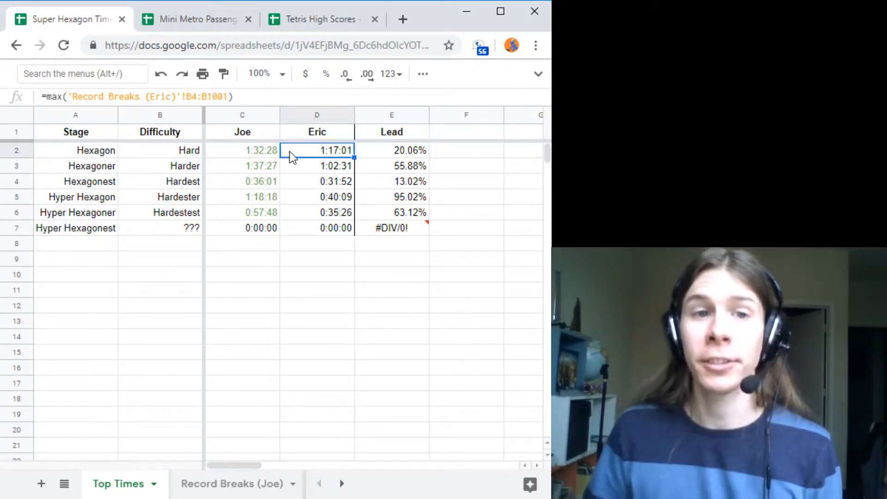
left_click(242, 150)
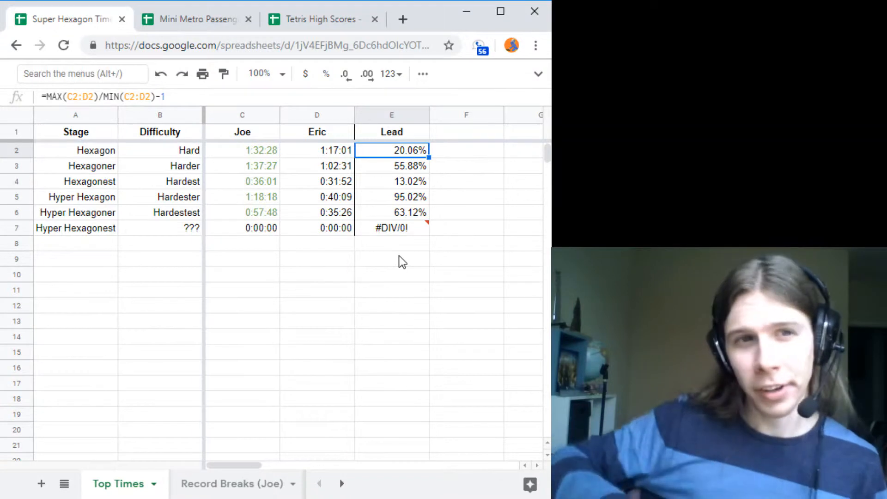
left_click(389, 74)
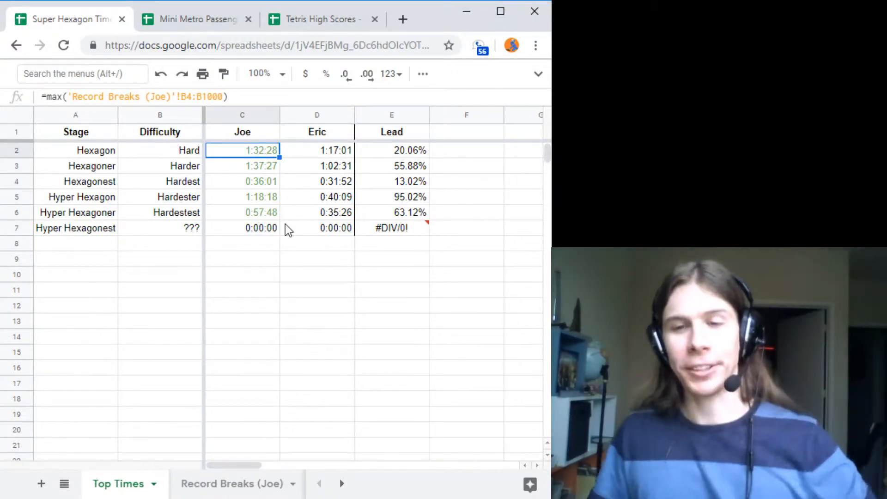
left_click(74, 132)
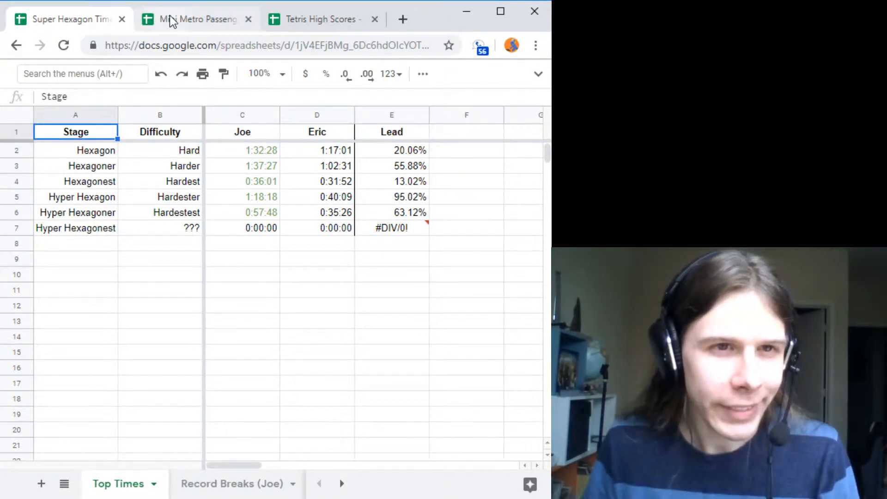
Switch to the Mini Metro spreadsheet and review the London Lead and score formulas.
left_click(195, 18)
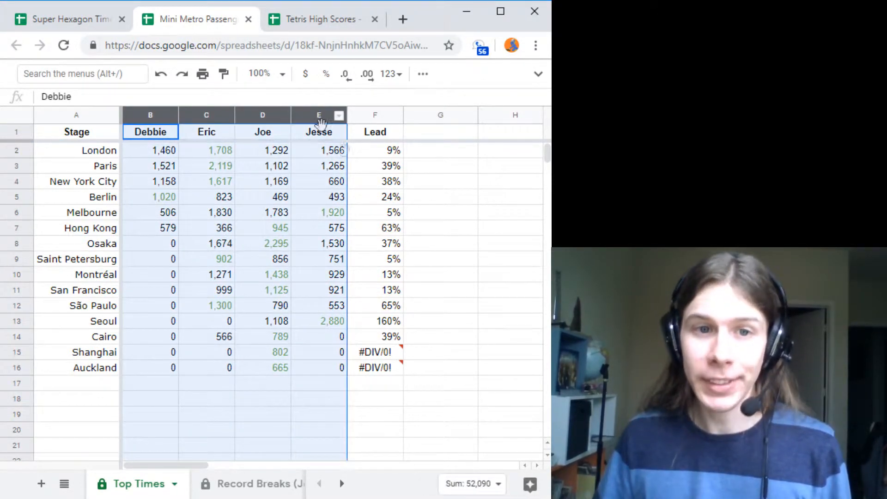
left_click(374, 150)
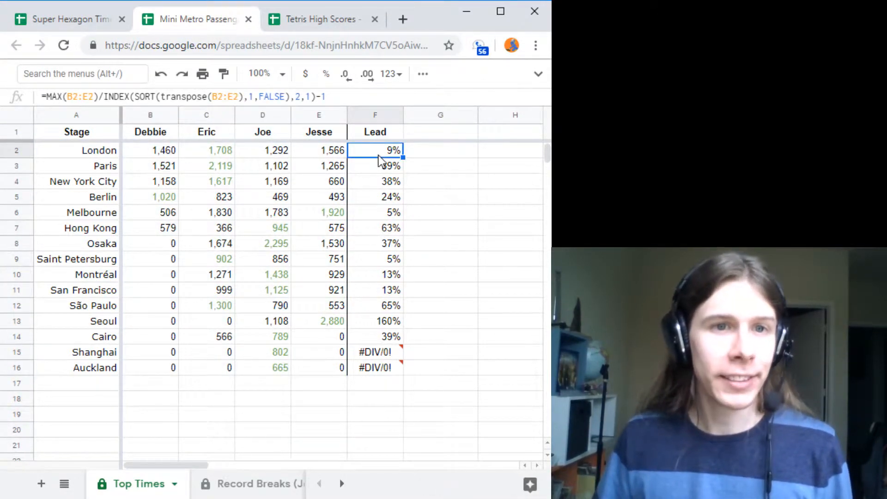
left_click(375, 165)
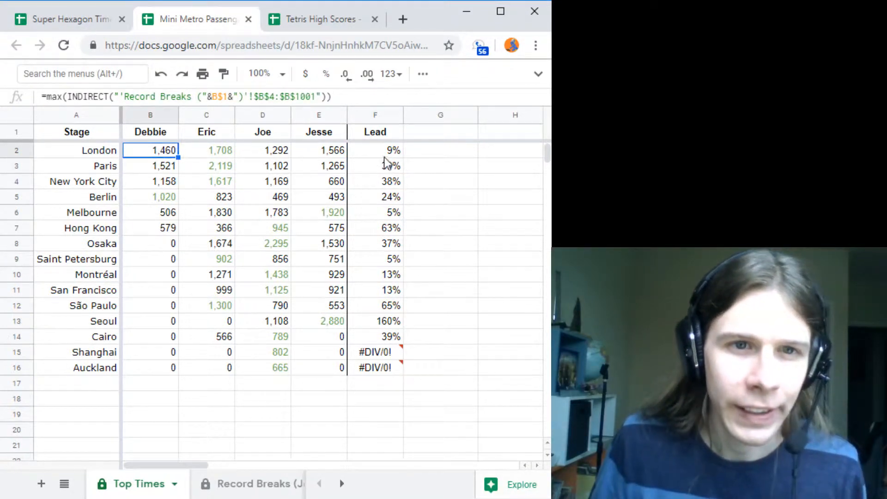
mouse_move(368, 162)
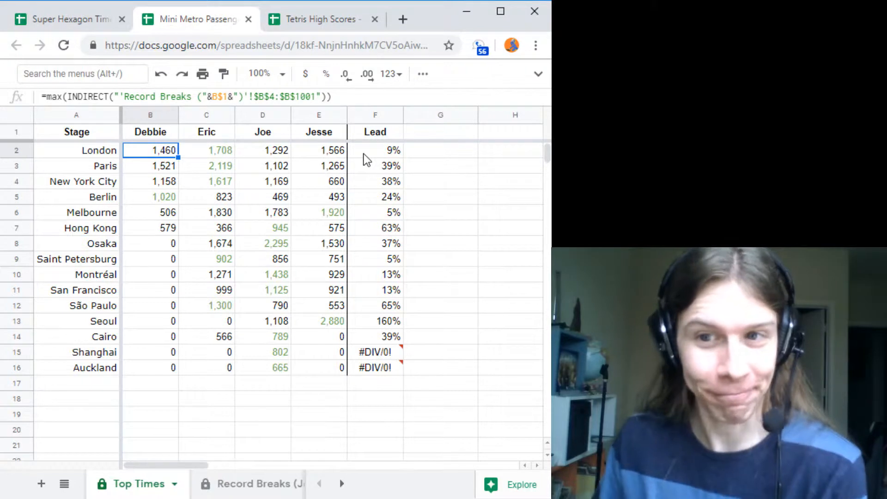
left_click(374, 150)
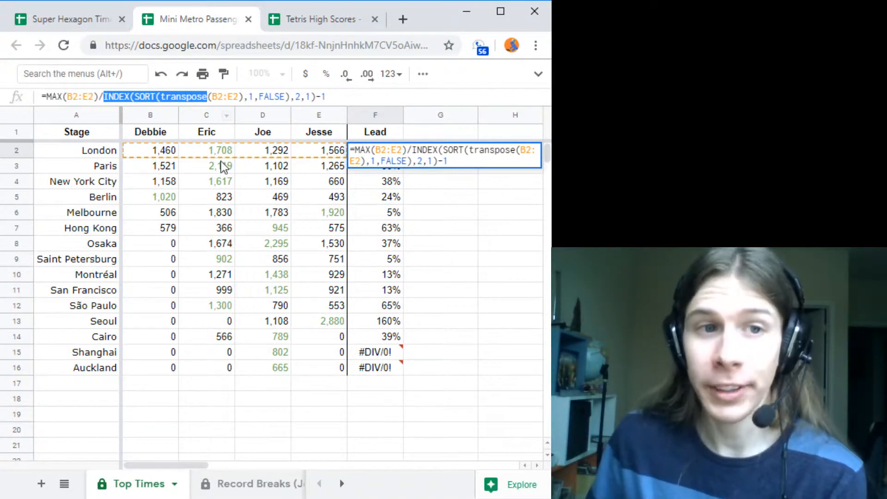
left_click(206, 165)
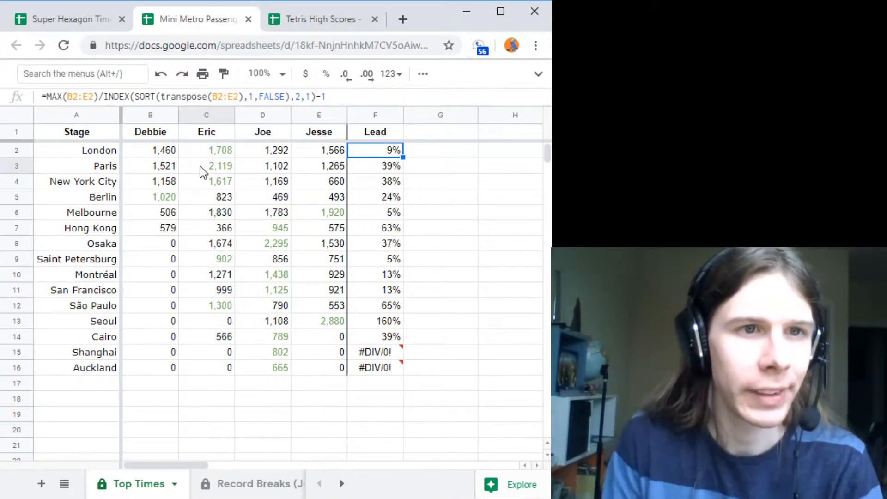
Check Eric's and Debbie's London score formulas and select stage names London to Auckland.
left_click(206, 150)
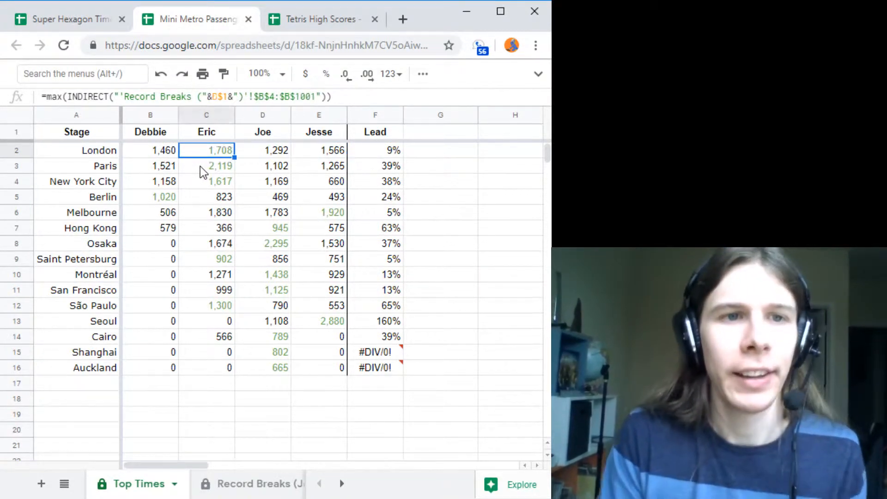
left_click(151, 150)
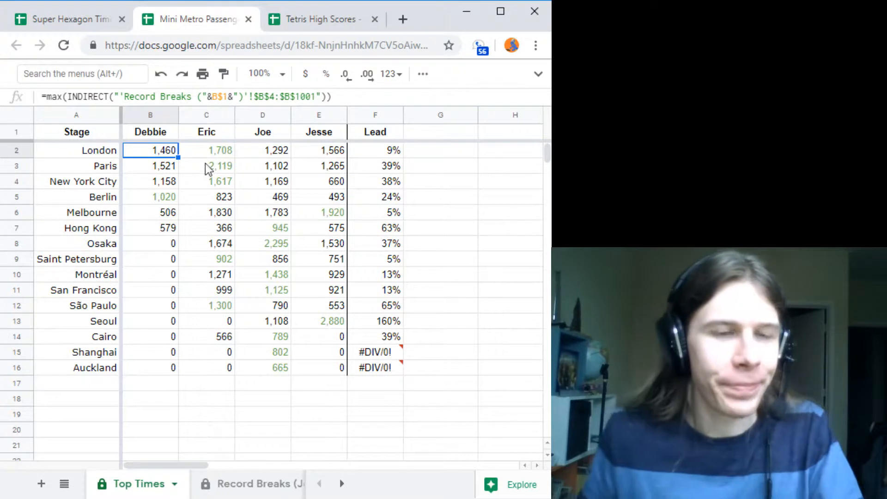
mouse_move(310, 156)
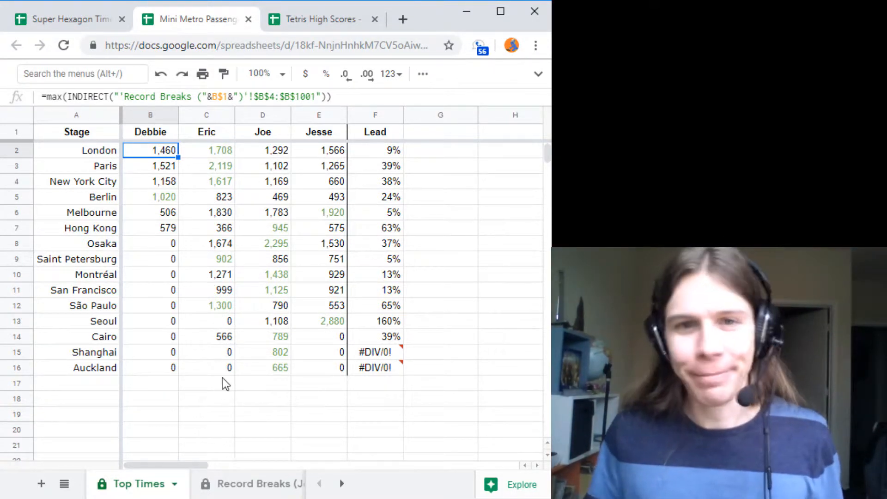
left_click_drag(77, 150, 77, 367)
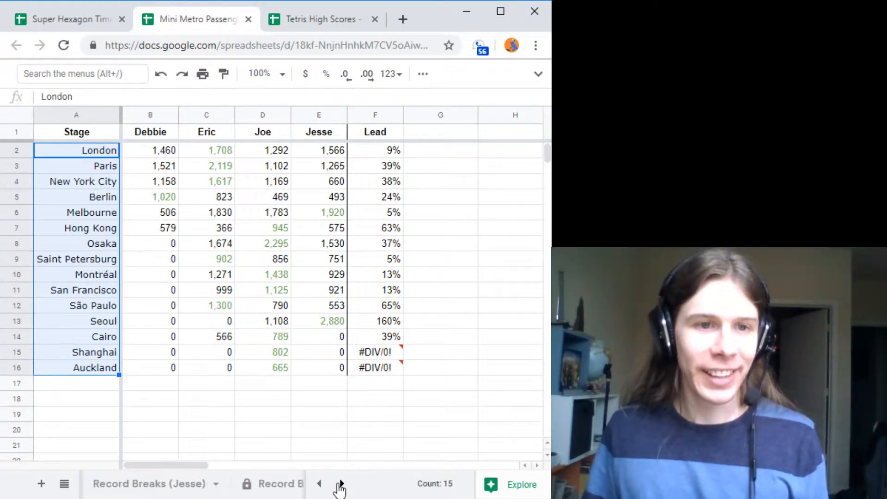
left_click(150, 150)
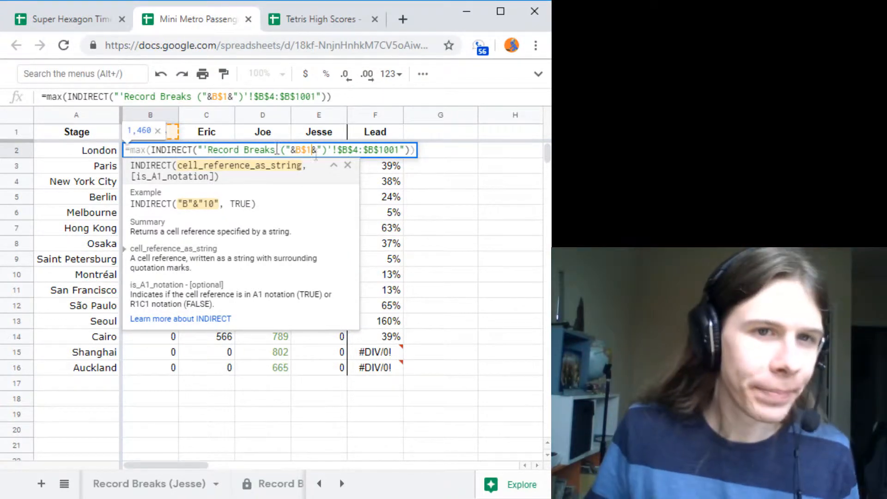
mouse_move(158, 132)
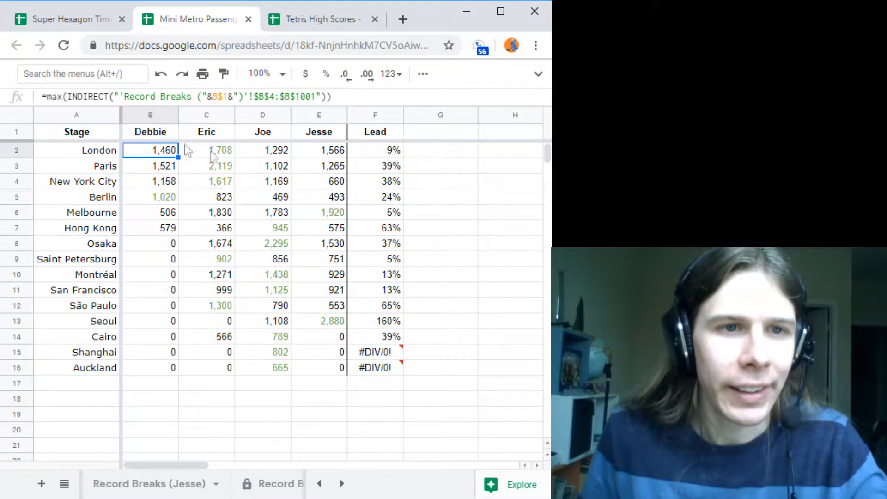
left_click(150, 132)
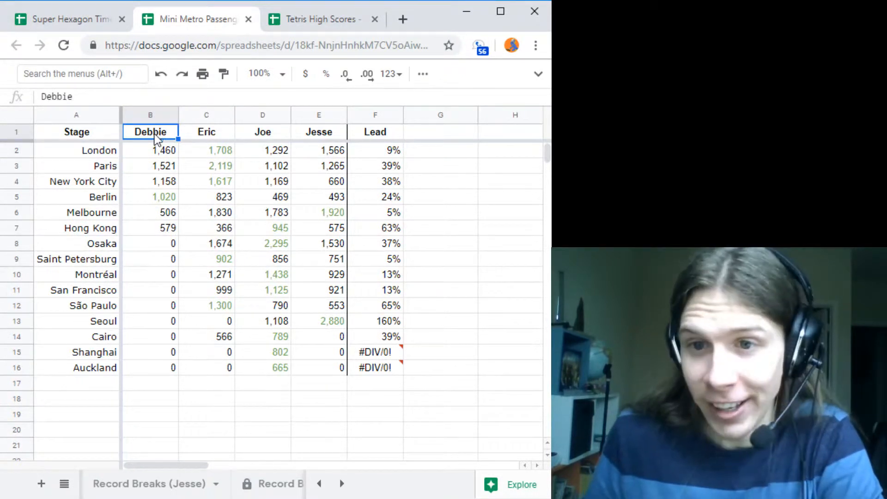
left_click(150, 149)
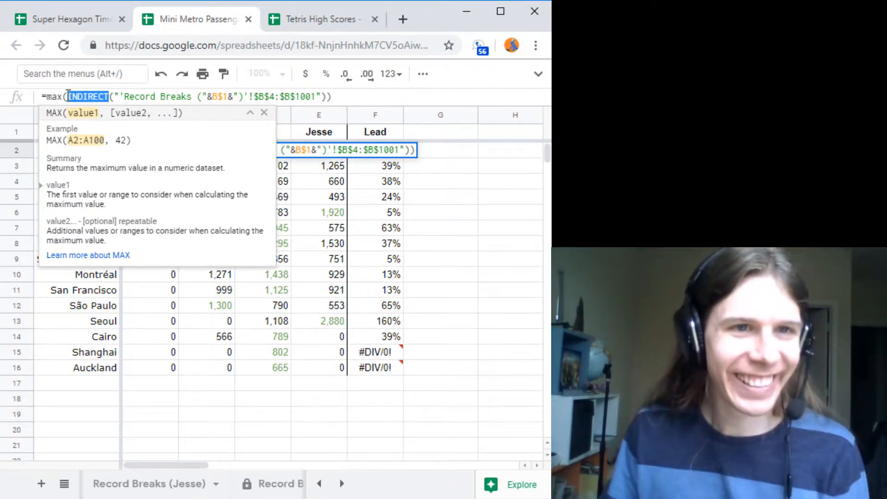
left_click(55, 96)
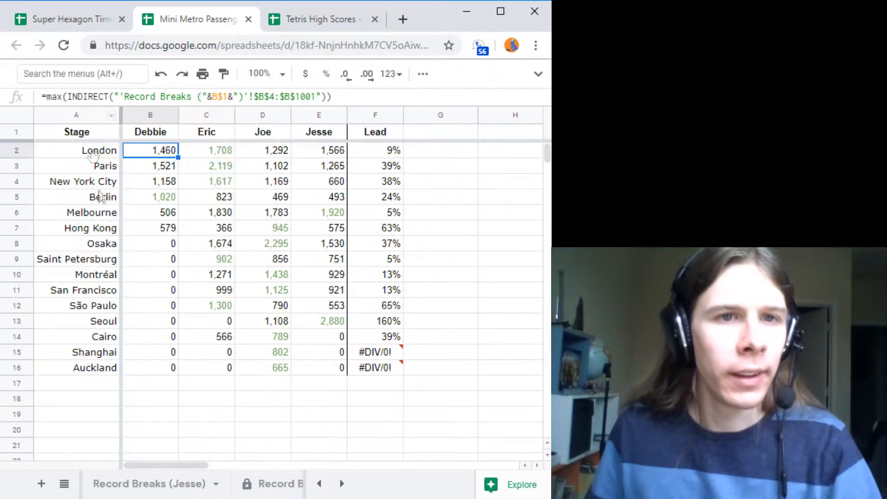
left_click(151, 181)
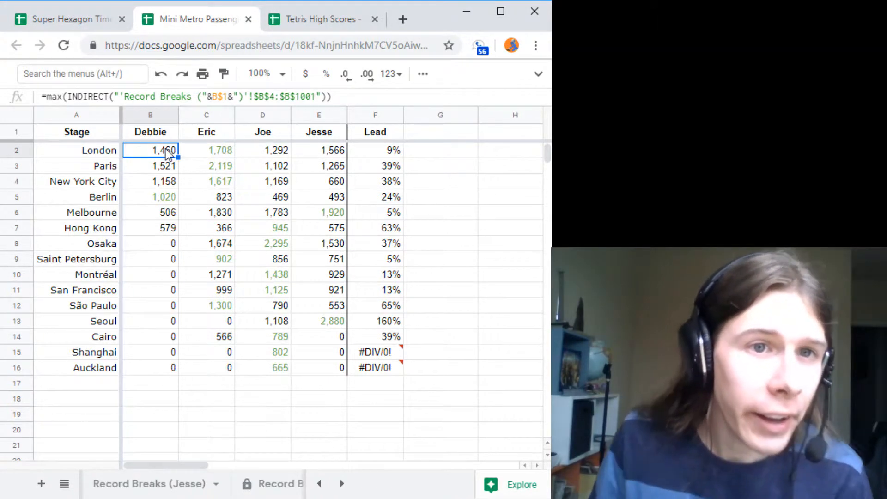
left_click(151, 181)
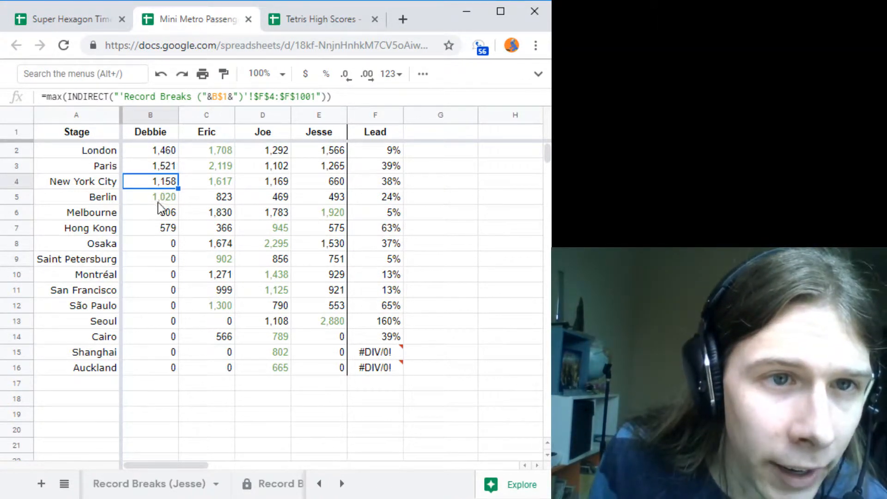
left_click(77, 150)
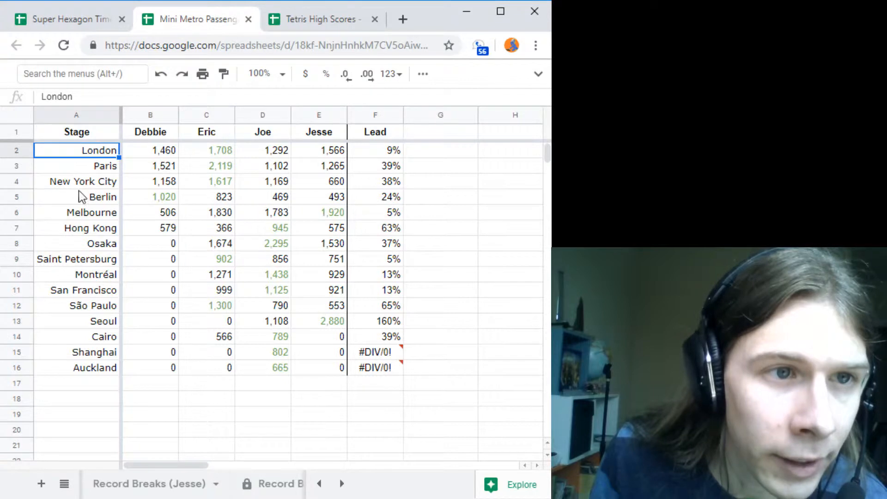
left_click(151, 213)
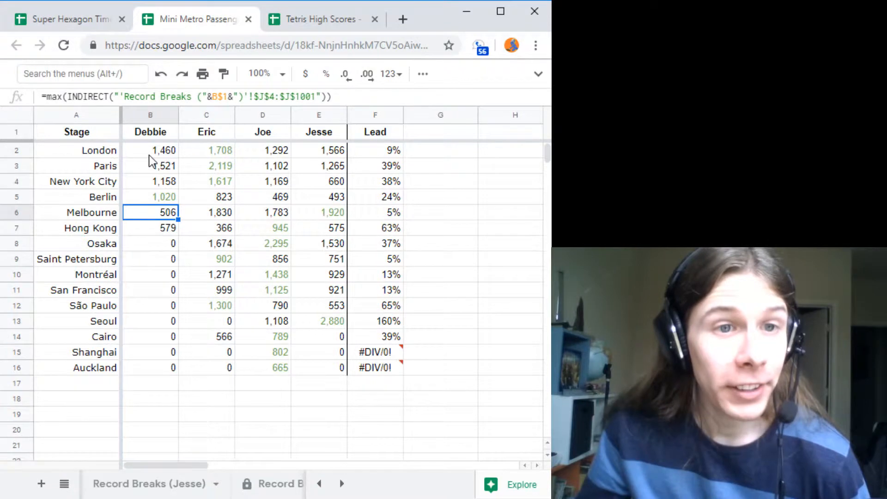
left_click(149, 150)
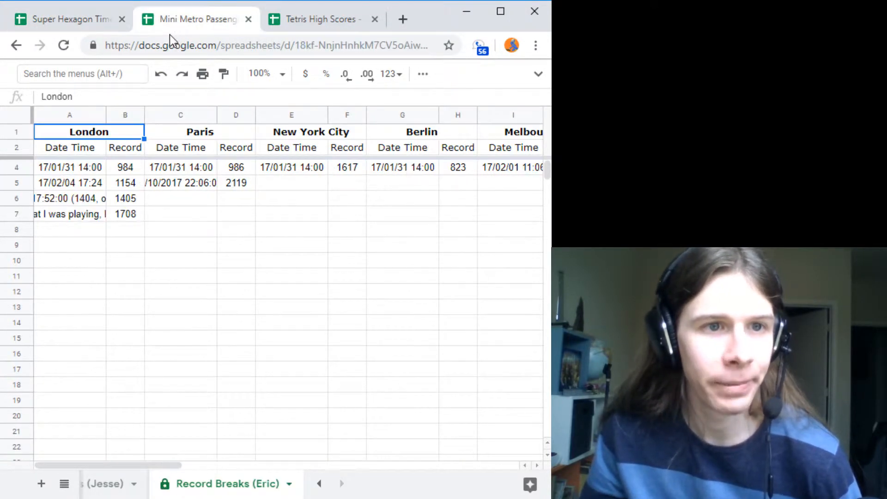
left_click(69, 213)
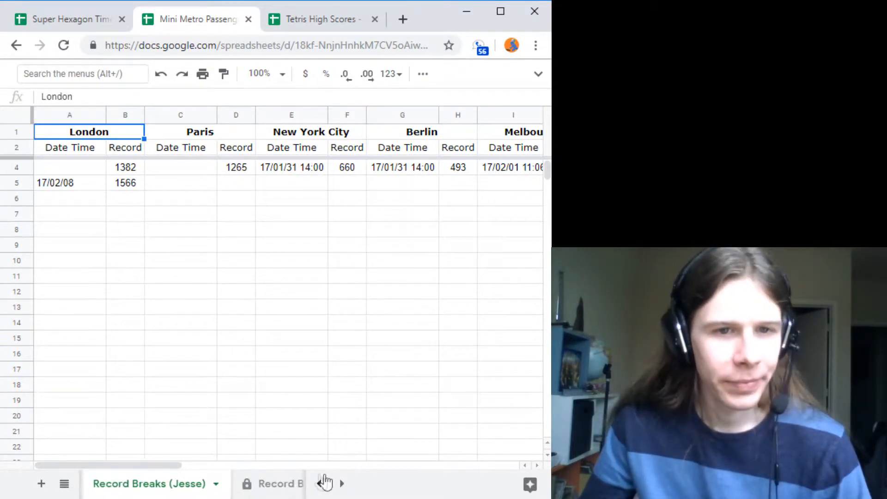
left_click(280, 483)
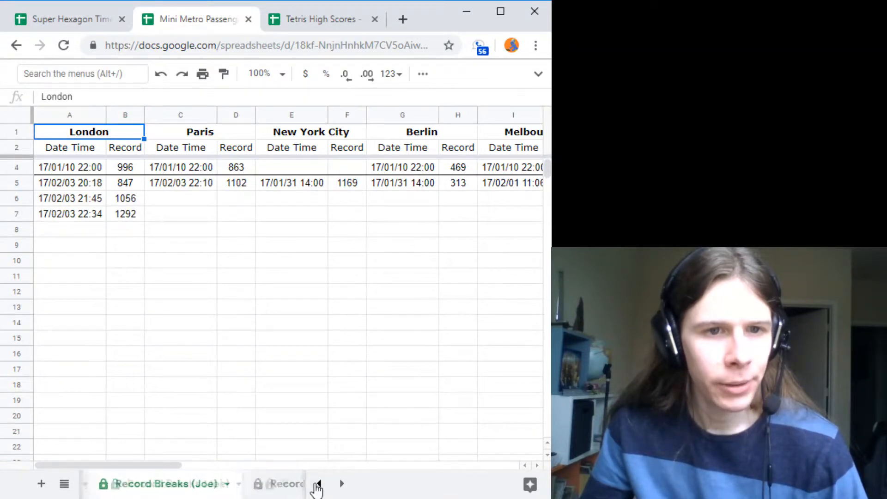
left_click(133, 483)
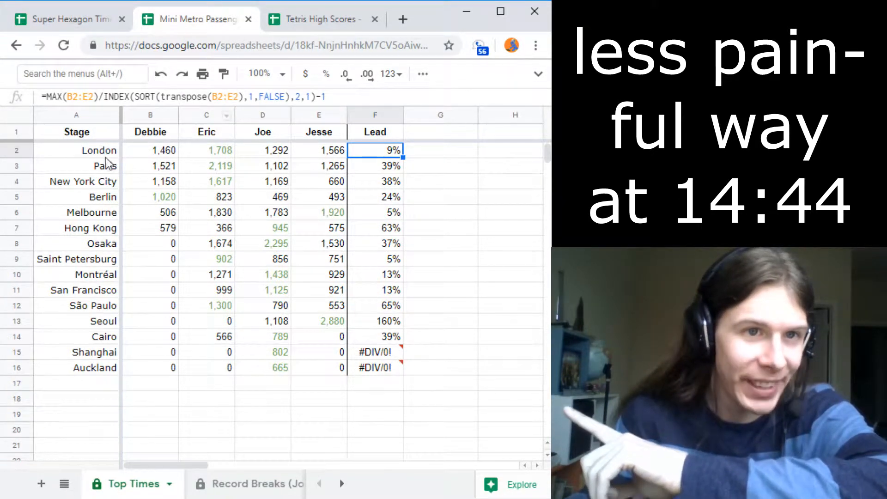
left_click(77, 150)
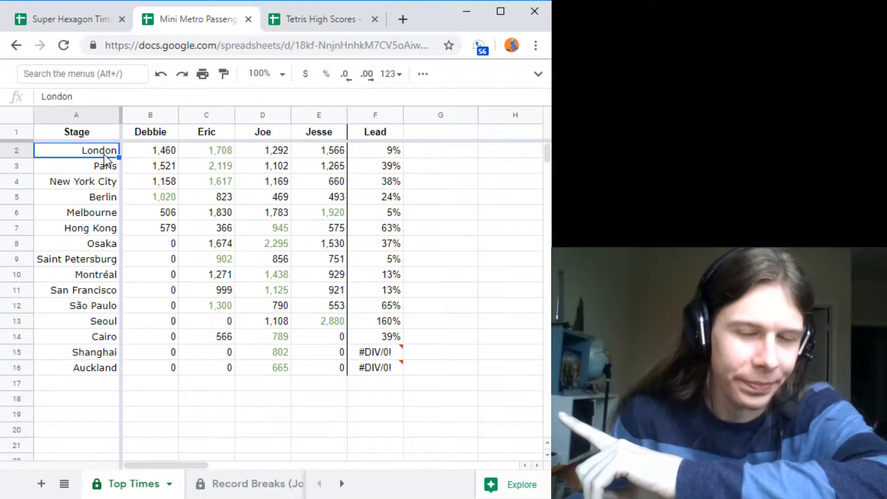
left_click(206, 150)
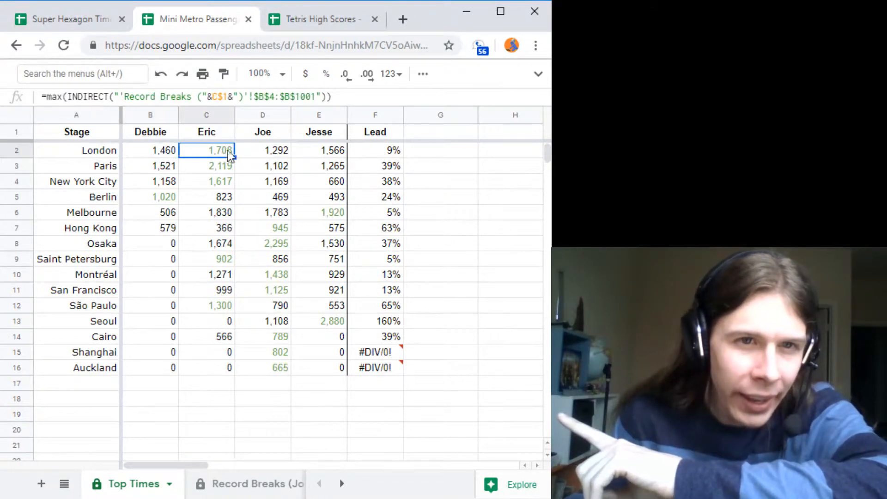
left_click(374, 243)
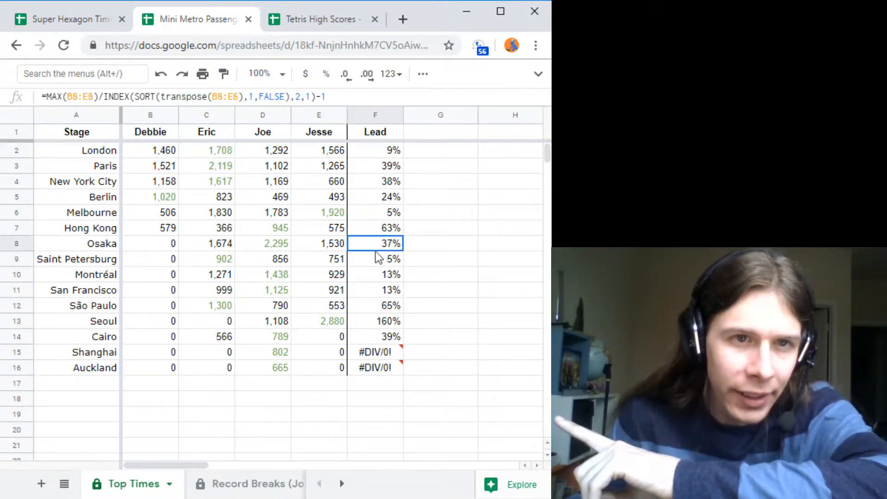
left_click(206, 196)
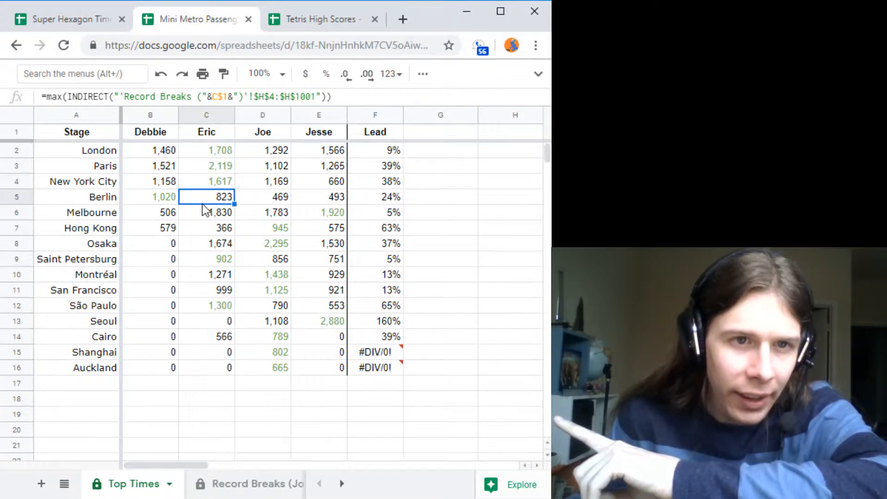
right_click(149, 149)
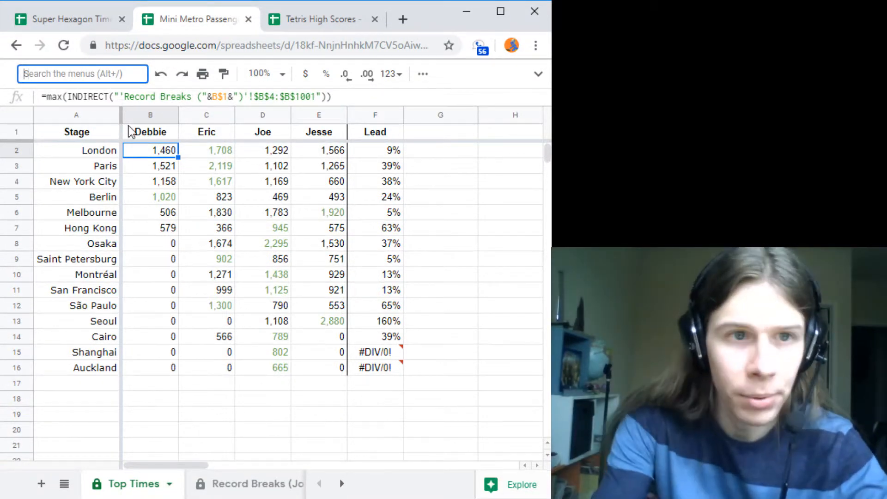
type("condi")
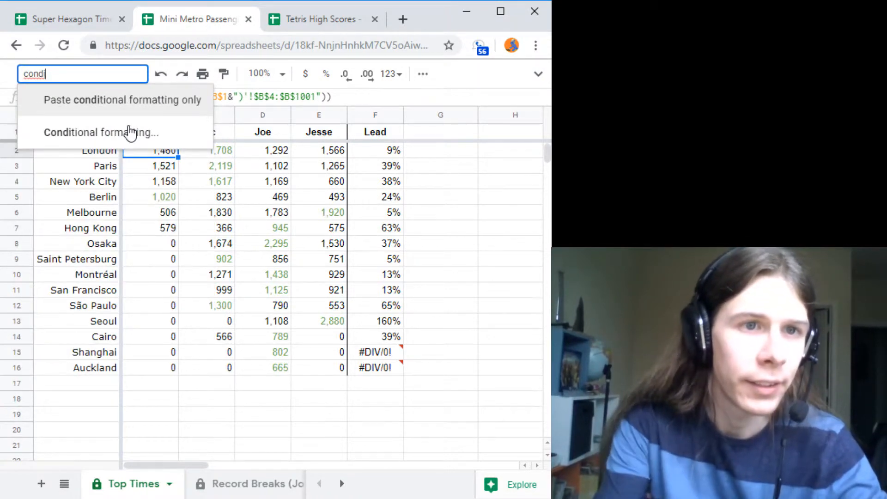
left_click(101, 132)
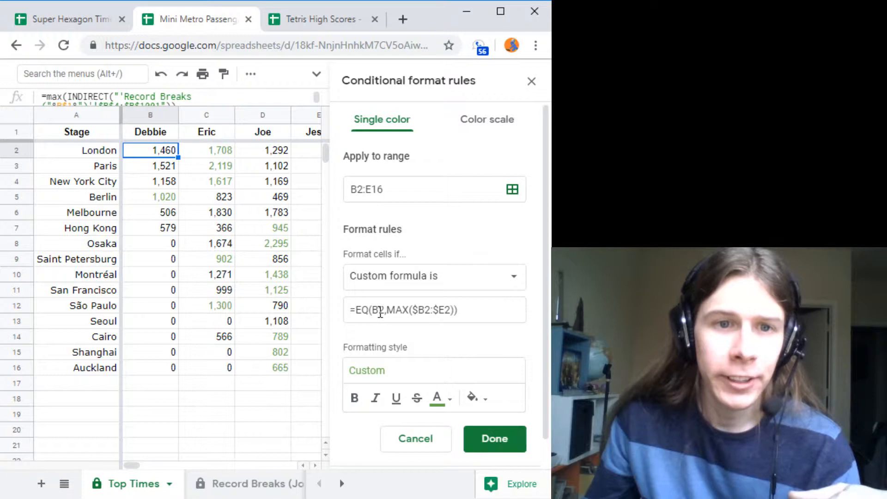
double_click(379, 310)
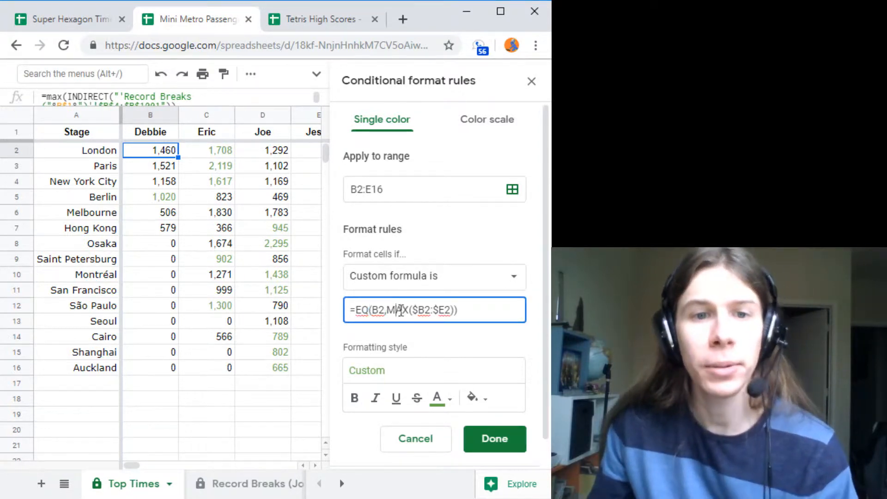
double_click(389, 310)
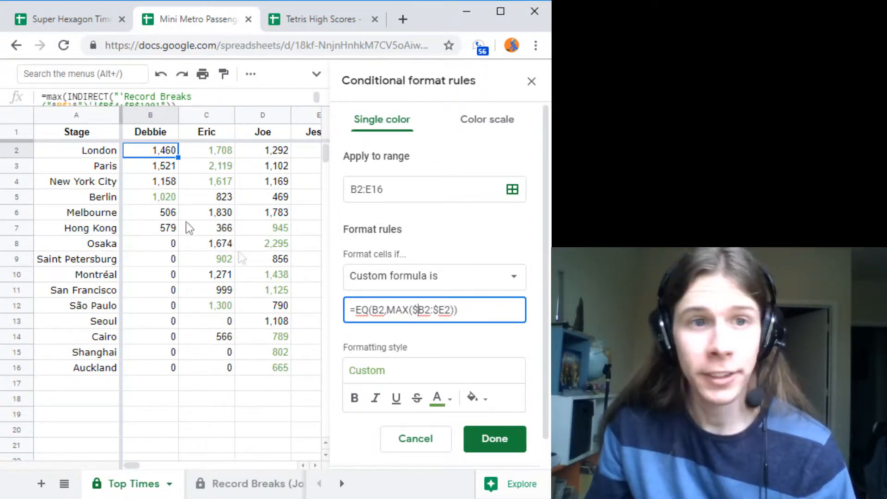
mouse_move(336, 240)
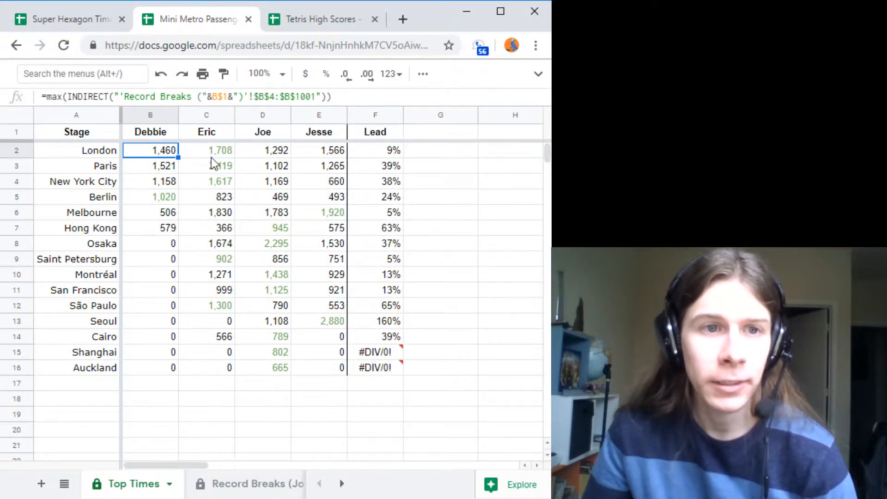
Review the London Lead formula and stage name, then switch to the Tetris High Scores spreadsheet.
left_click(374, 150)
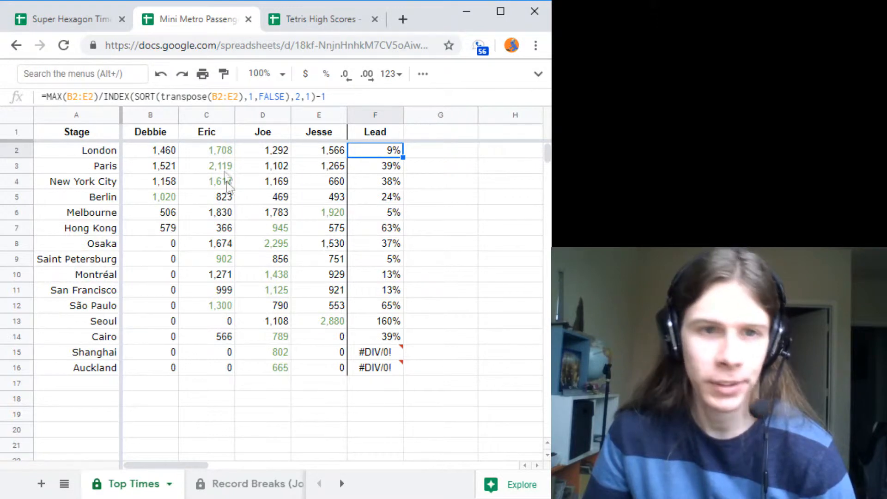
left_click(77, 150)
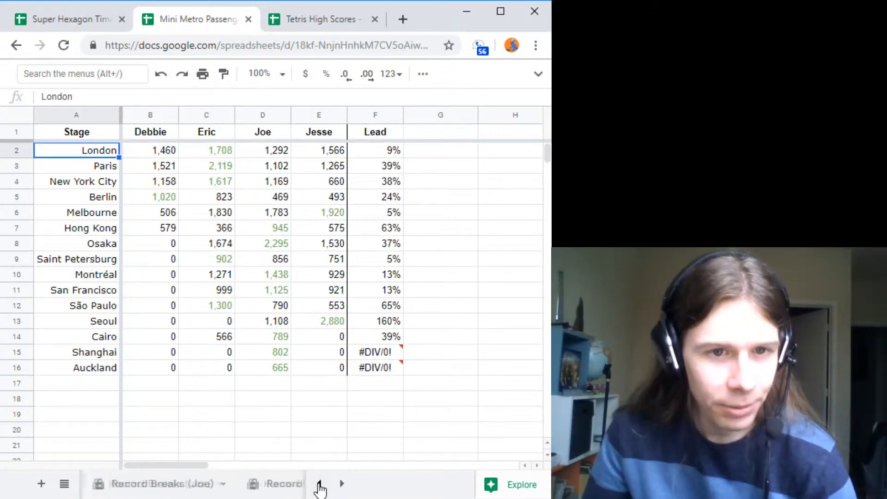
left_click(315, 18)
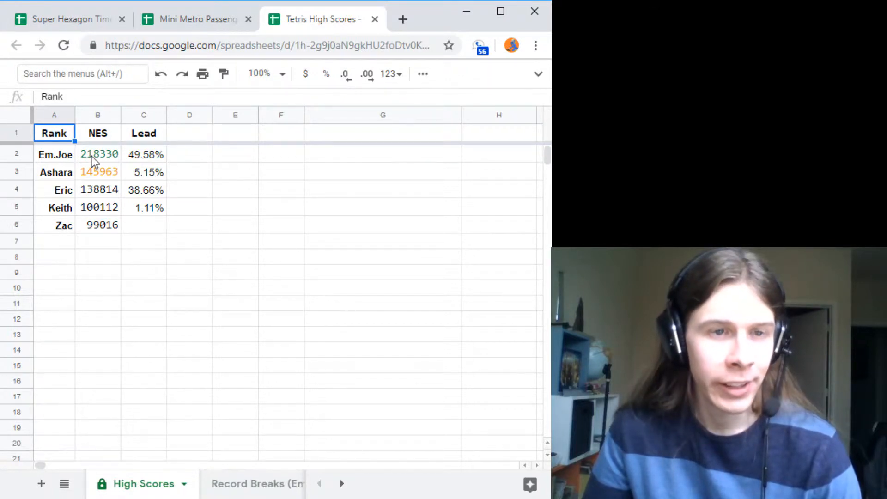
Select helper columns D through F and review their text colour formatting.
left_click(54, 133)
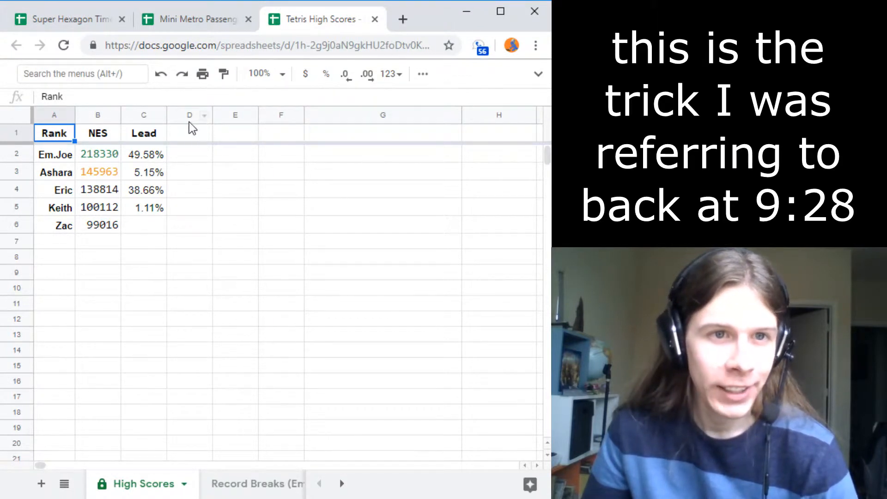
left_click_drag(190, 114, 281, 115)
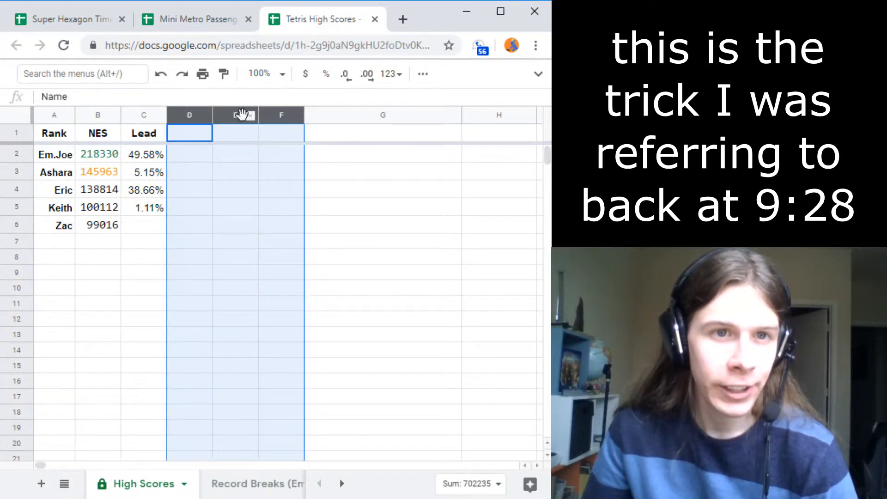
right_click(235, 115)
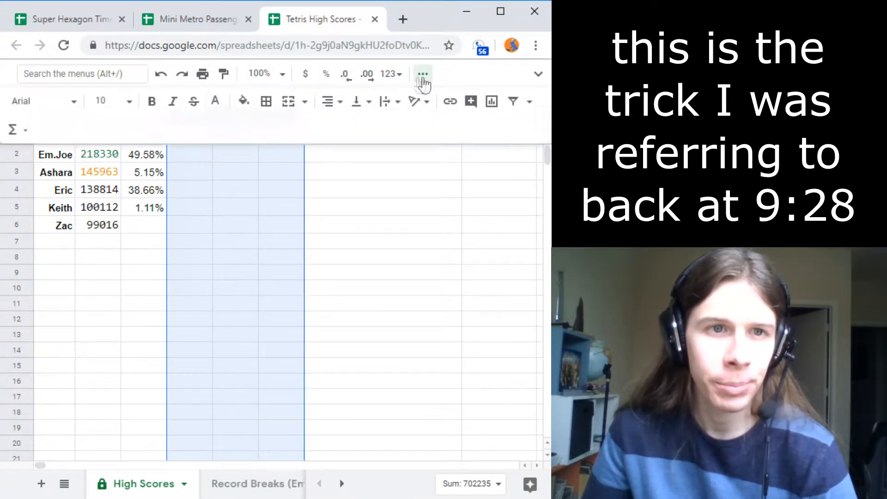
left_click(215, 102)
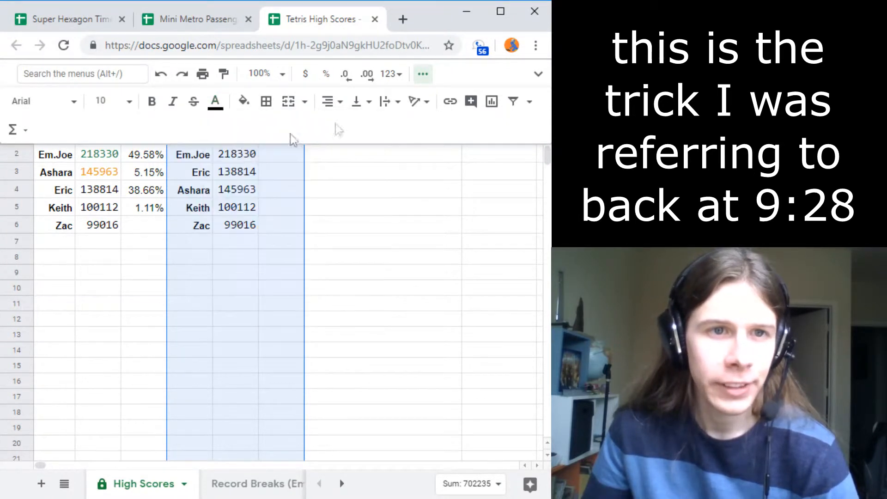
left_click(190, 133)
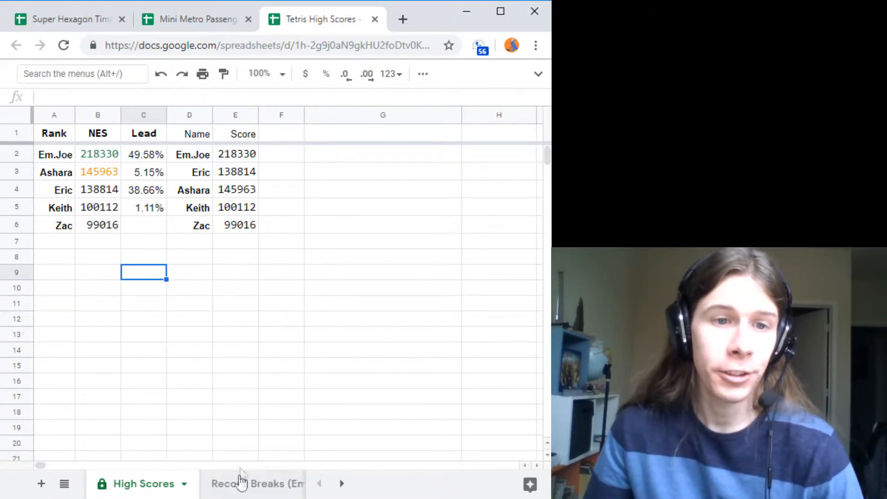
Replace E2 with =max(INDIRECT("'Record Breaks ("&D2&")'!B3:B1000")), referencing Mini Metro's version.
left_click(189, 154)
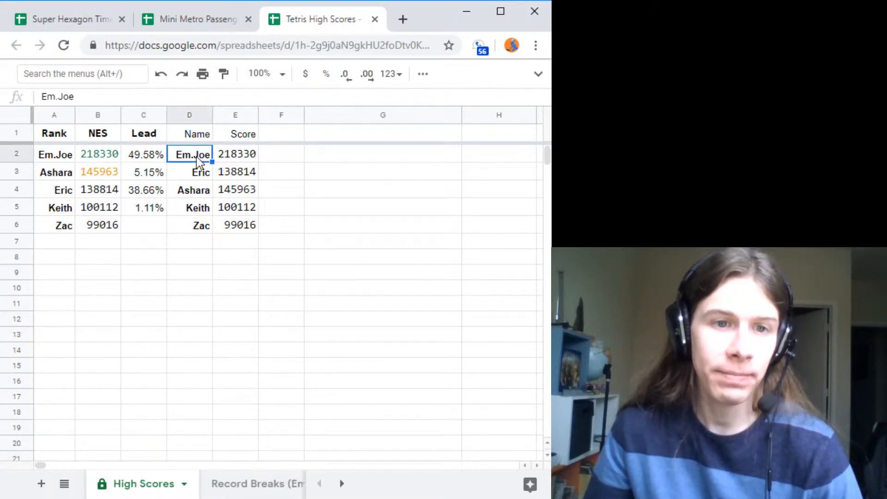
left_click(236, 154)
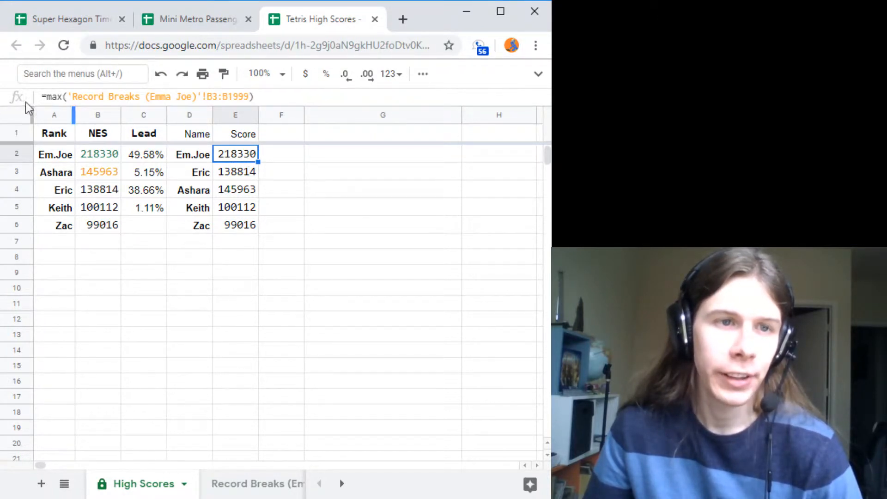
mouse_move(234, 335)
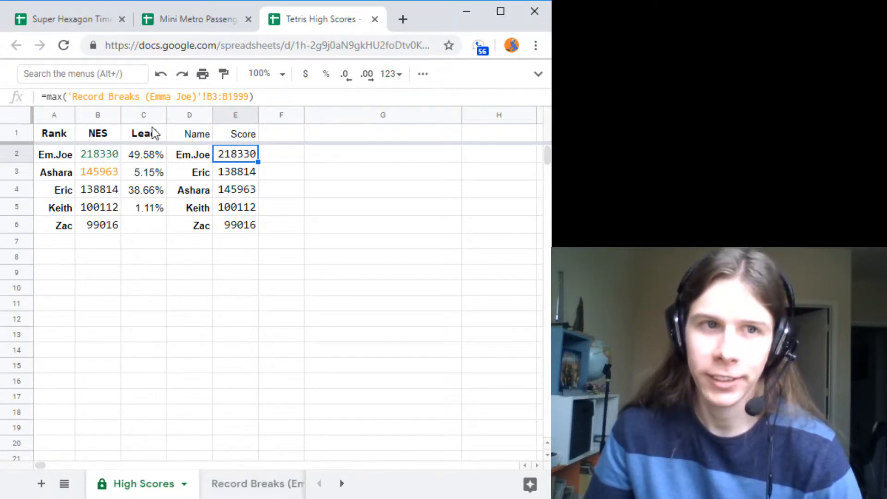
left_click(236, 207)
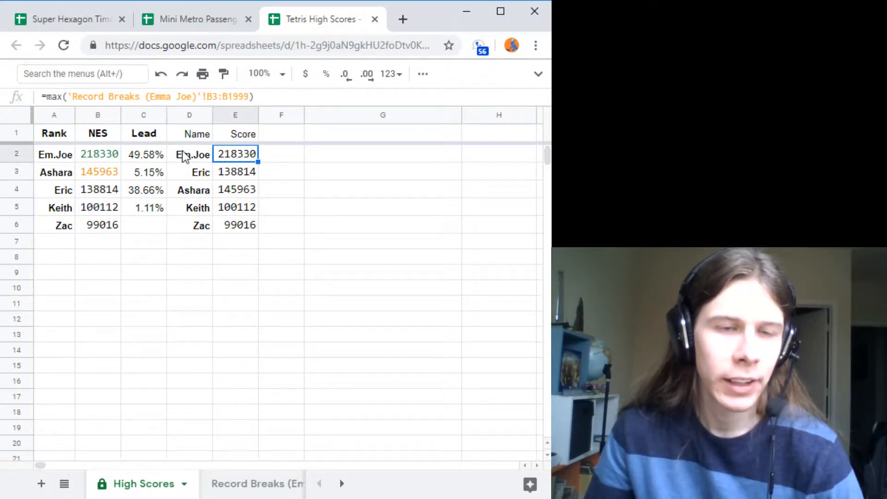
left_click(189, 154)
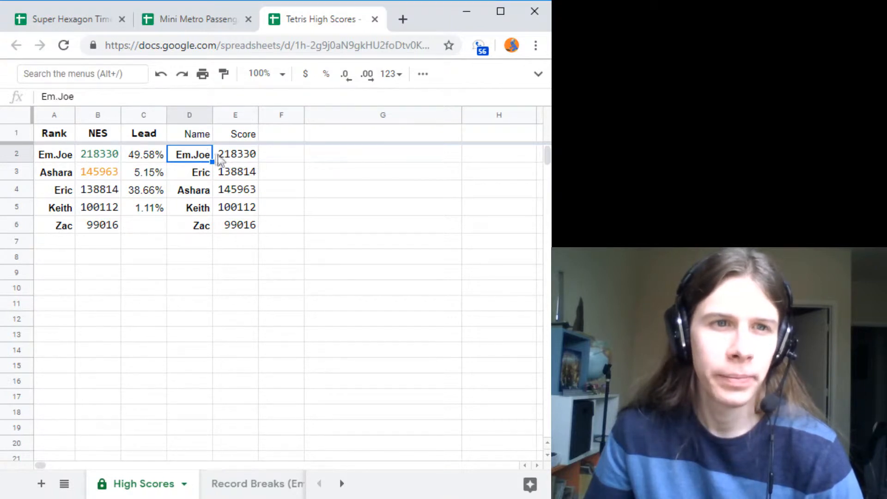
left_click(195, 18)
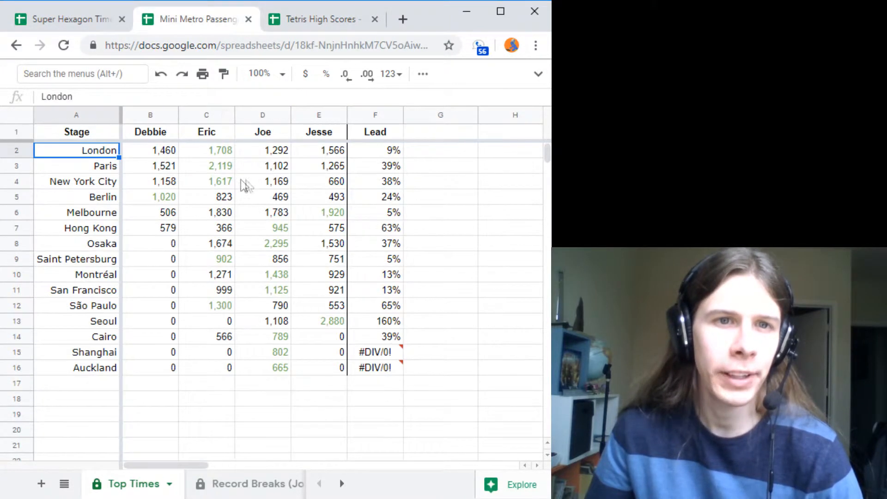
left_click(261, 181)
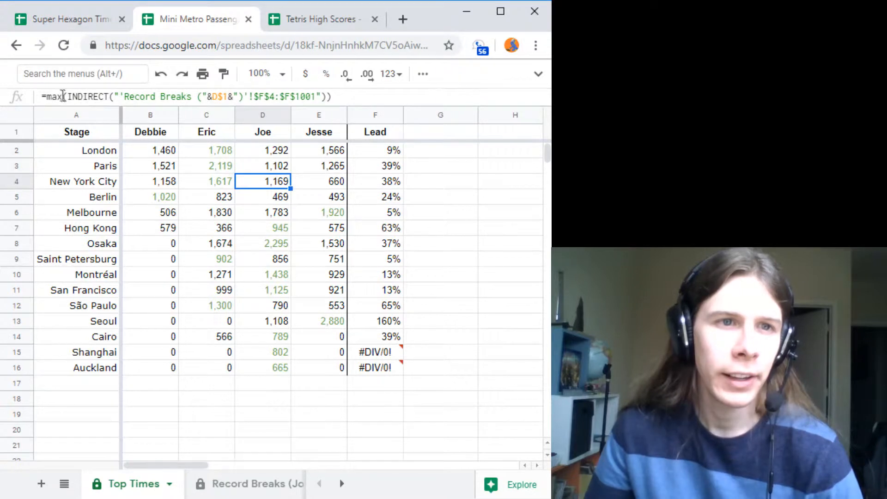
left_click(314, 18)
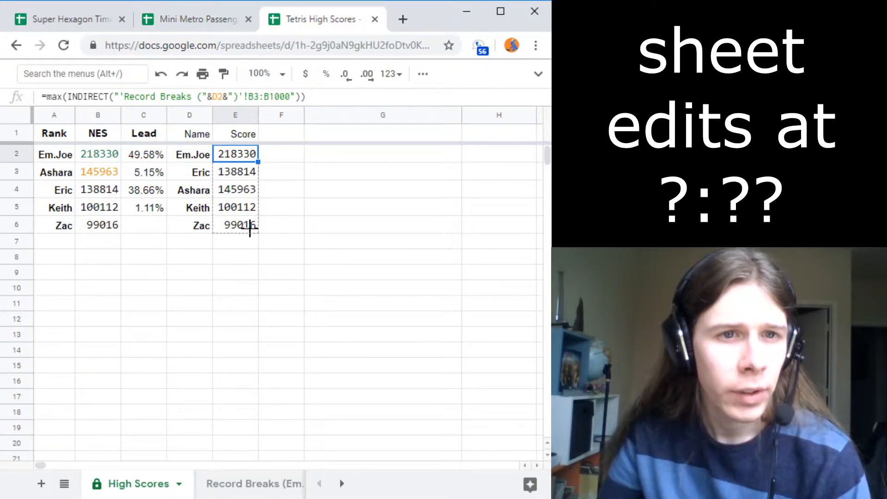
Fill the INDIRECT score lookup down E2:E6 and review the result.
left_click_drag(236, 154, 236, 224)
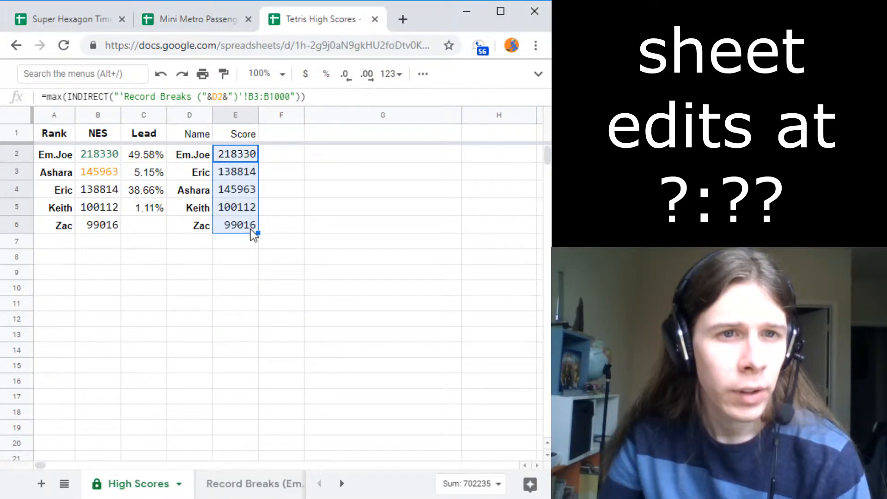
left_click(190, 154)
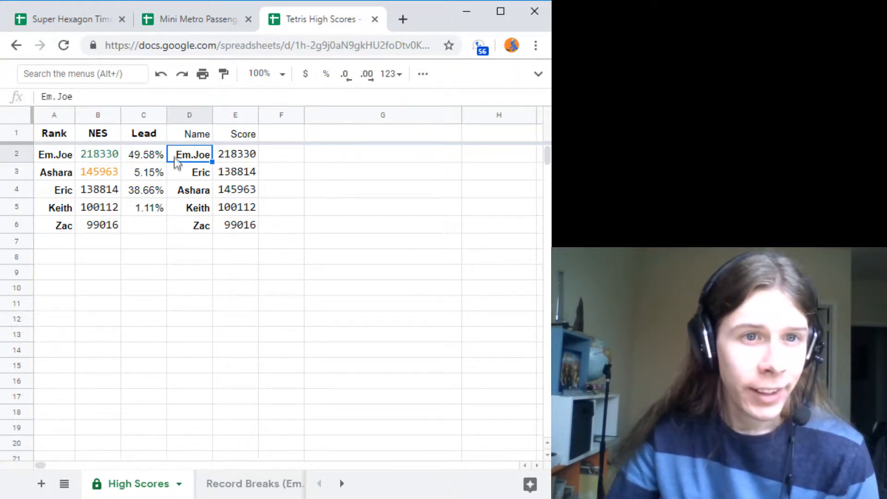
left_click(236, 155)
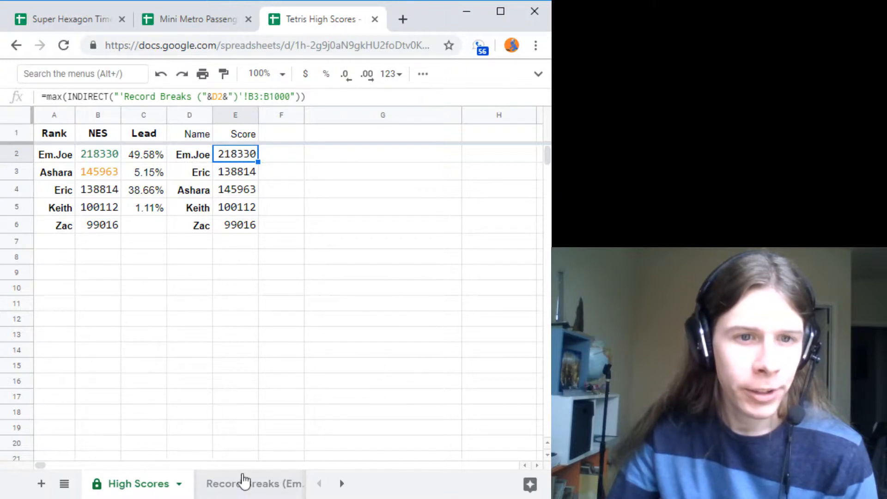
Review Em.Joe's and Eric's Record Breaks sheets, checking the player with two recorded scores.
left_click(251, 483)
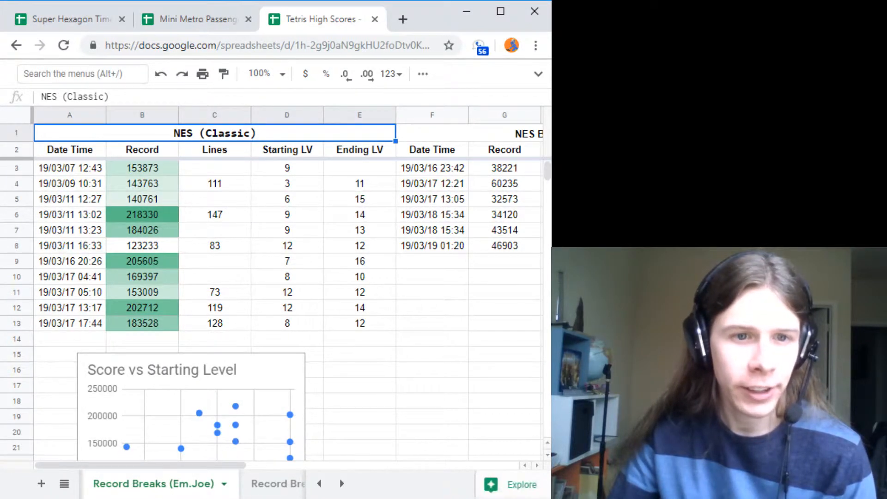
left_click(144, 483)
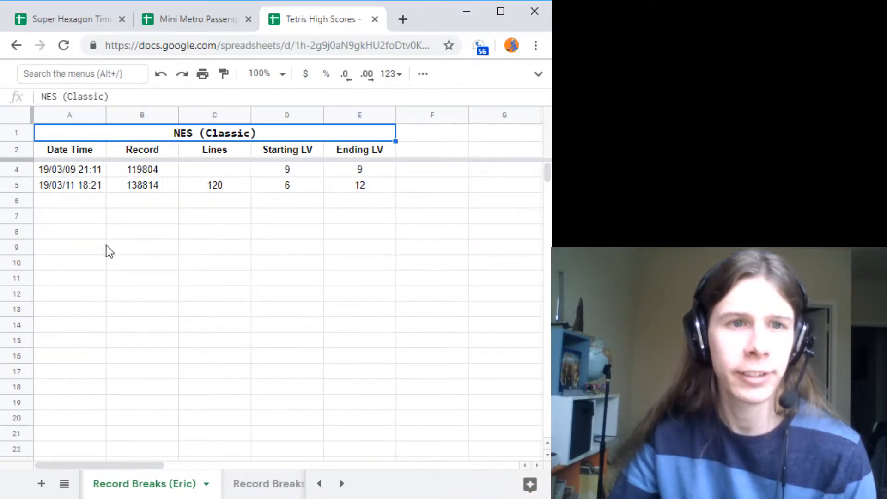
left_click(69, 247)
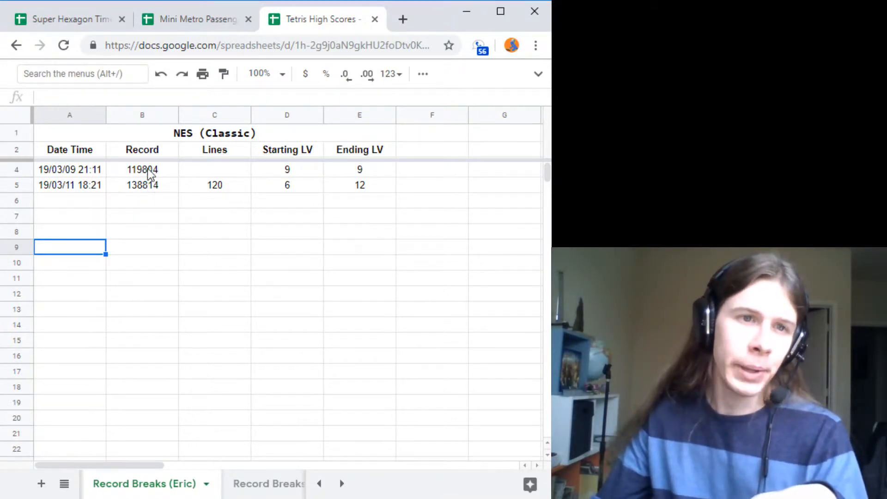
left_click_drag(142, 169, 142, 184)
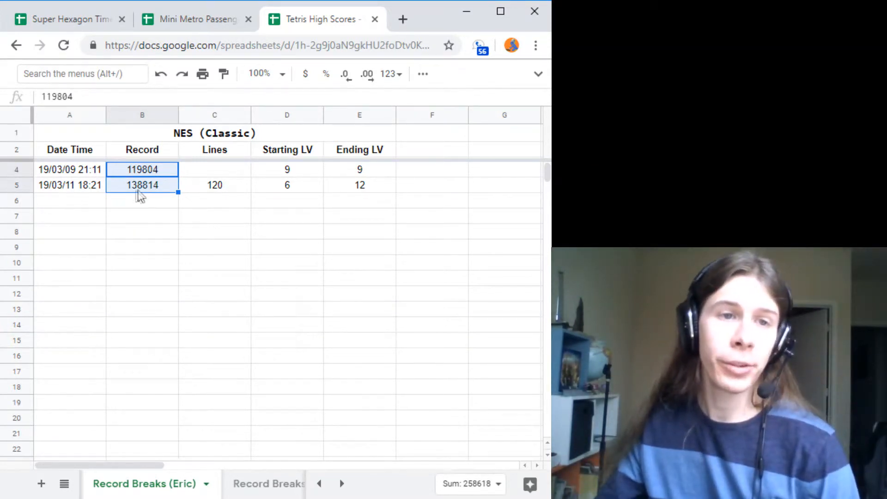
mouse_move(119, 195)
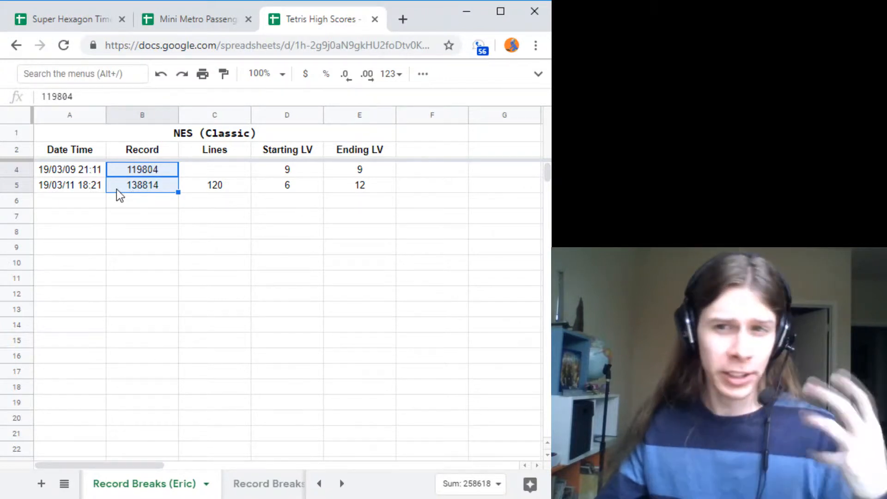
left_click(142, 184)
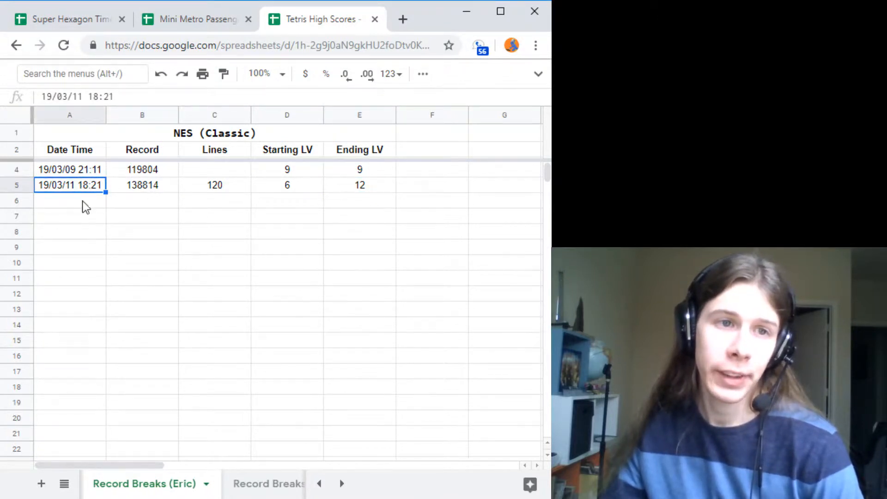
mouse_move(225, 266)
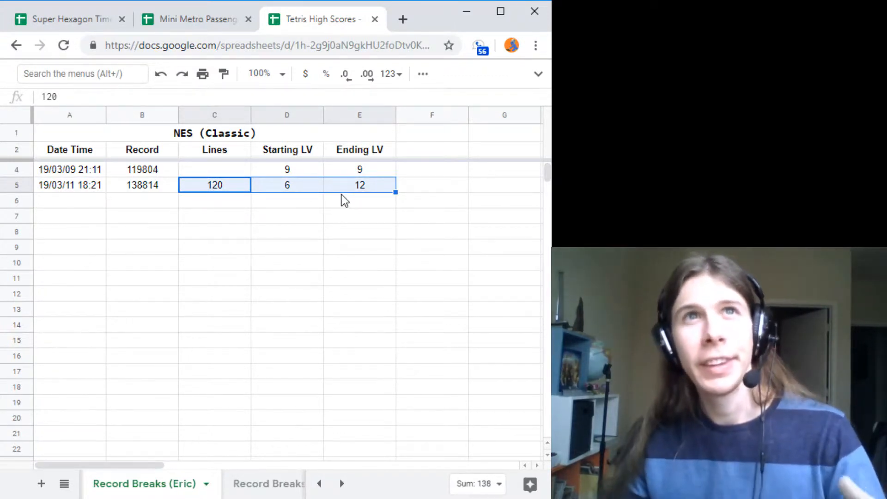
left_click(143, 185)
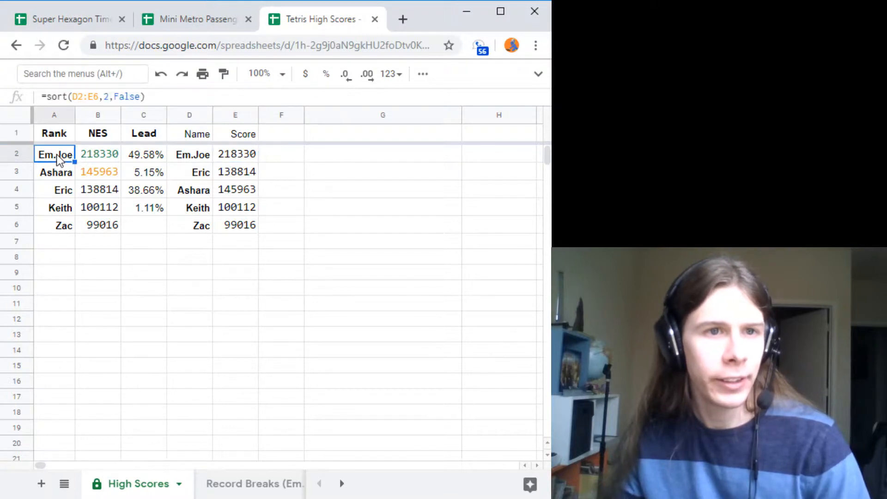
mouse_move(187, 158)
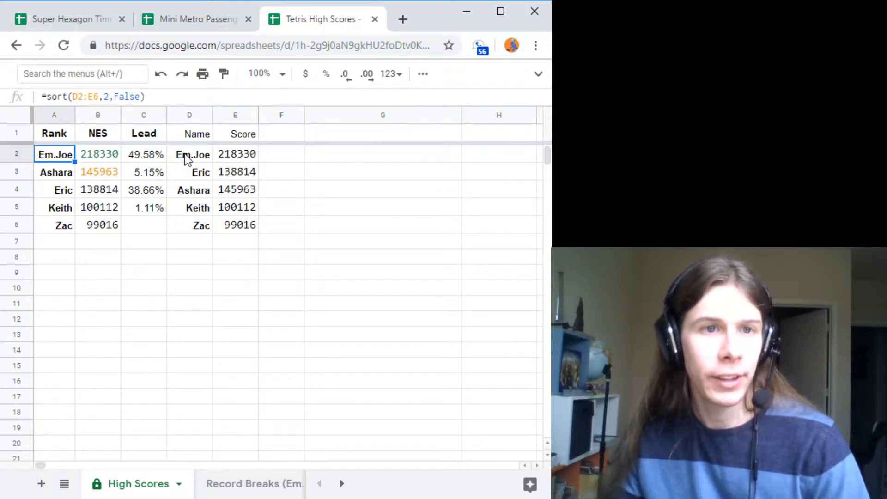
mouse_move(203, 159)
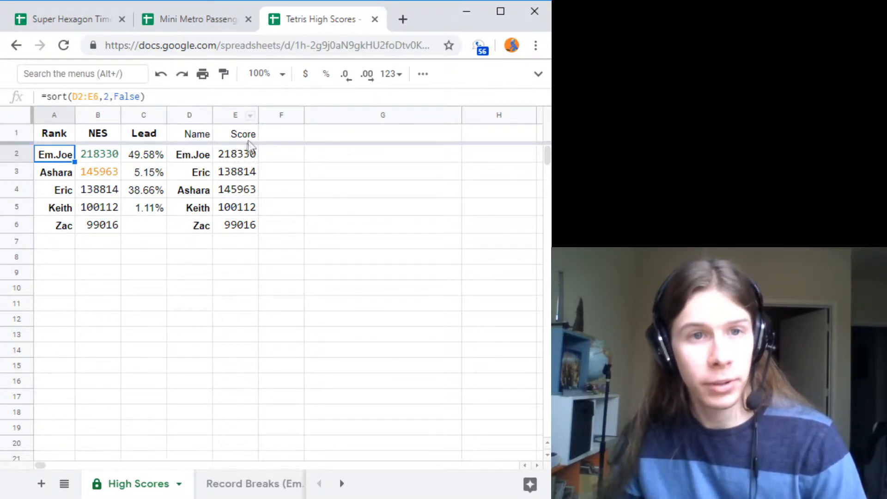
mouse_move(232, 220)
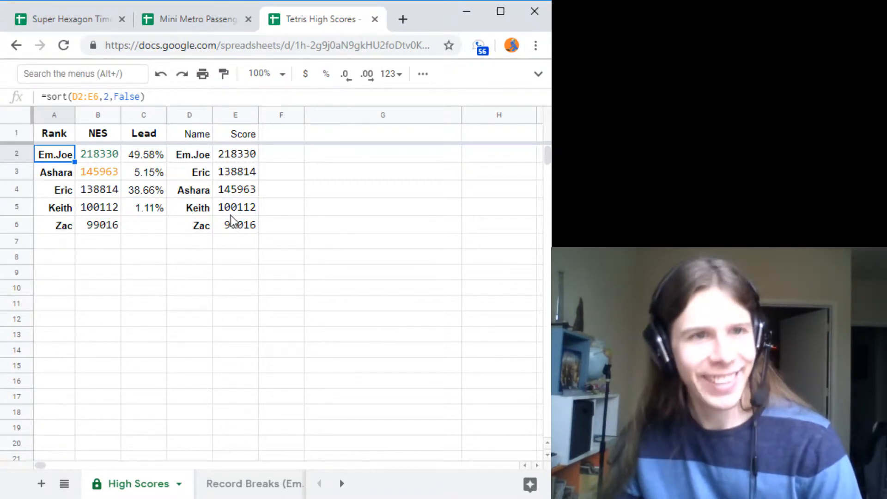
Review the =sort(D2:E6,2,False) ranking formula on the High Scores sheet.
left_click(143, 115)
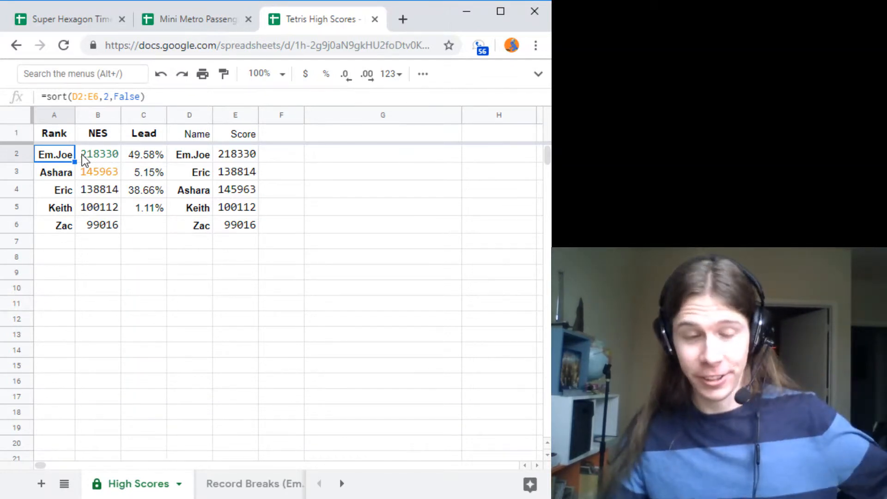
mouse_move(105, 232)
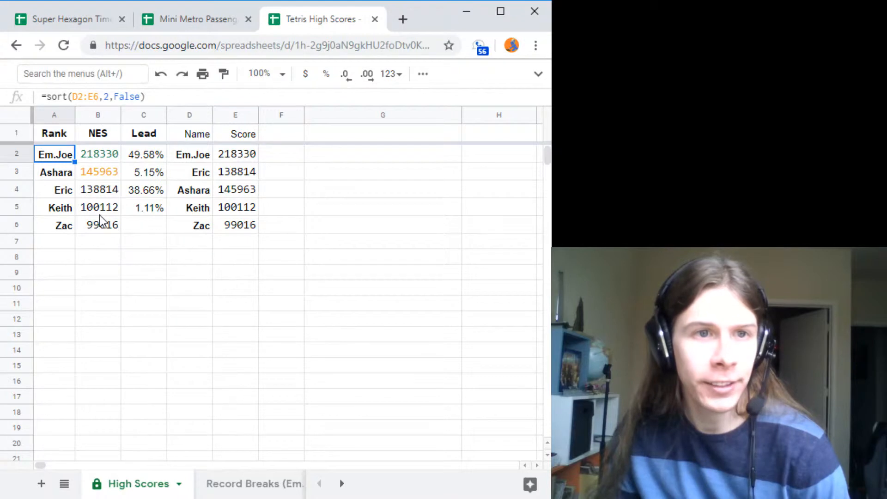
mouse_move(189, 141)
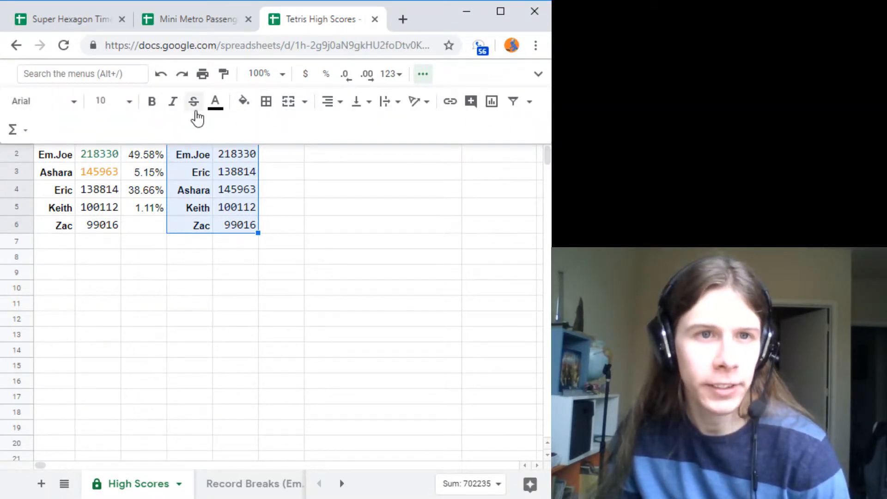
Turn D1:E6 helper text white, then select the top NES scores.
left_click(216, 101)
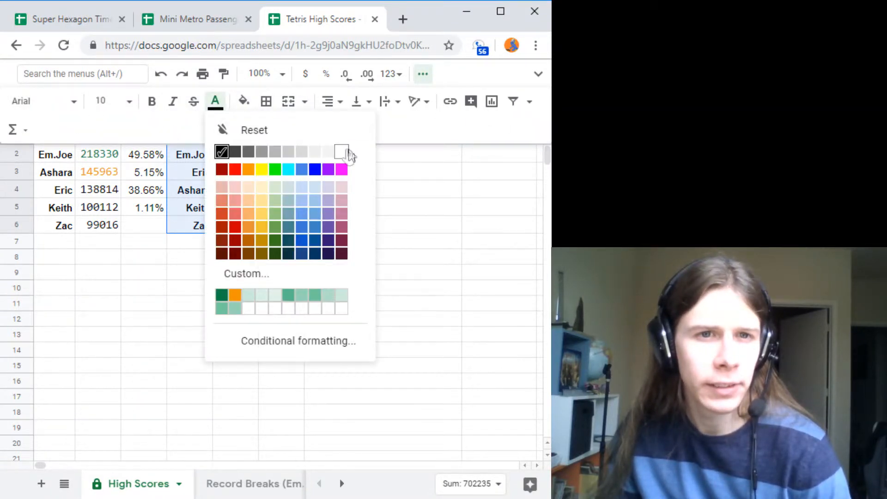
left_click(340, 153)
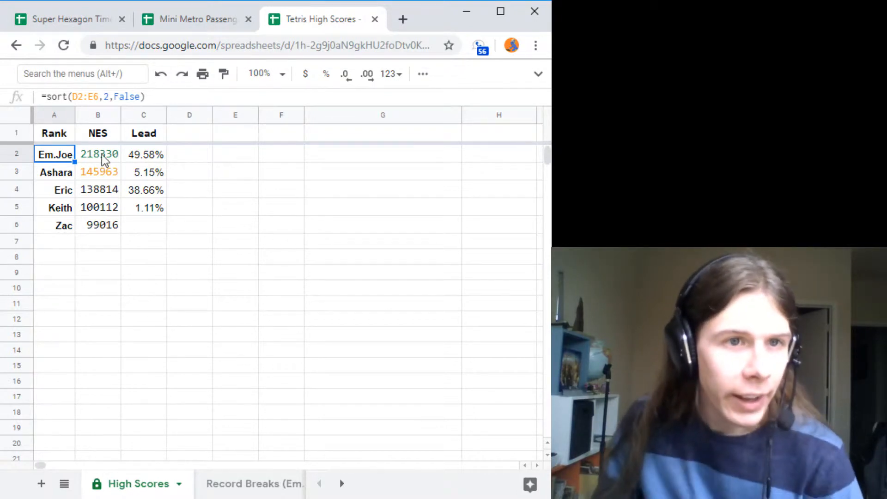
left_click(97, 155)
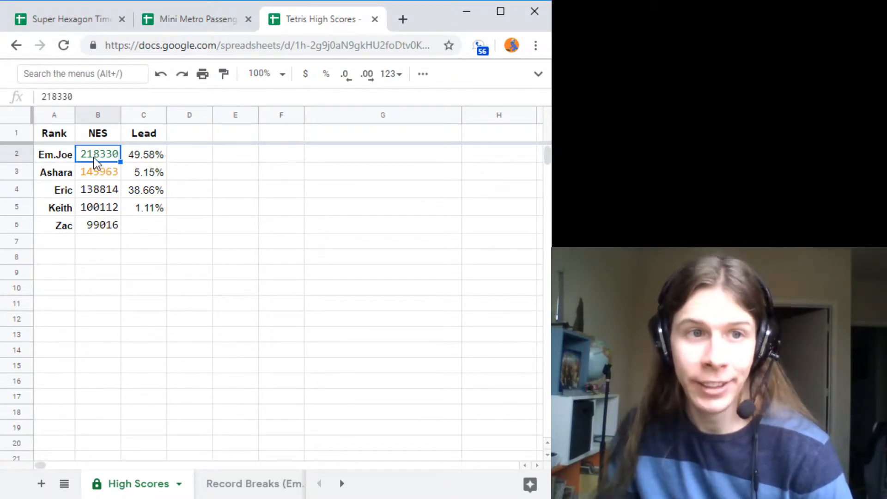
right_click(99, 172)
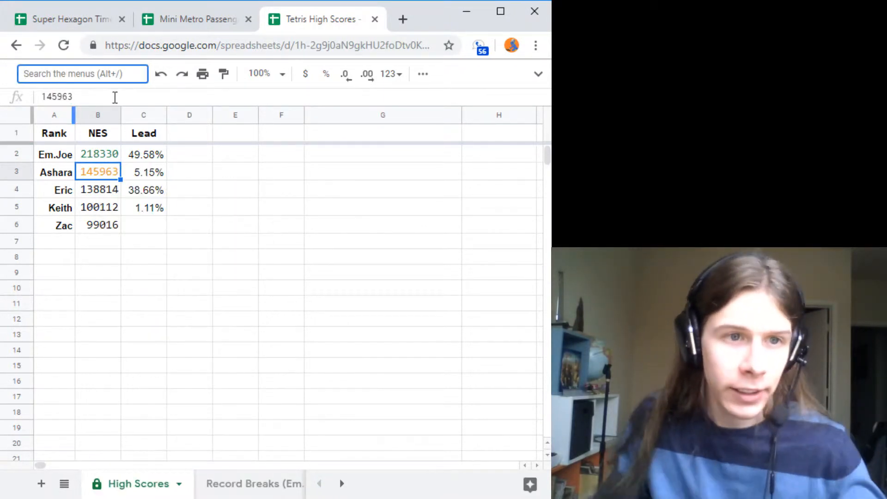
Inspect the first rule's =EQ(B2,LARGE(B$2:B$5,1)) formula and leave the rules unchanged.
type("cond")
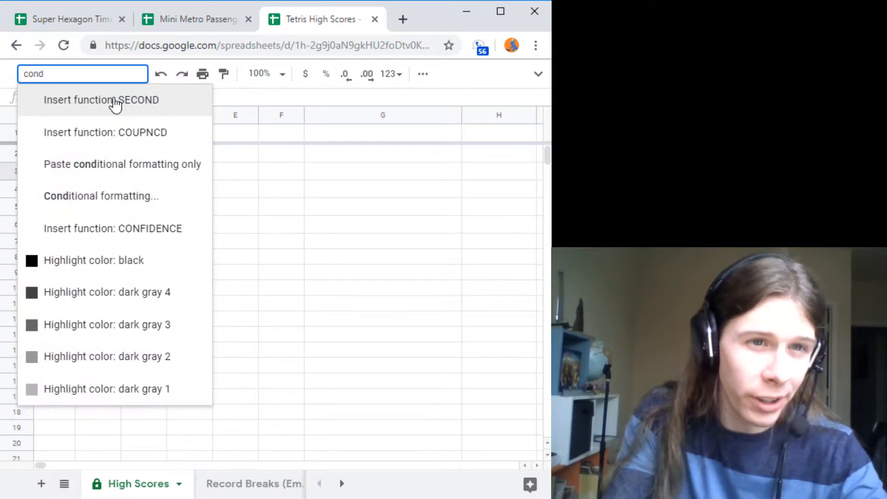
left_click(100, 196)
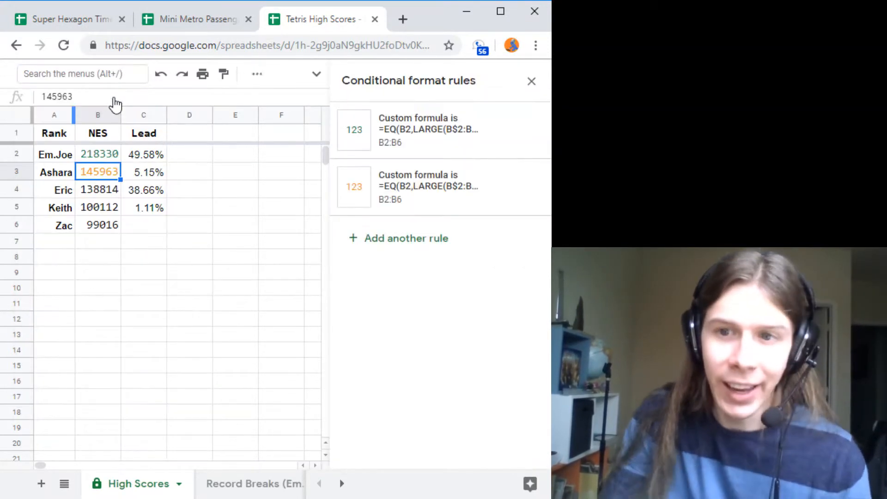
mouse_move(223, 74)
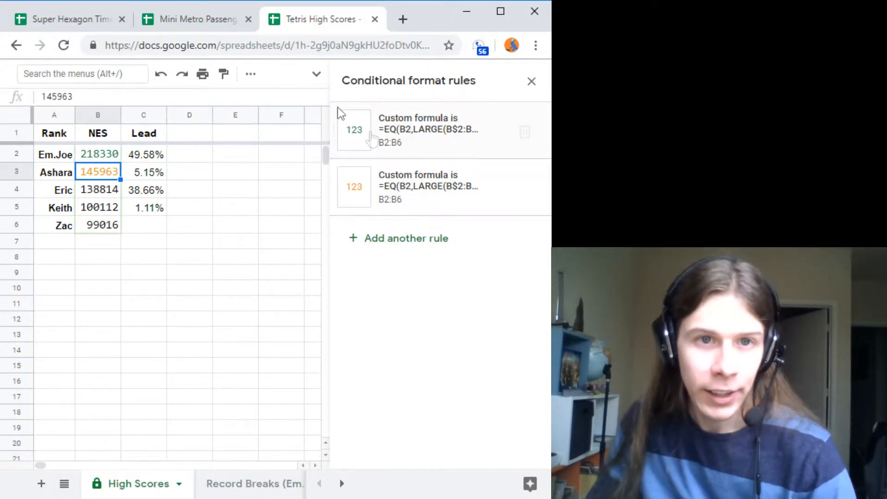
left_click(427, 129)
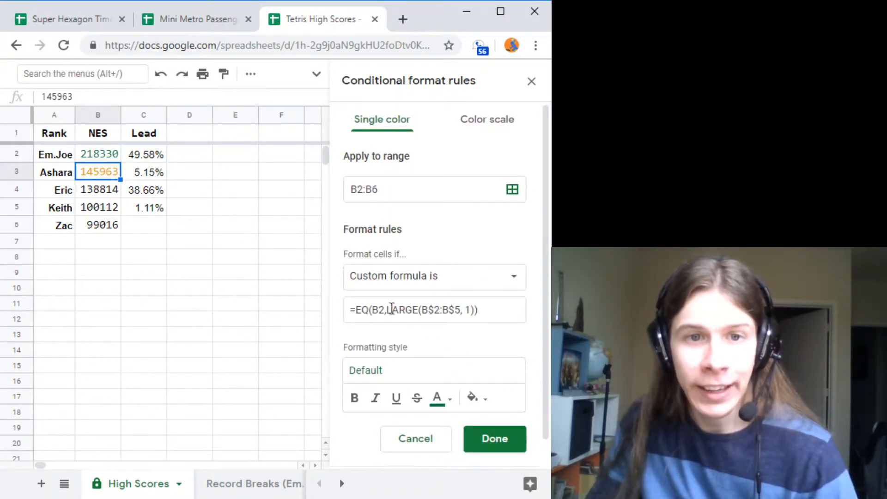
double_click(402, 311)
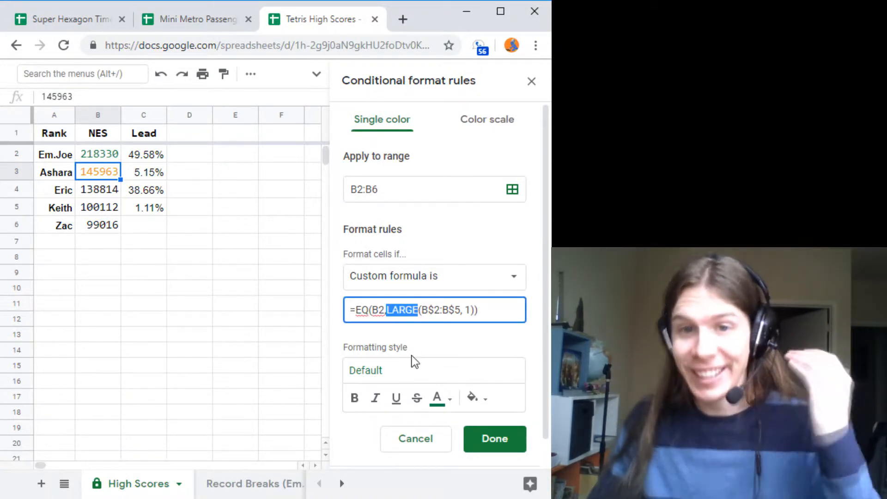
left_click(467, 311)
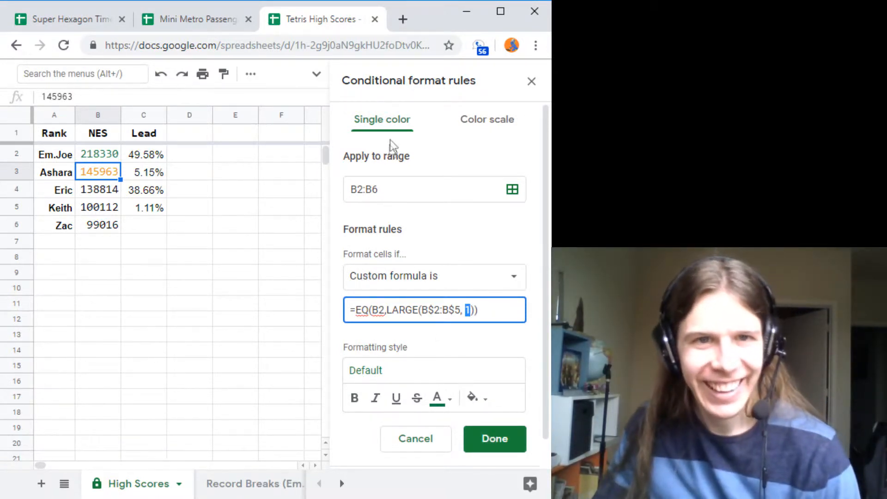
left_click(494, 438)
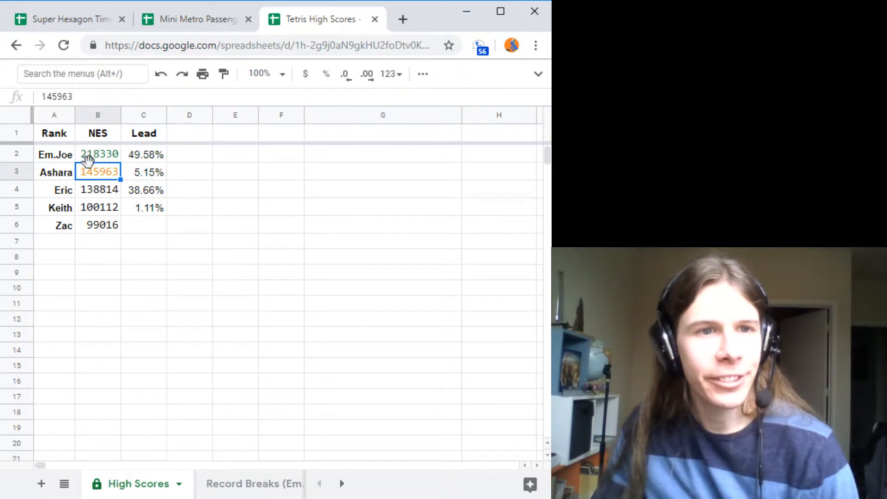
type("condit")
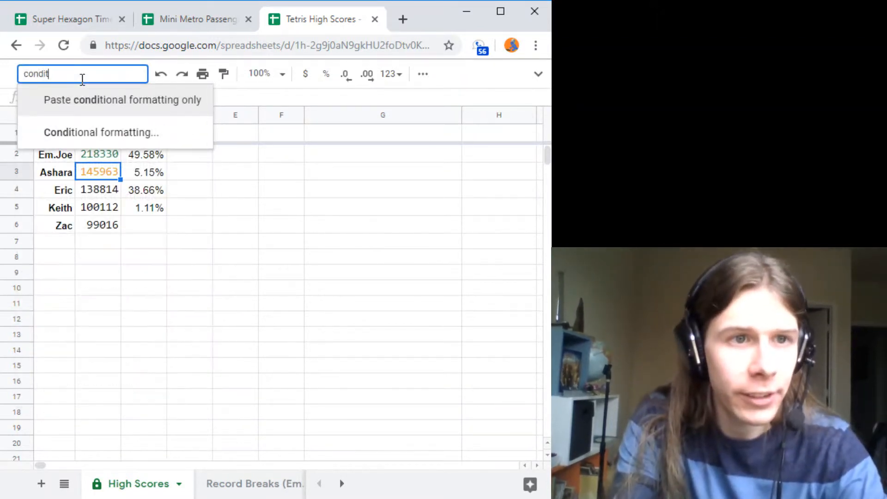
left_click(100, 132)
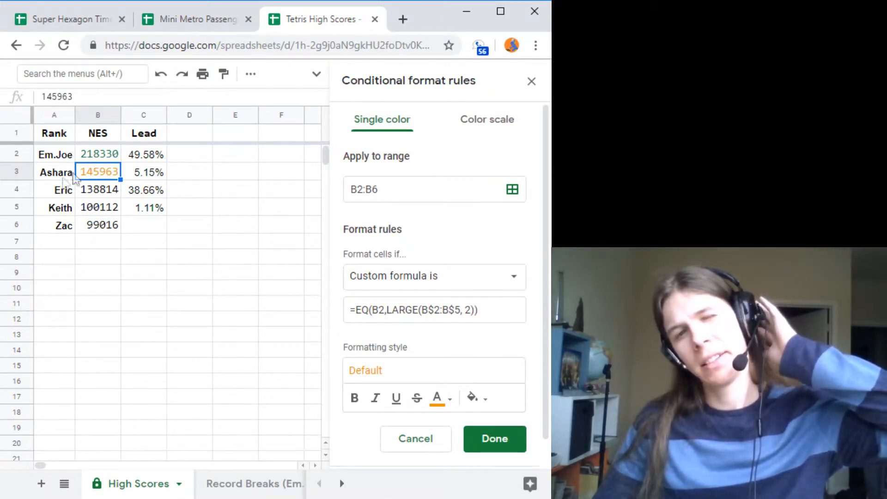
left_click(494, 438)
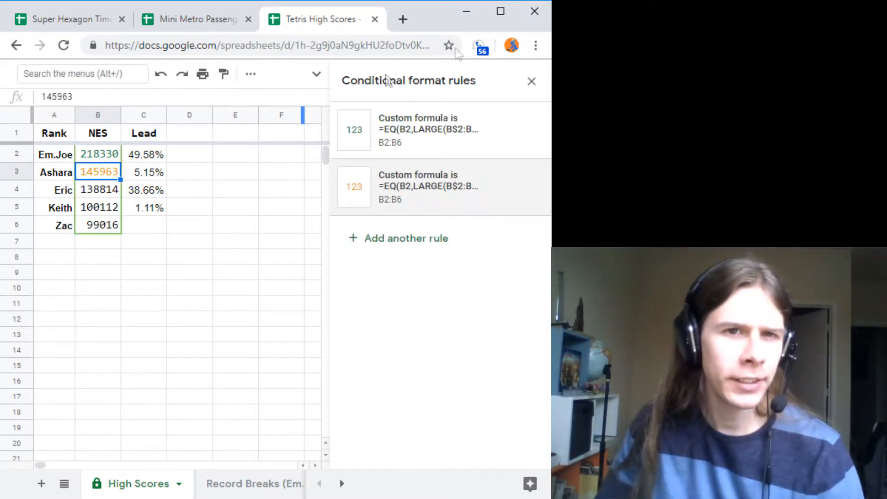
left_click(97, 154)
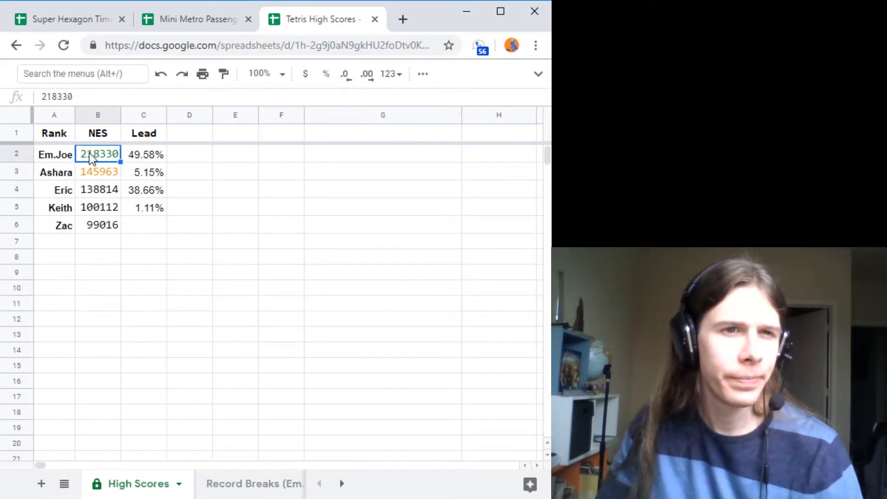
Delete both EQ–LARGE highlight rules from B2 so the NES scores lose their colours.
right_click(97, 155)
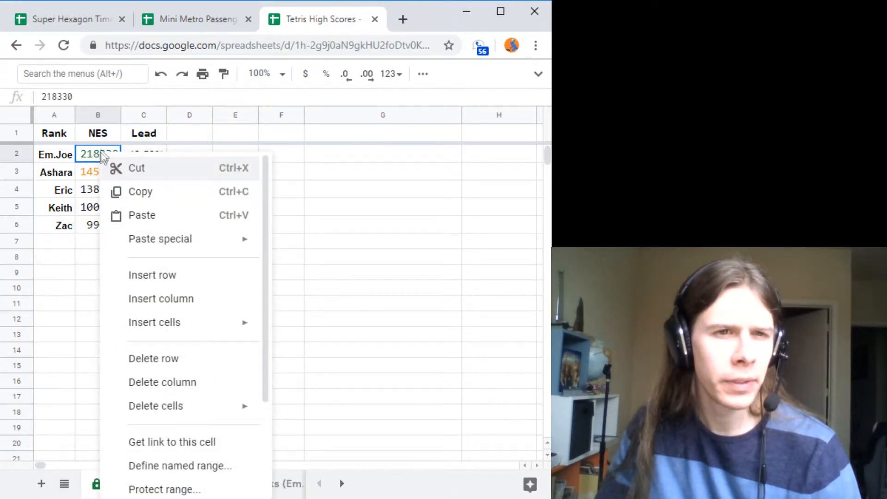
type("condi")
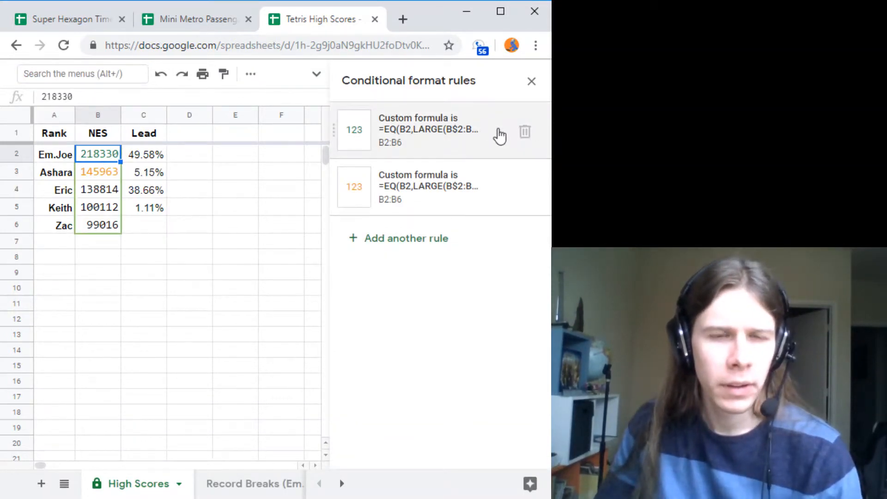
left_click(524, 131)
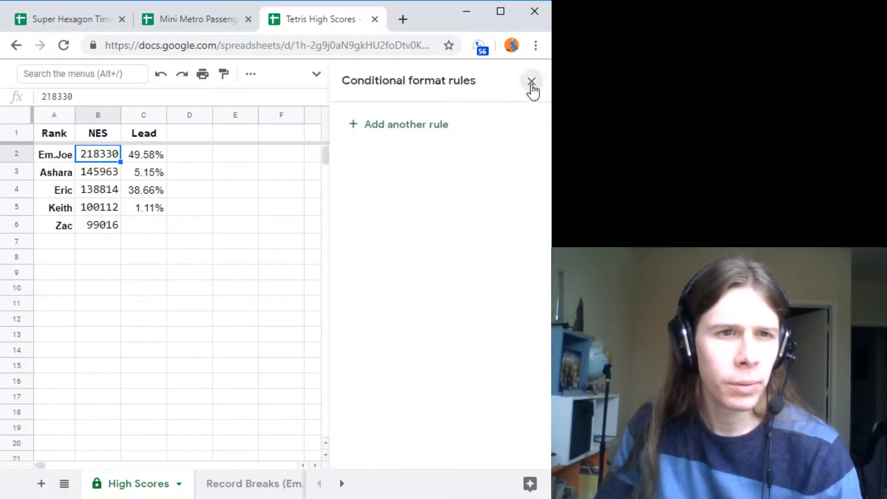
left_click(530, 81)
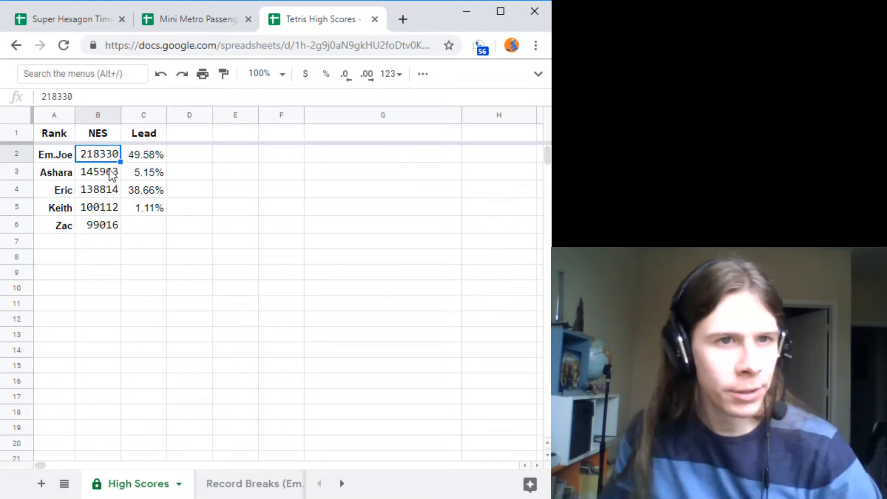
Fill Em.Joe's 218330 cell B2 with plain light green.
right_click(99, 172)
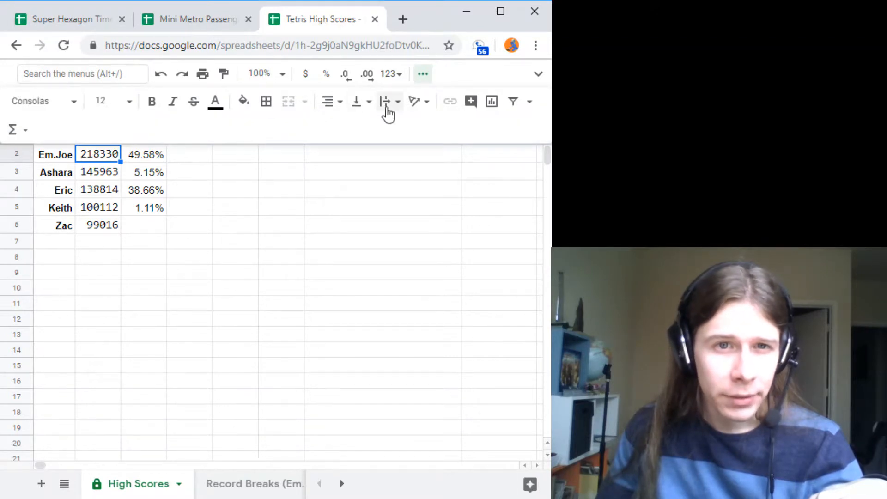
left_click(243, 102)
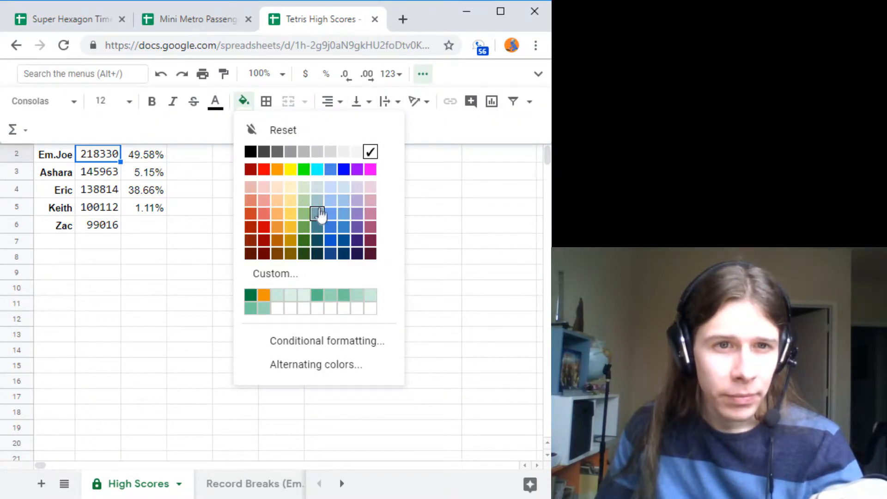
left_click(303, 213)
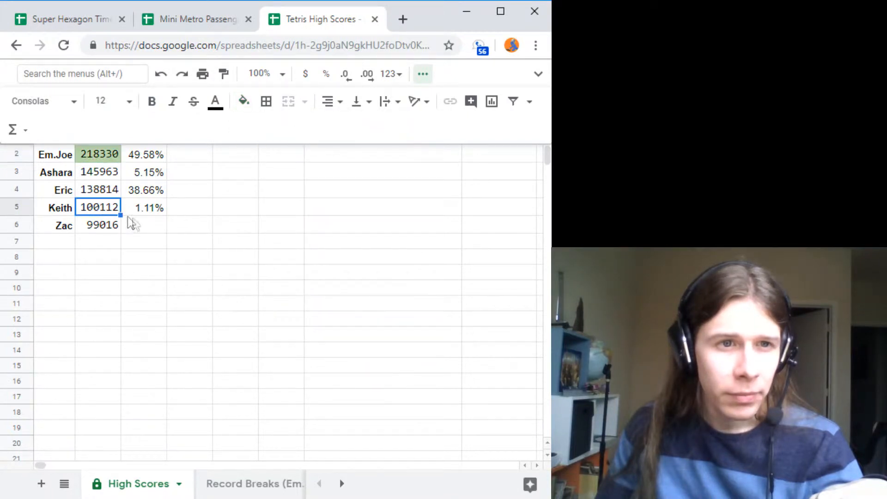
left_click(188, 240)
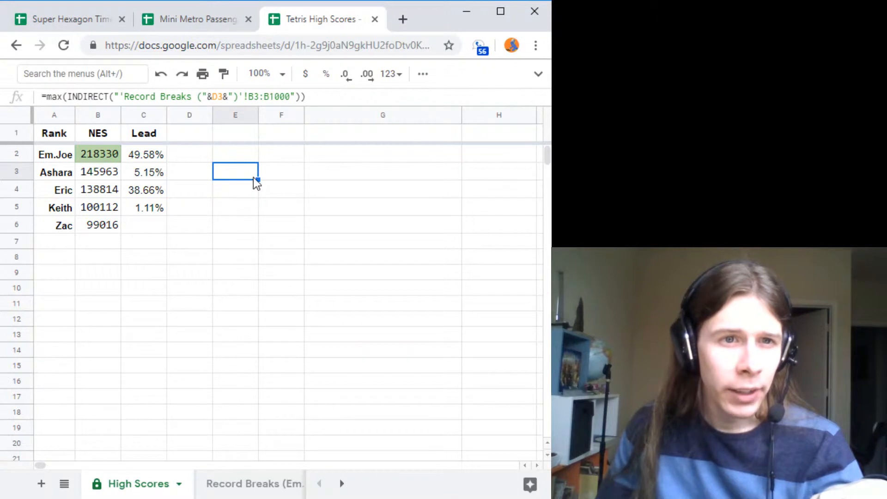
Check the INDIRECT formulas in E5 and E4, then drop the light-green fill from B2.
left_click(235, 207)
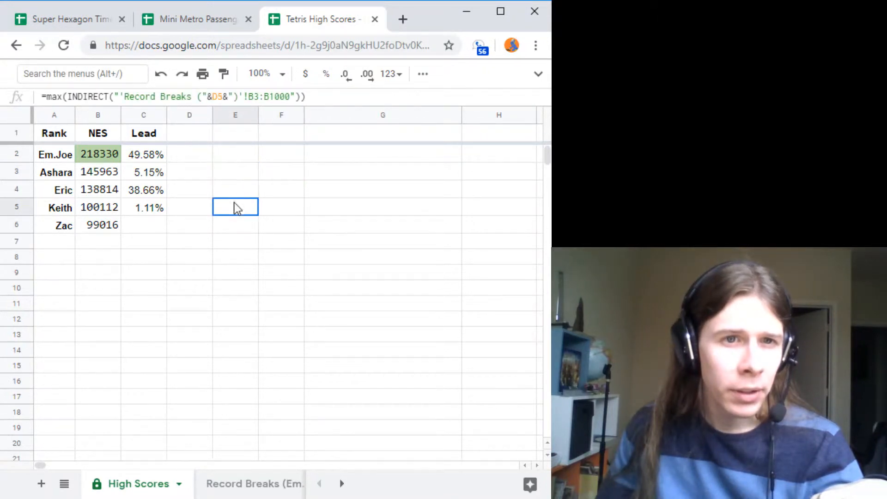
left_click(234, 172)
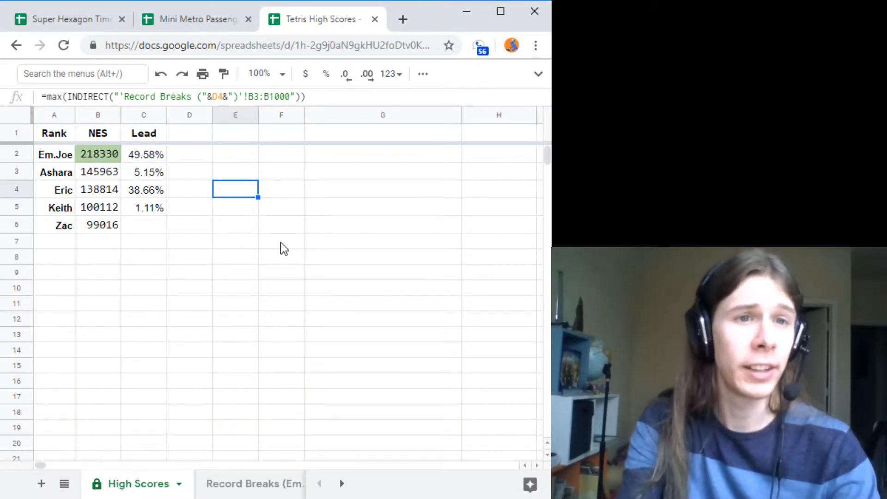
left_click(143, 224)
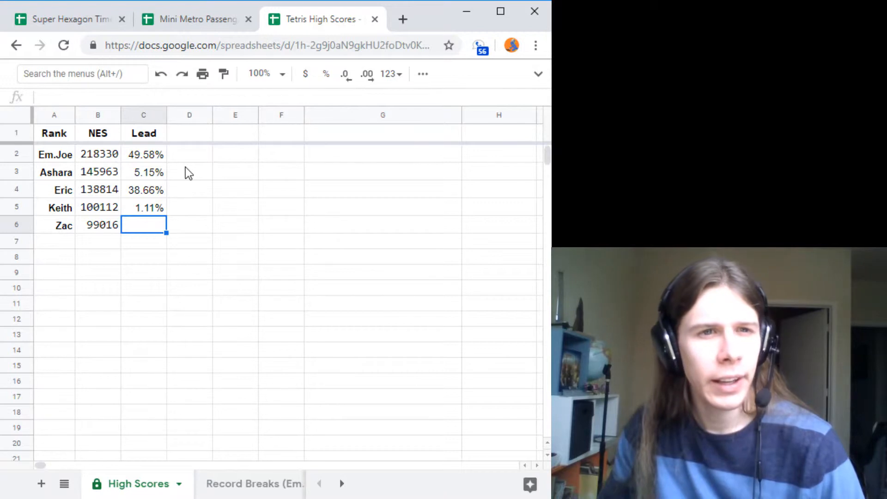
left_click(144, 171)
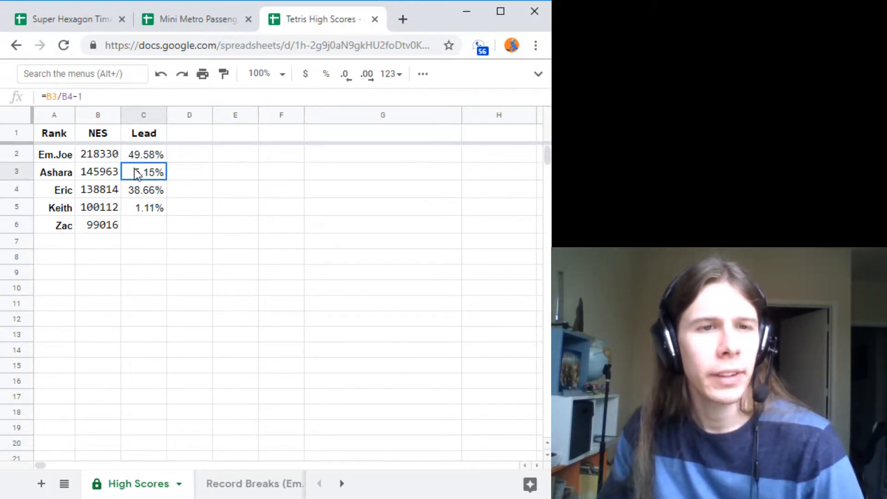
left_click(143, 154)
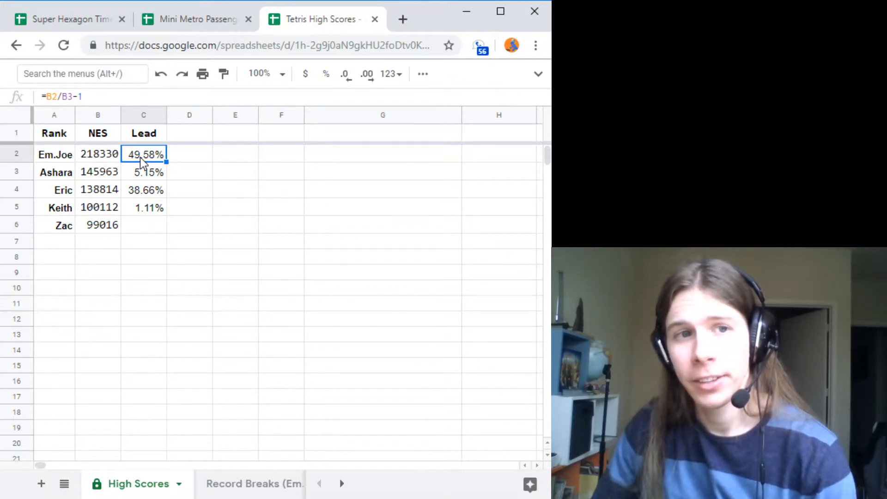
left_click(143, 172)
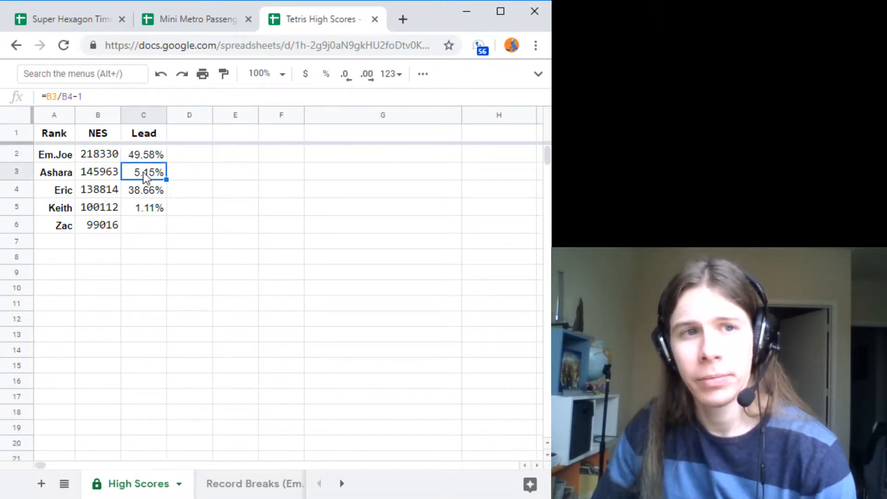
left_click(143, 154)
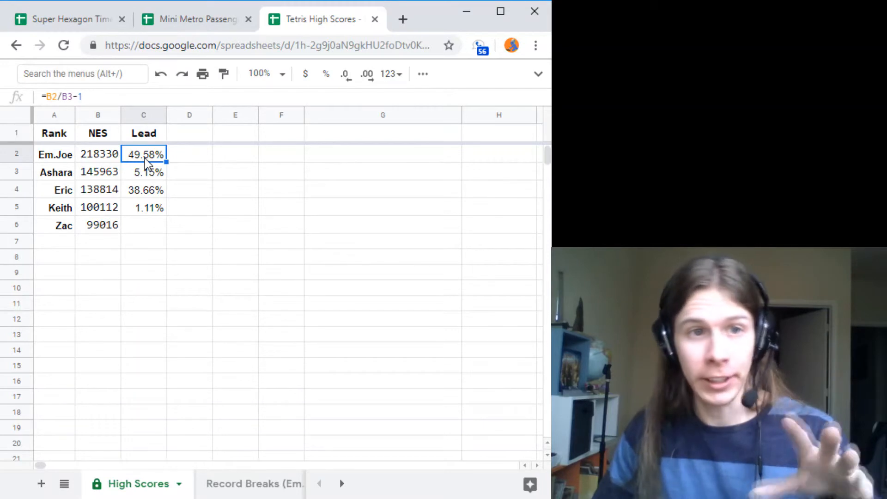
mouse_move(117, 160)
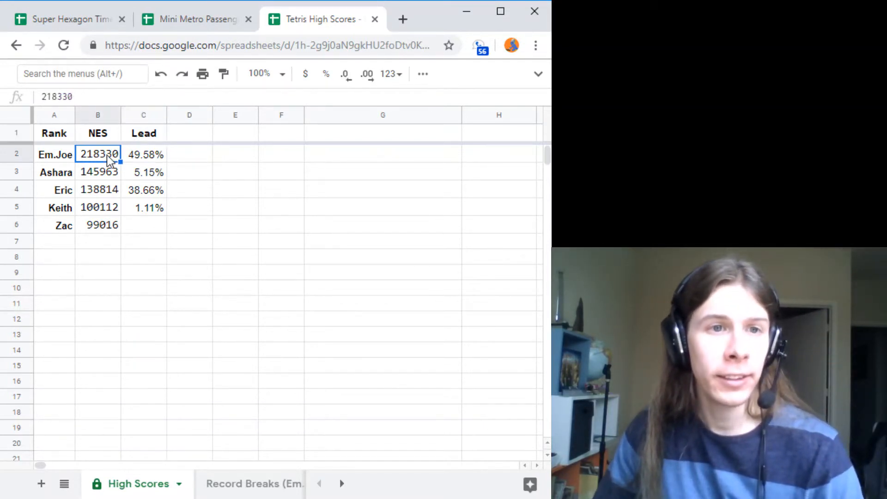
left_click(97, 172)
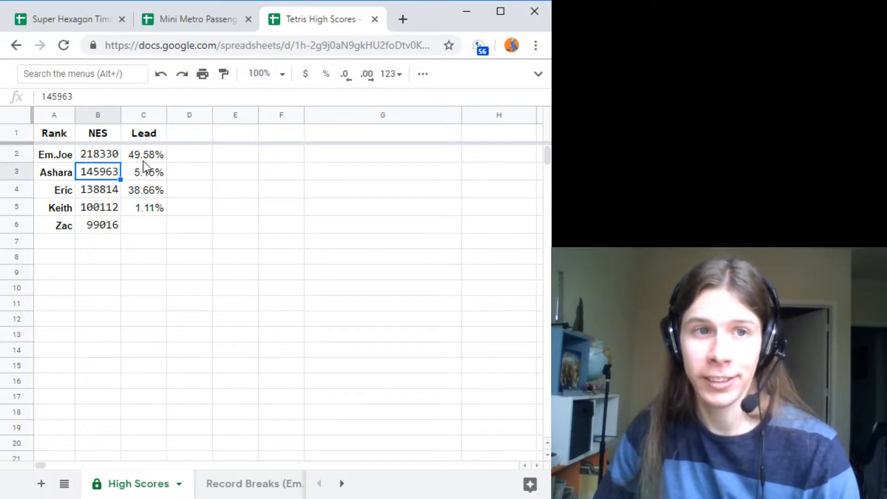
left_click(143, 154)
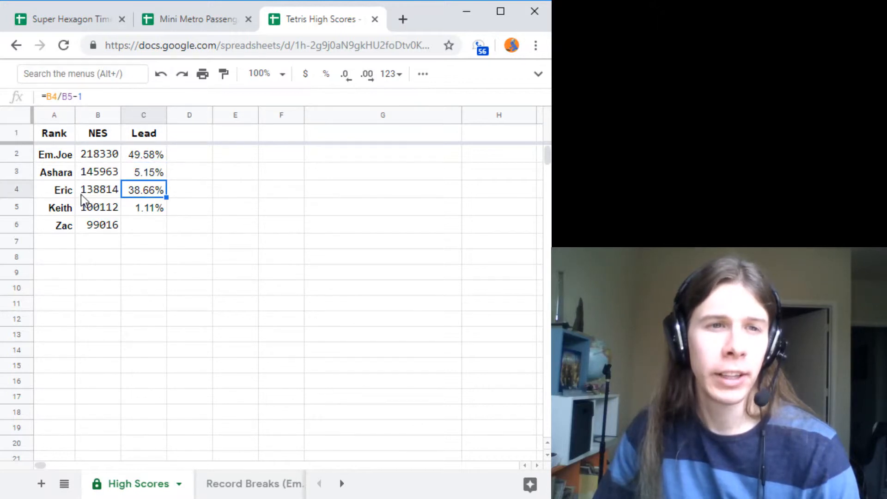
left_click(100, 225)
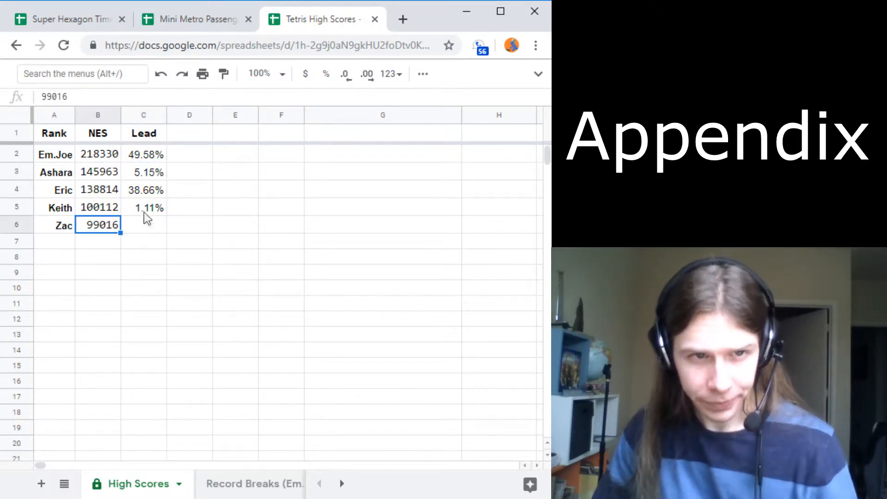
left_click(143, 241)
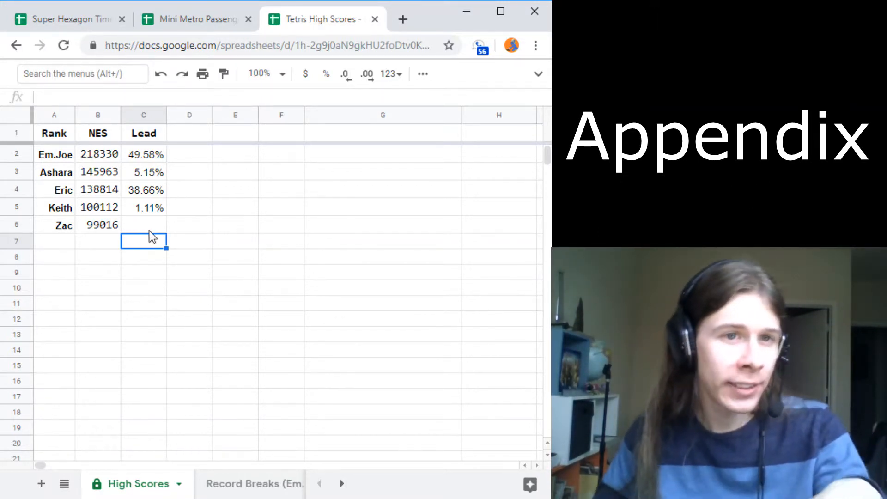
mouse_move(130, 168)
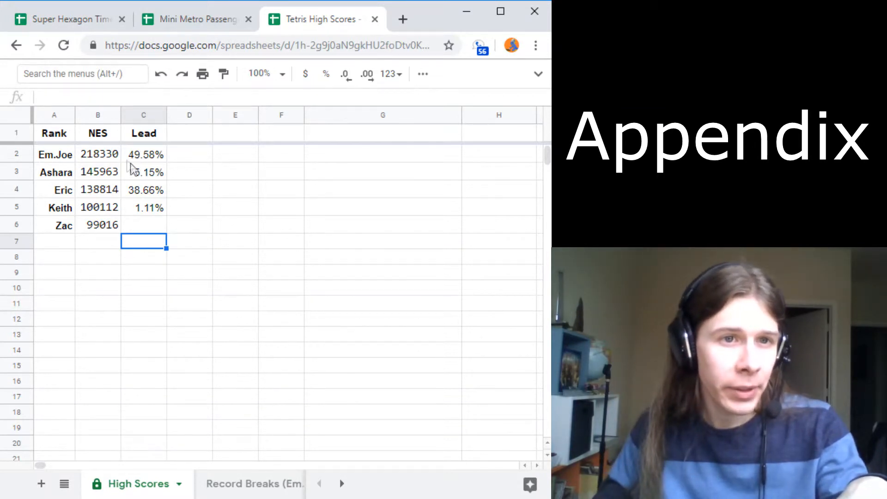
left_click(143, 155)
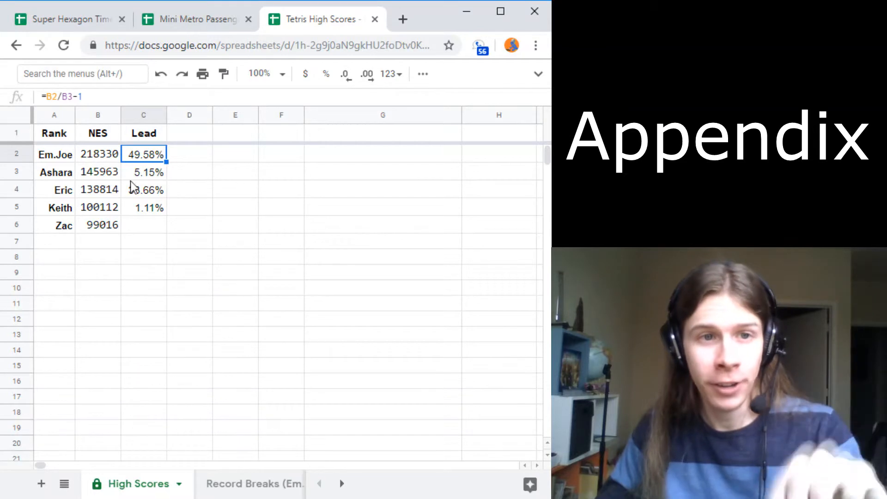
left_click(97, 189)
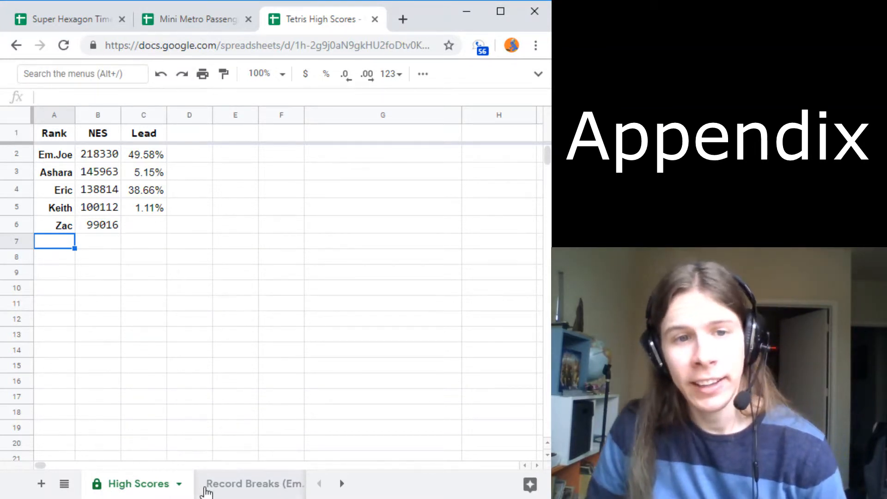
left_click(196, 18)
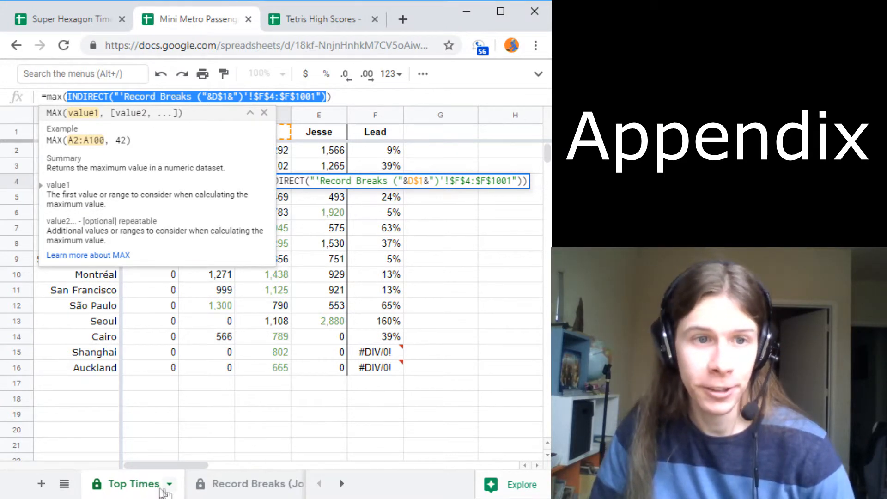
mouse_move(182, 413)
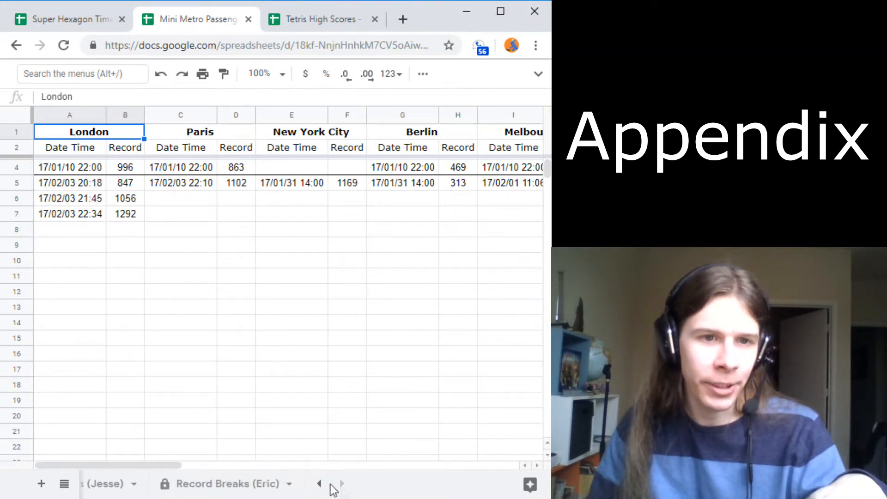
left_click(317, 18)
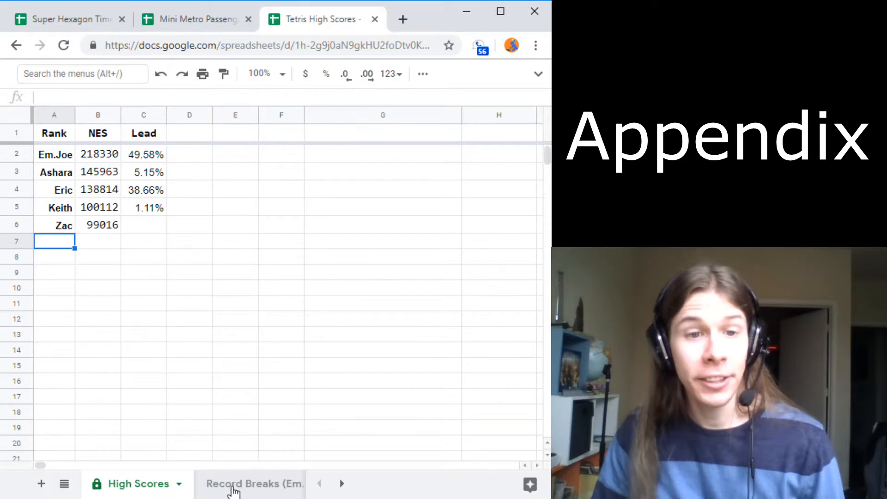
Review Em.Joe's dated NES records (183528, 169397, 202712, 143763) and the Score vs Starting Level chart.
left_click(254, 484)
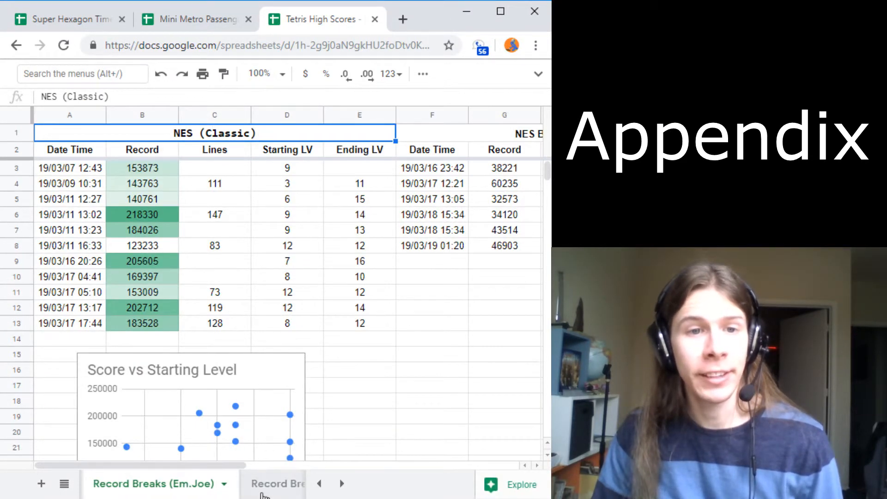
mouse_move(189, 496)
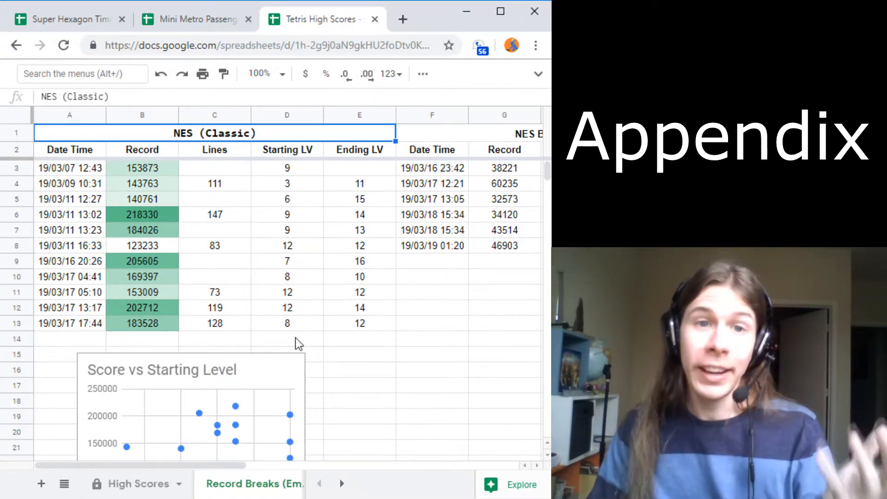
mouse_move(298, 439)
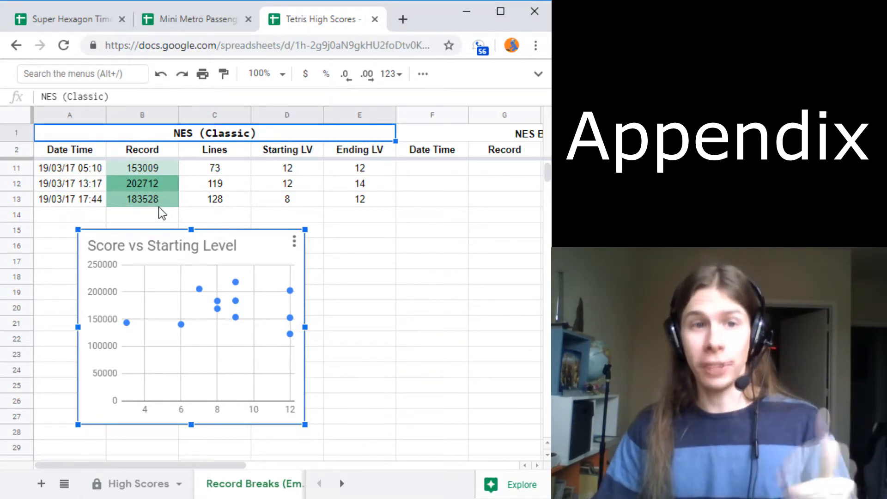
mouse_move(175, 210)
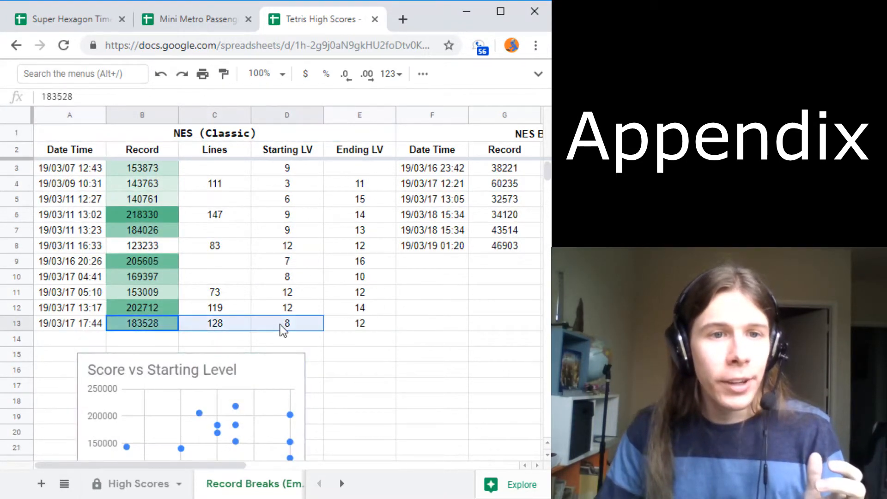
left_click(287, 276)
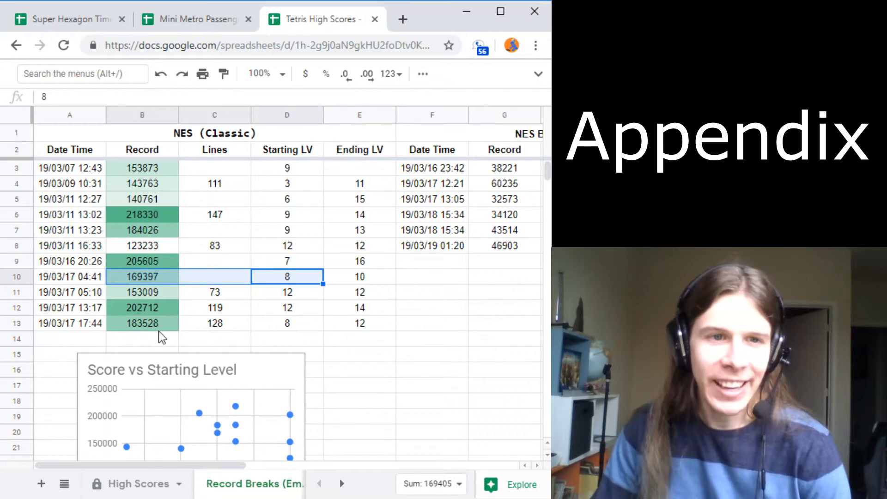
left_click(142, 324)
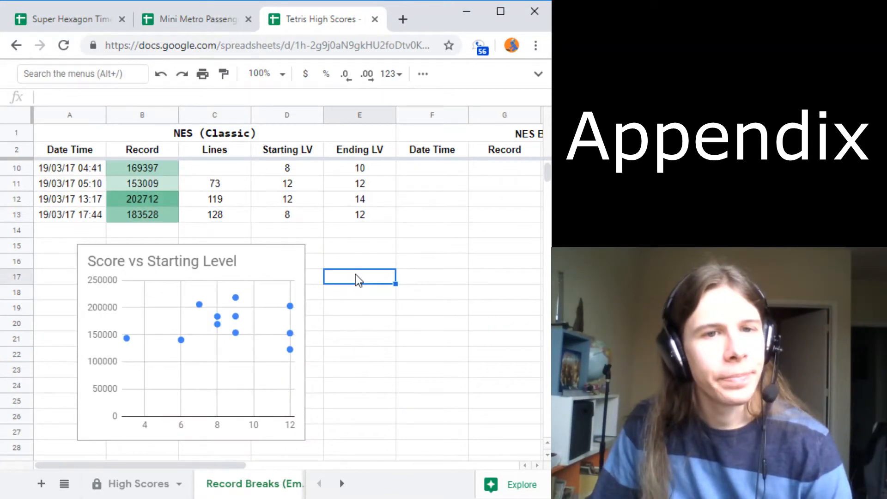
left_click(359, 198)
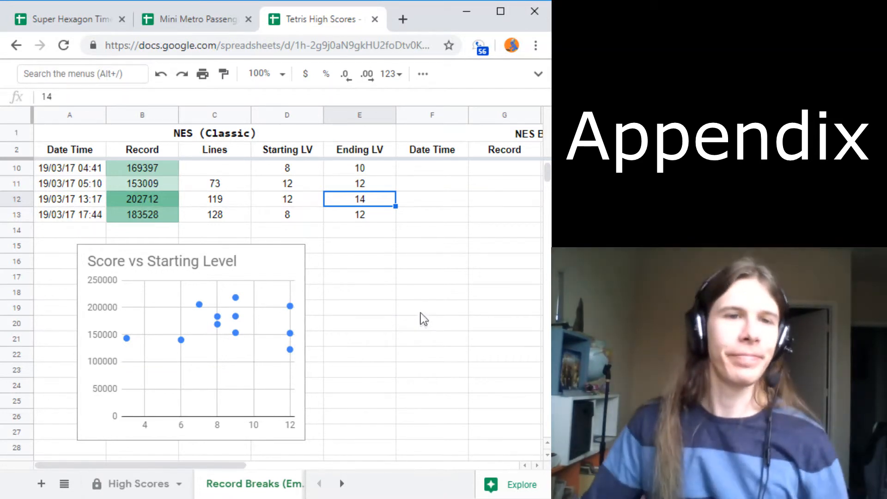
mouse_move(186, 322)
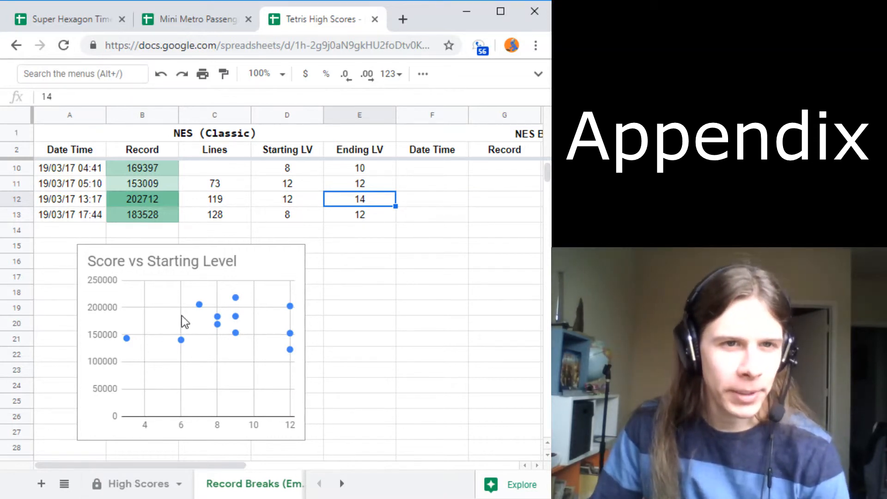
mouse_move(367, 303)
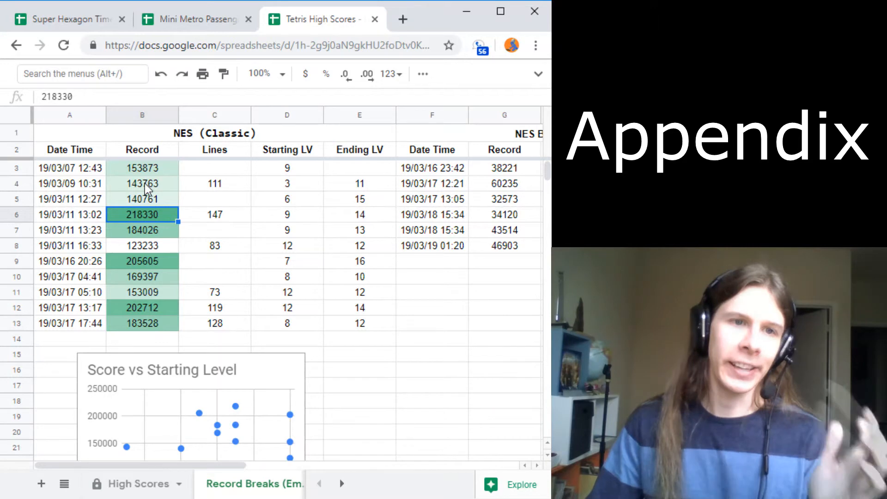
left_click(143, 183)
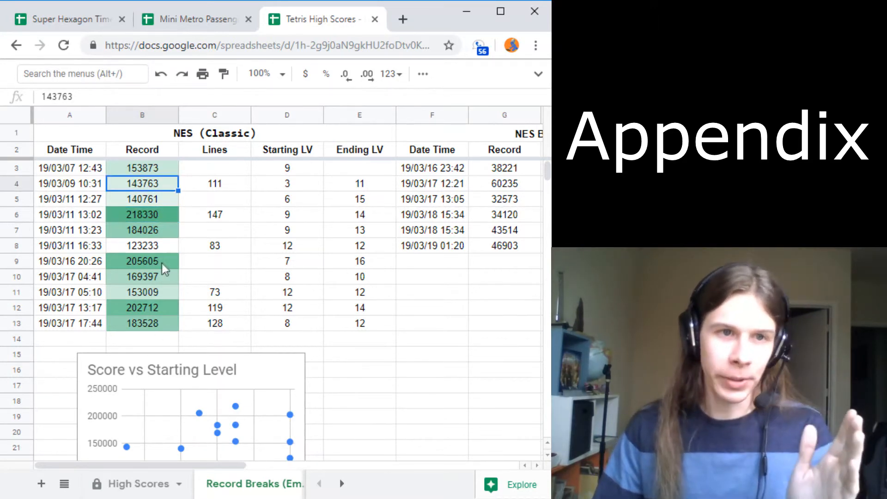
scroll("down", 3)
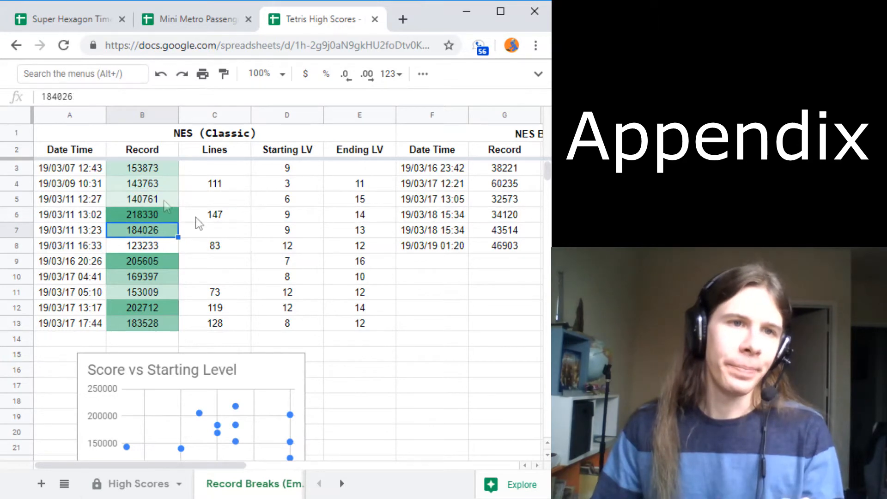
Find Conditional formatting via the menu search and confirm the single green colour-scale rule on B3:B1000.
left_click(82, 74)
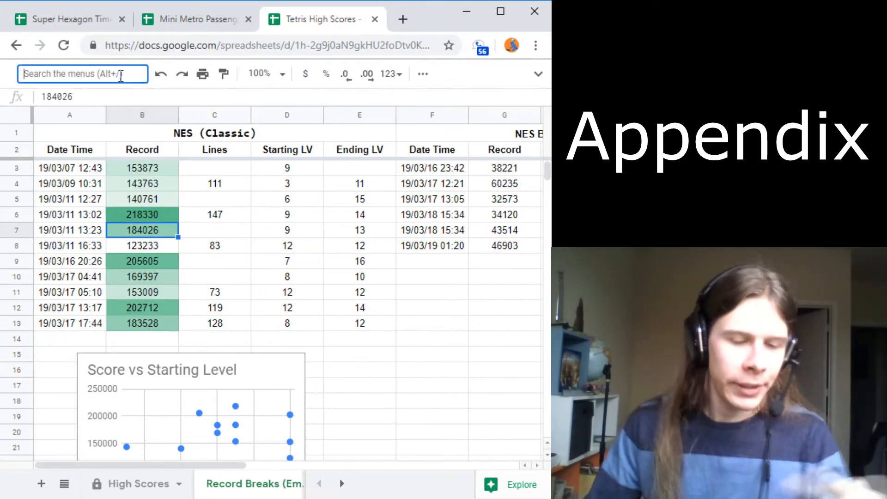
type("condition")
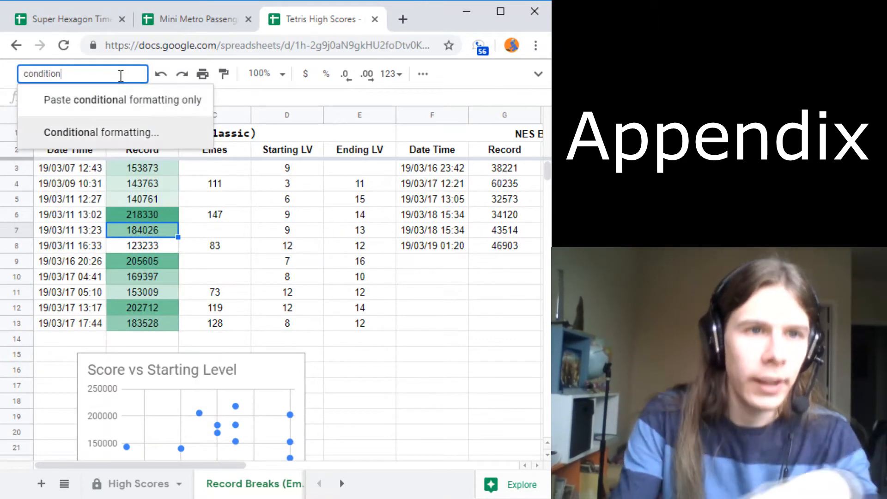
left_click(100, 132)
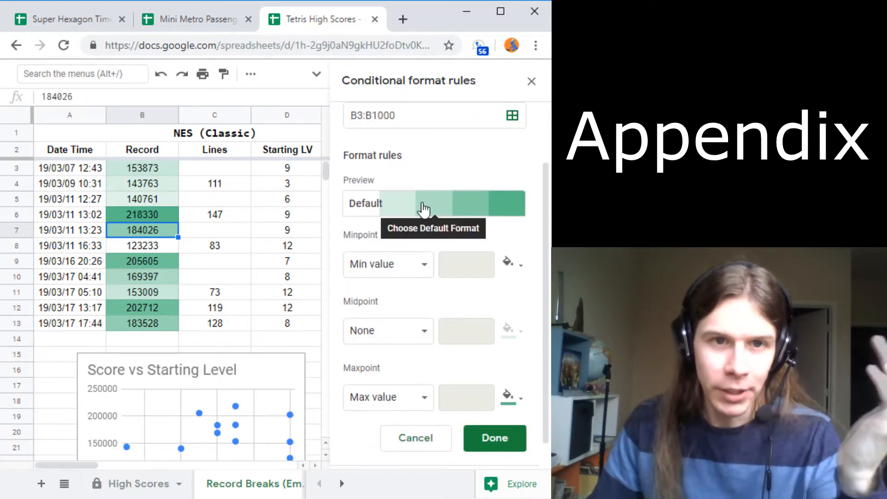
left_click(432, 203)
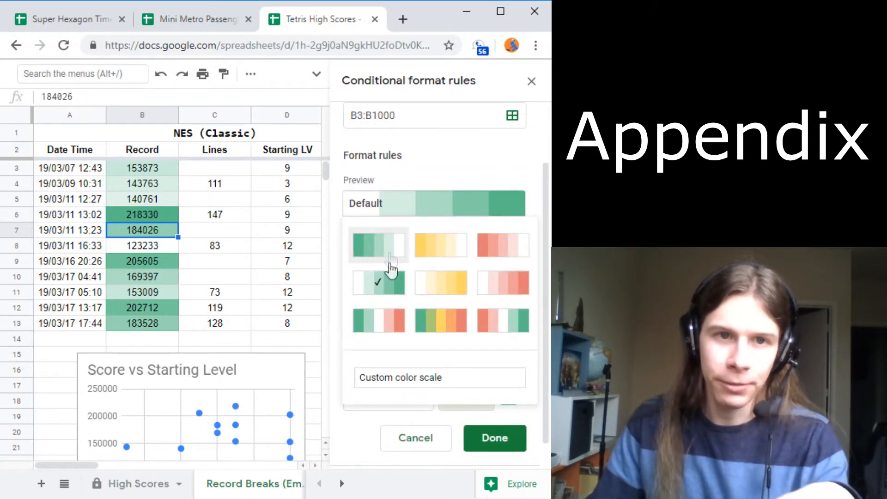
mouse_move(379, 244)
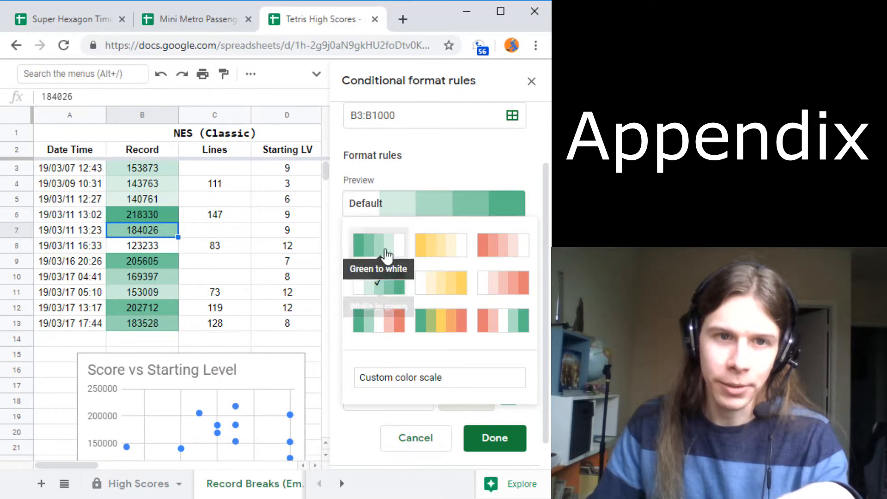
left_click(378, 244)
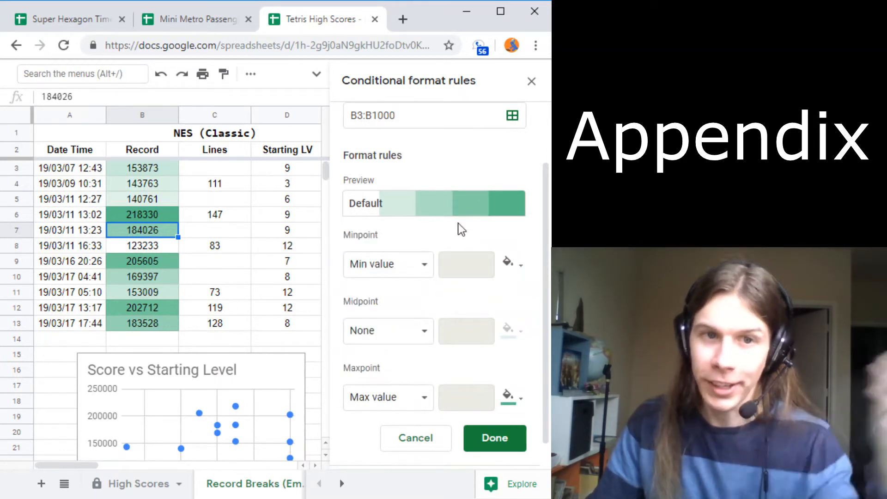
left_click(494, 438)
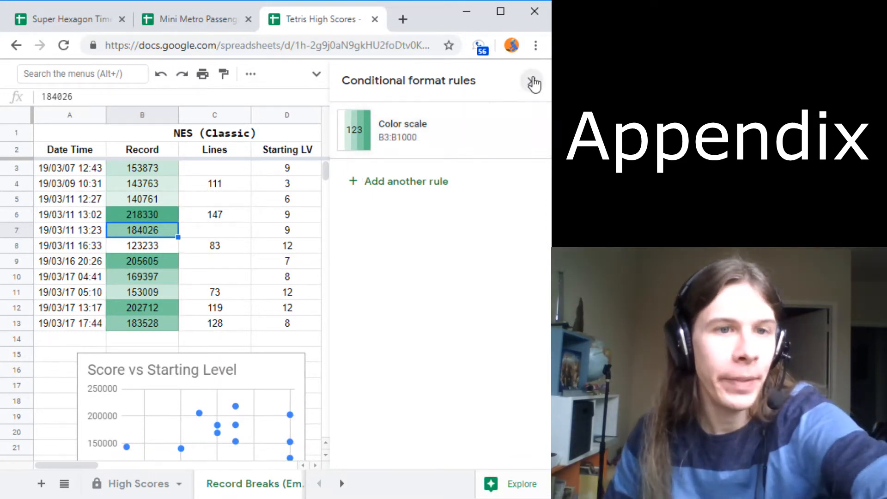
Close the rules sidebar and check the 3/9/2019 10:31 timestamp in A4.
left_click(532, 80)
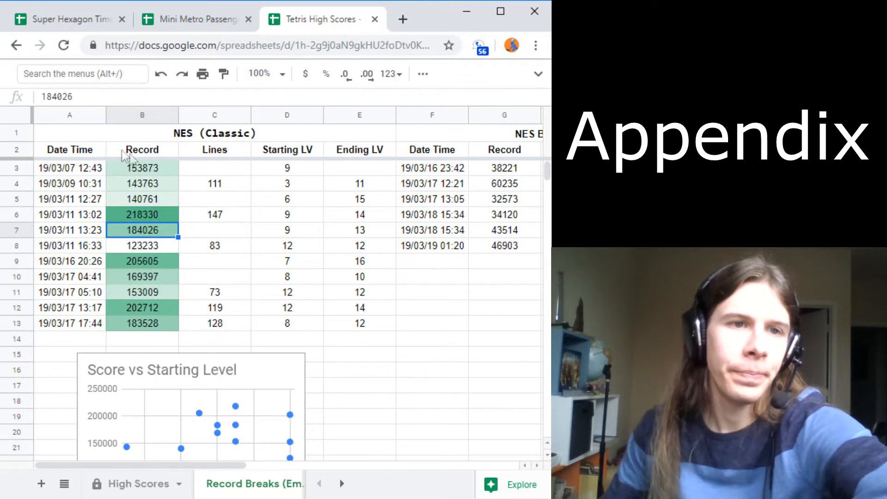
left_click(70, 183)
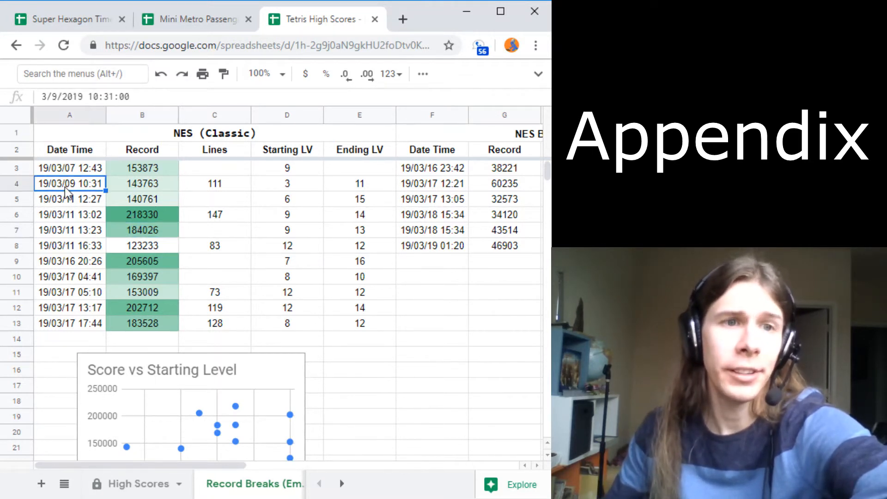